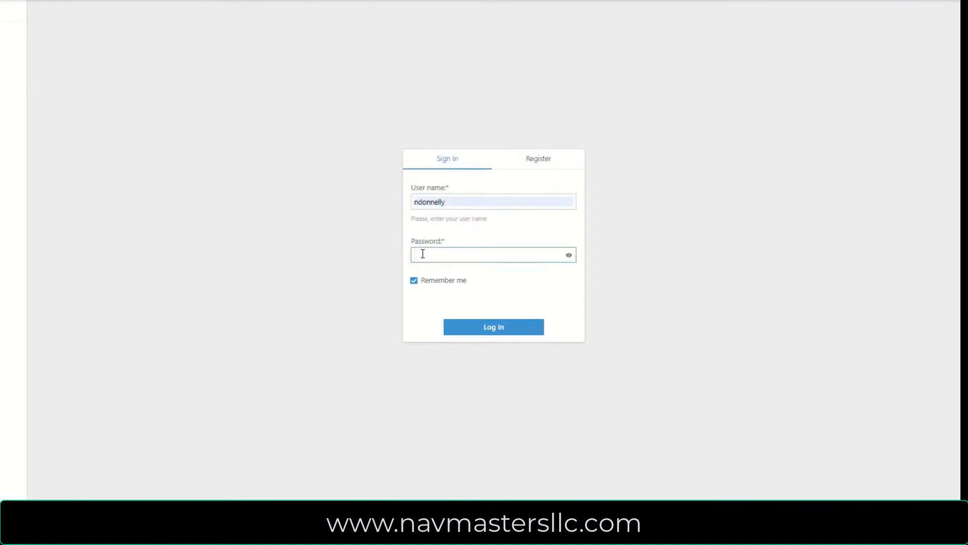
- Enter the password and sign in to MasterTime
text(password)
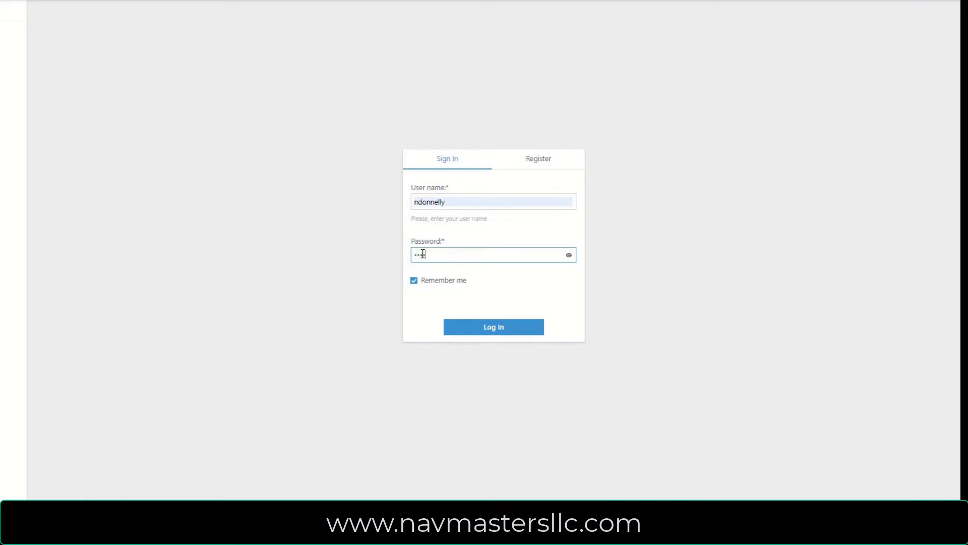
text(•)
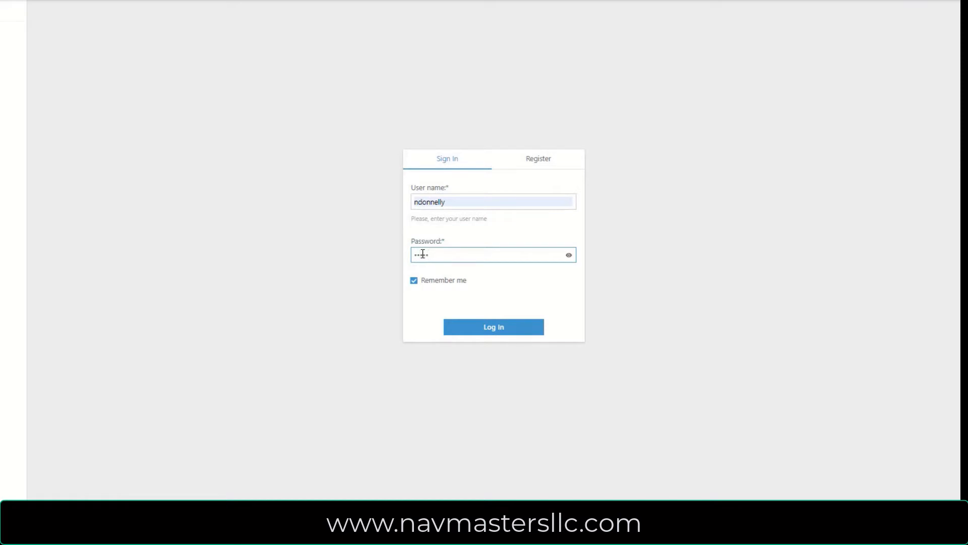
click(493, 327)
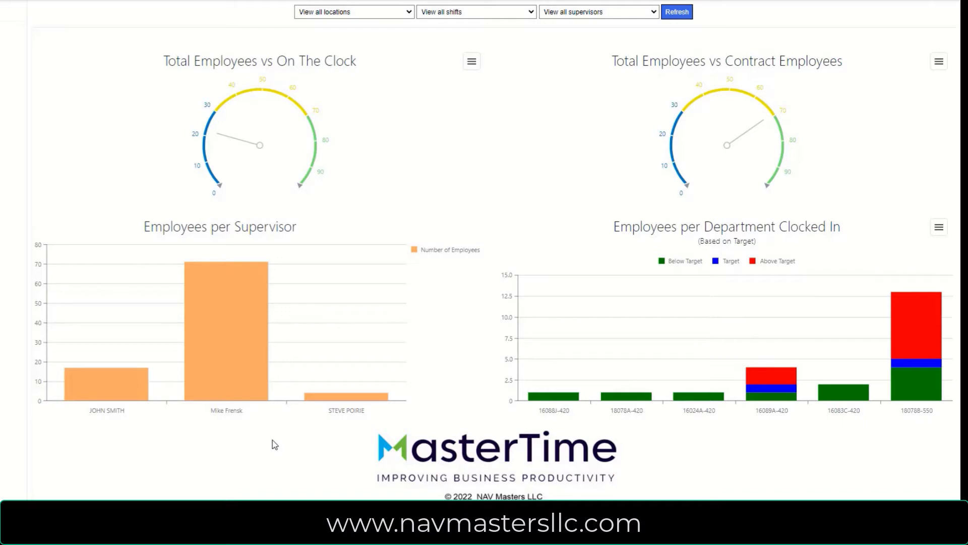
mouse_move(761, 438)
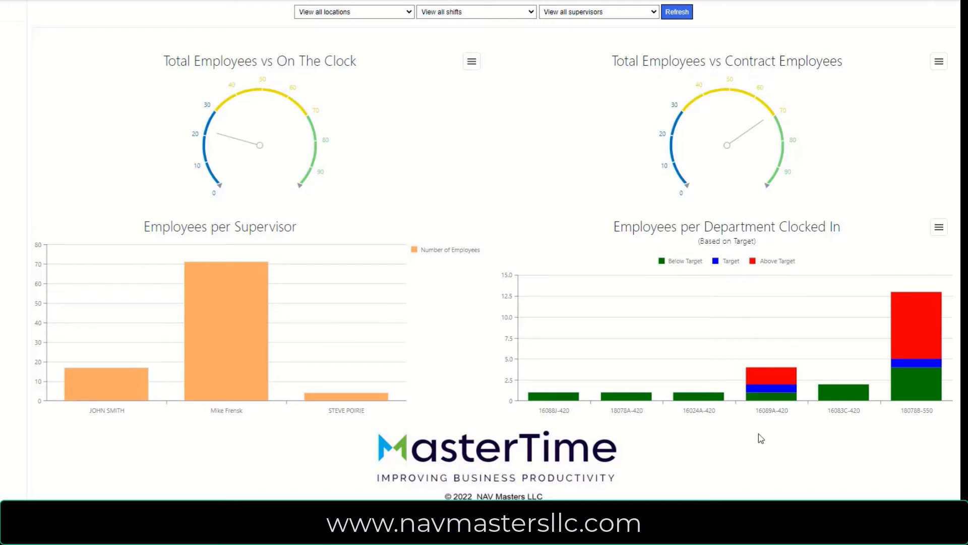
mouse_move(611, 182)
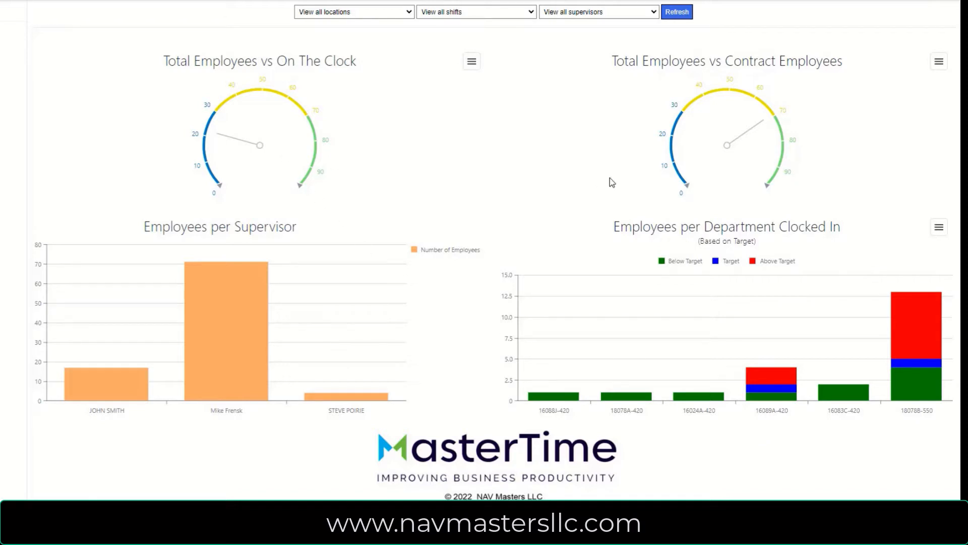
mouse_move(380, 317)
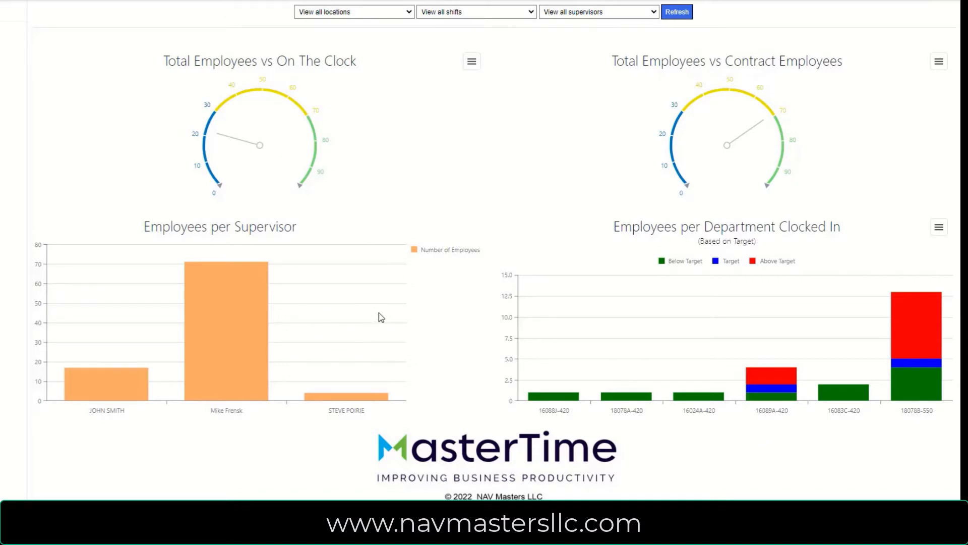
mouse_move(349, 58)
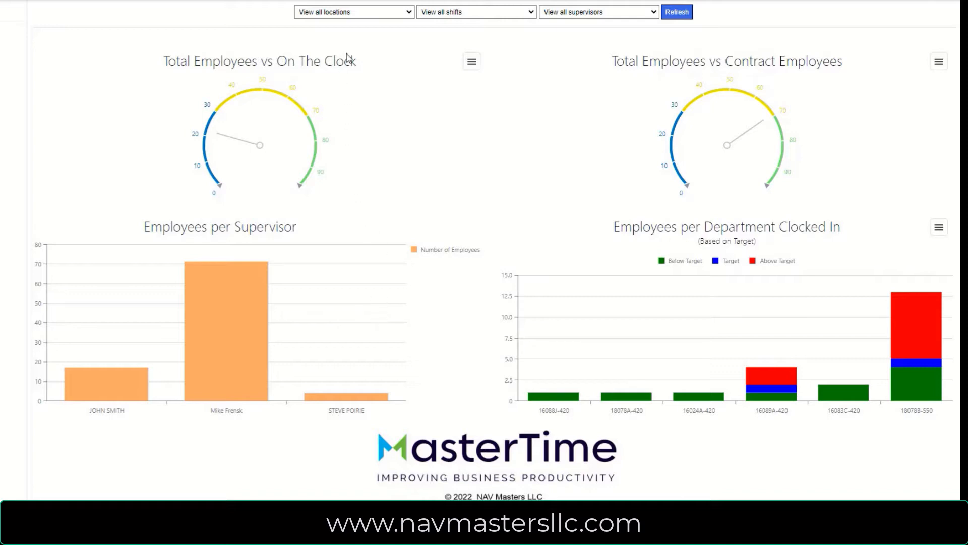
mouse_move(355, 11)
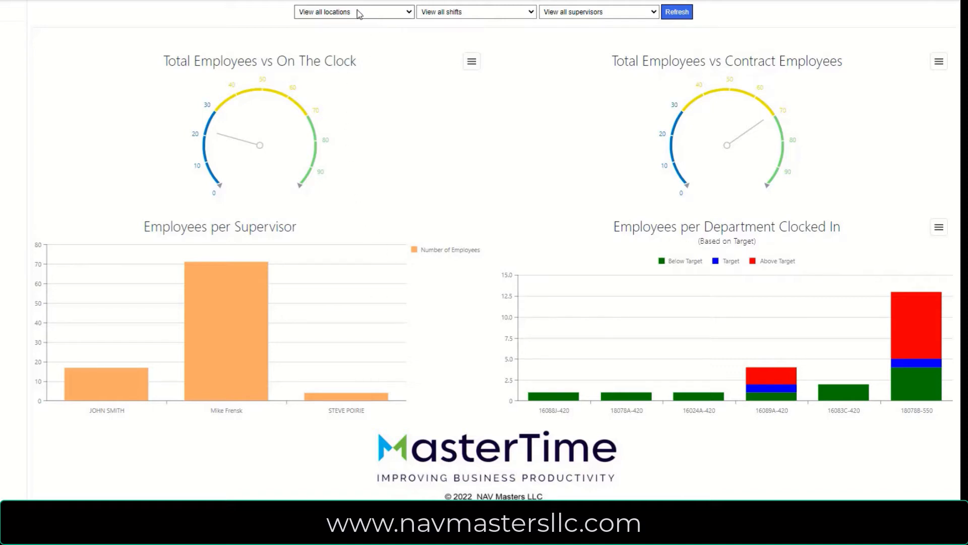
mouse_move(442, 13)
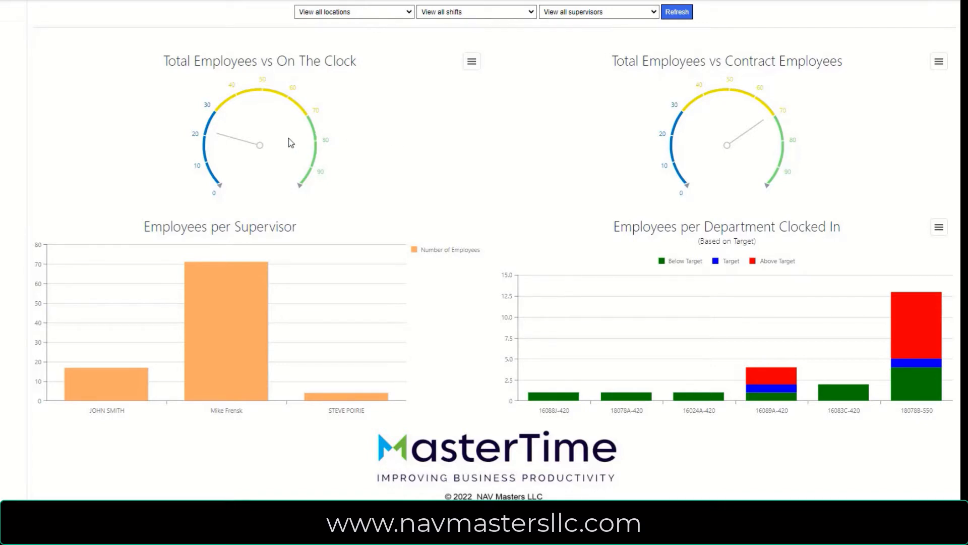
mouse_move(303, 188)
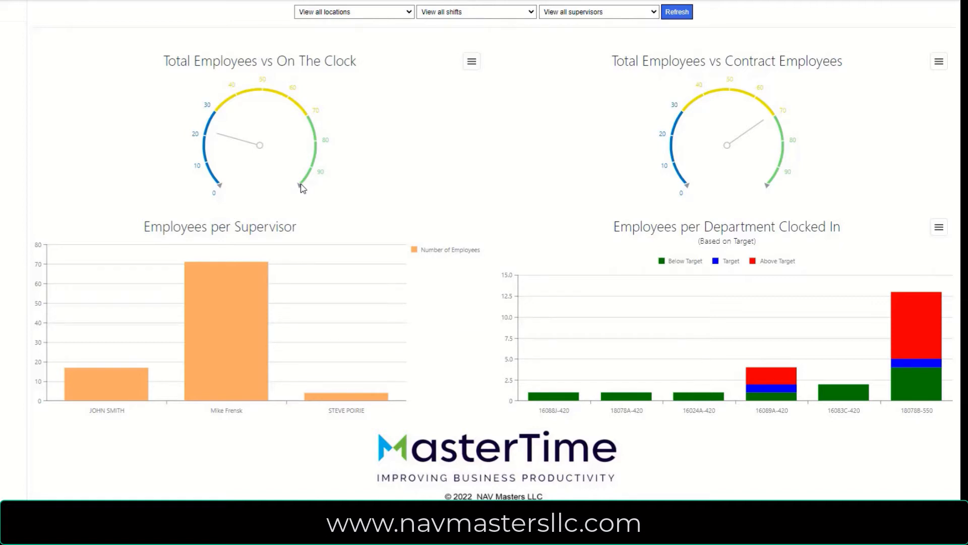
mouse_move(225, 134)
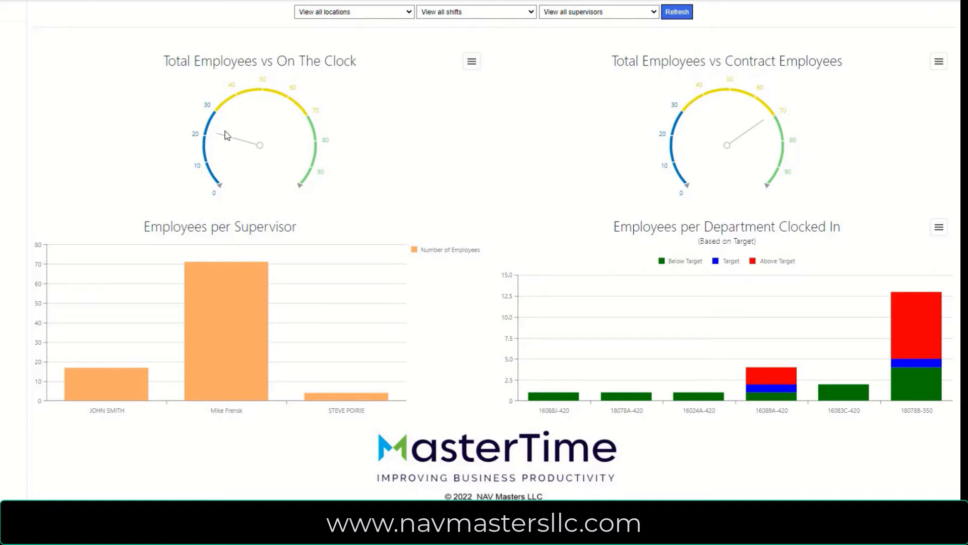
mouse_move(303, 188)
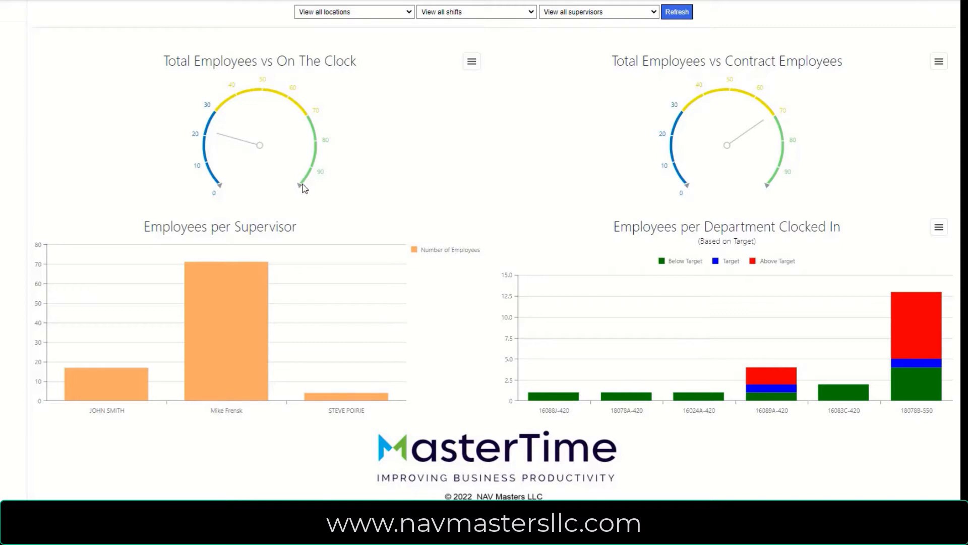
mouse_move(301, 189)
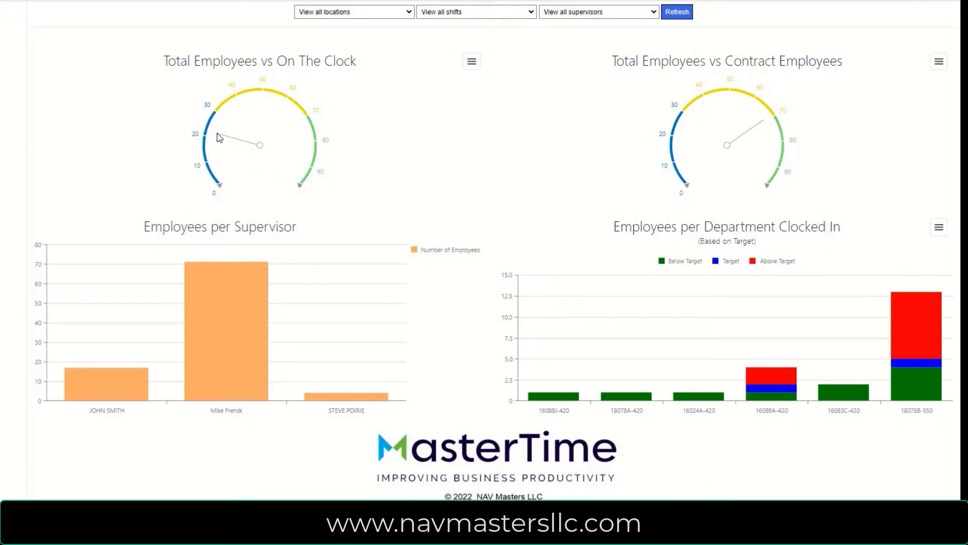
mouse_move(224, 156)
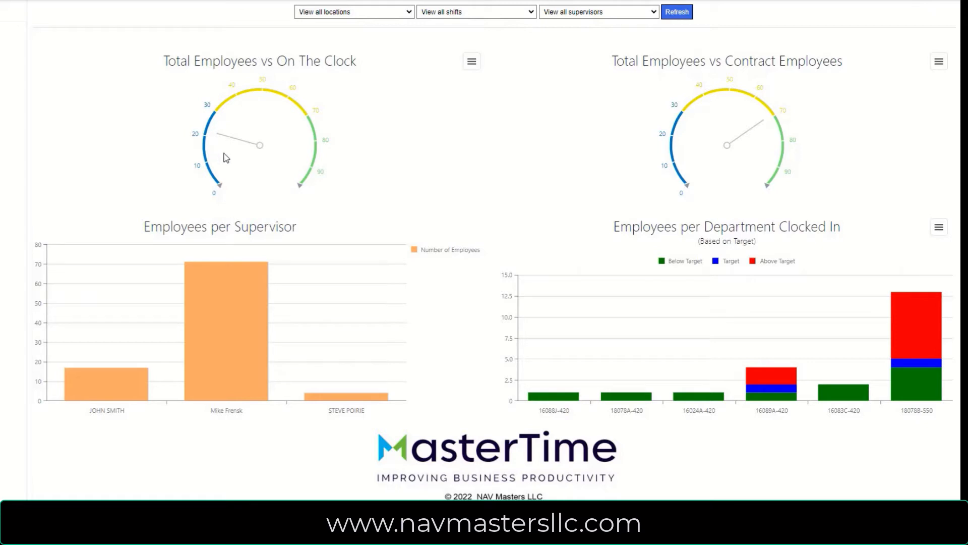
mouse_move(744, 132)
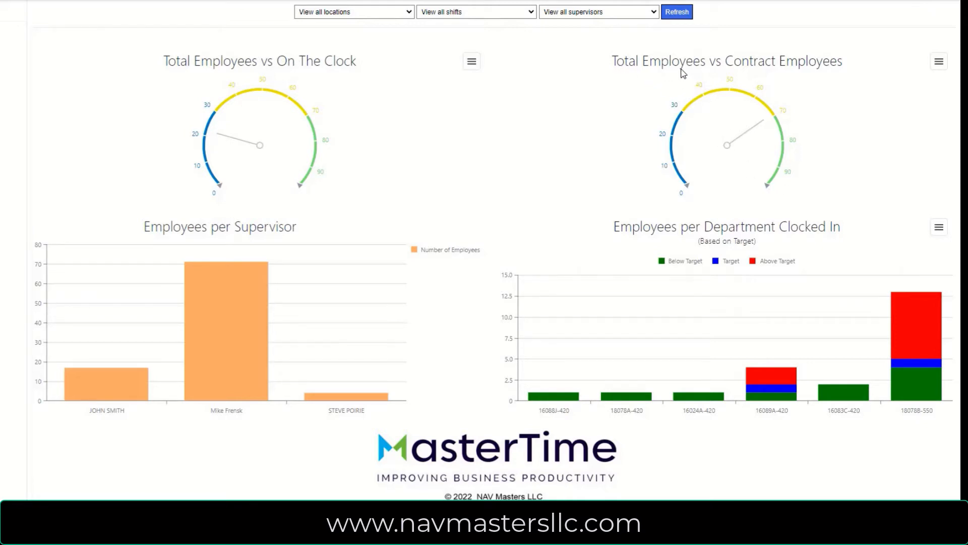
mouse_move(768, 186)
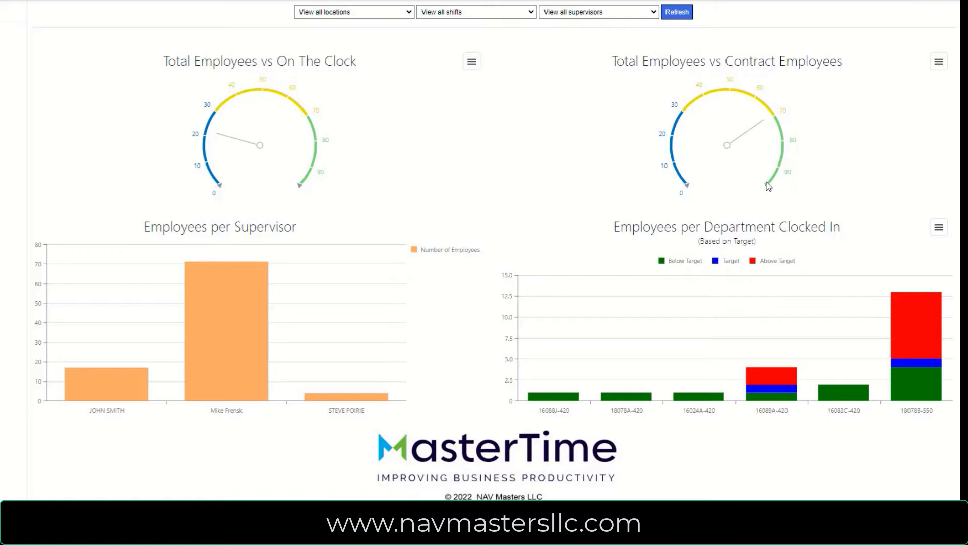
mouse_move(790, 70)
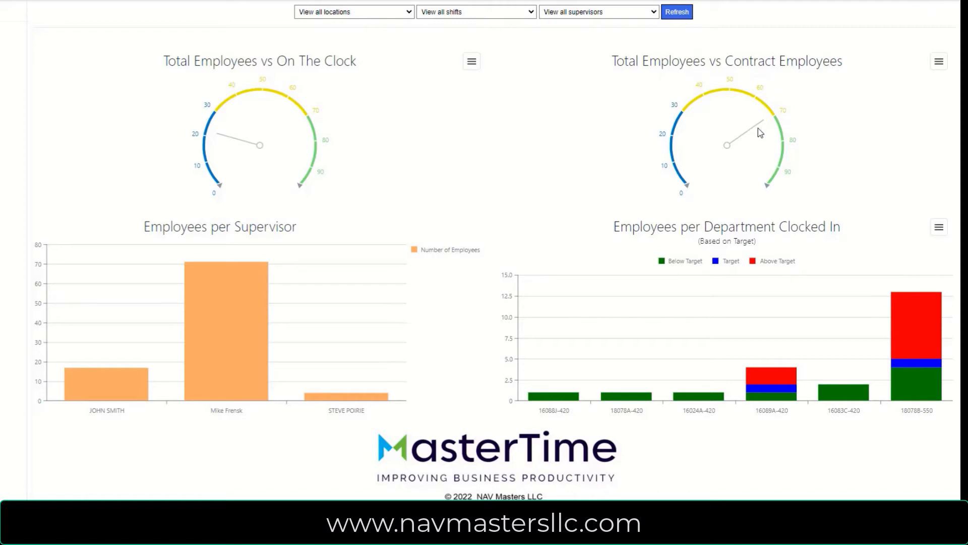
mouse_move(693, 163)
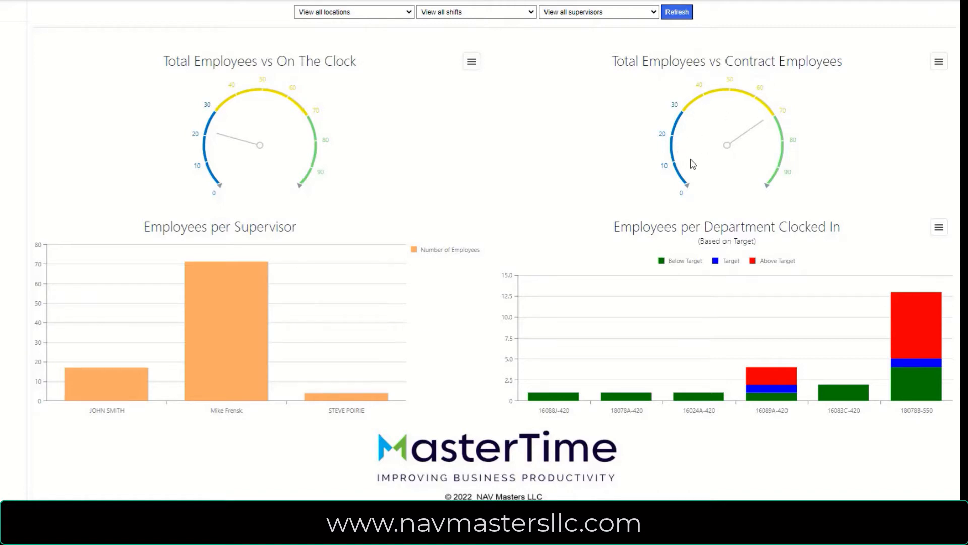
mouse_move(710, 162)
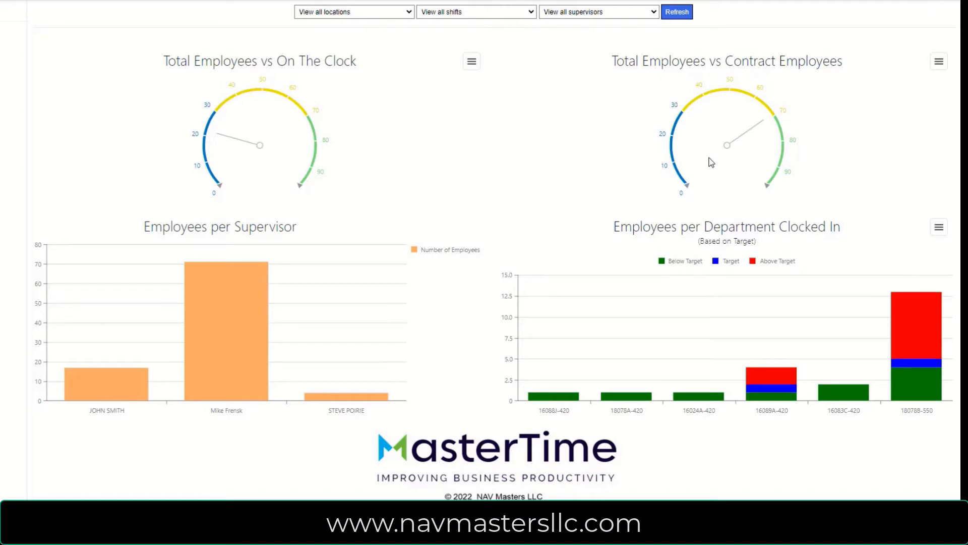
mouse_move(277, 347)
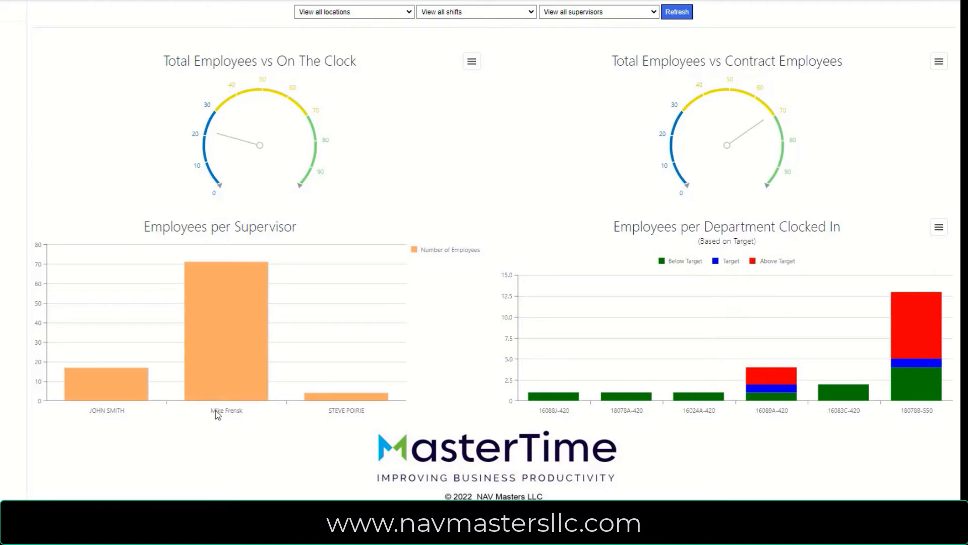
mouse_move(207, 273)
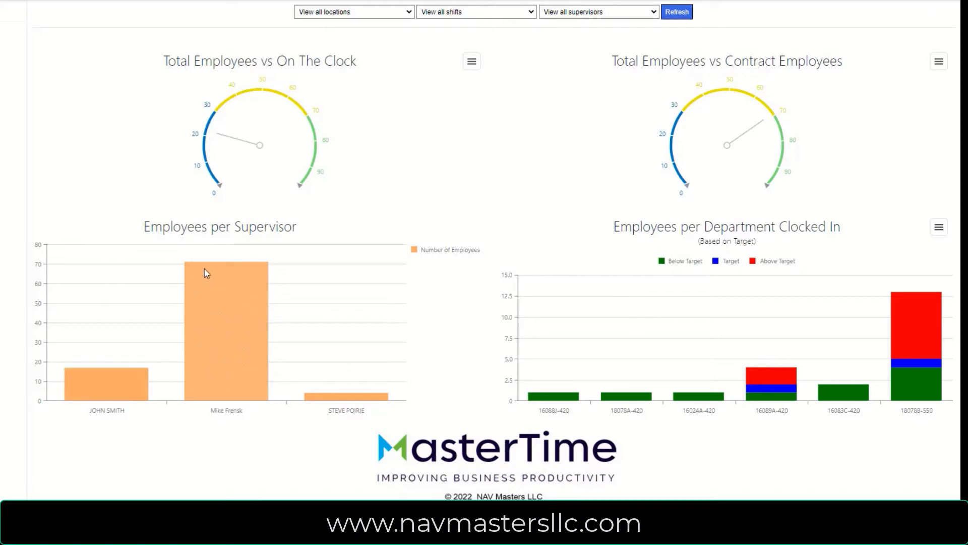
mouse_move(96, 408)
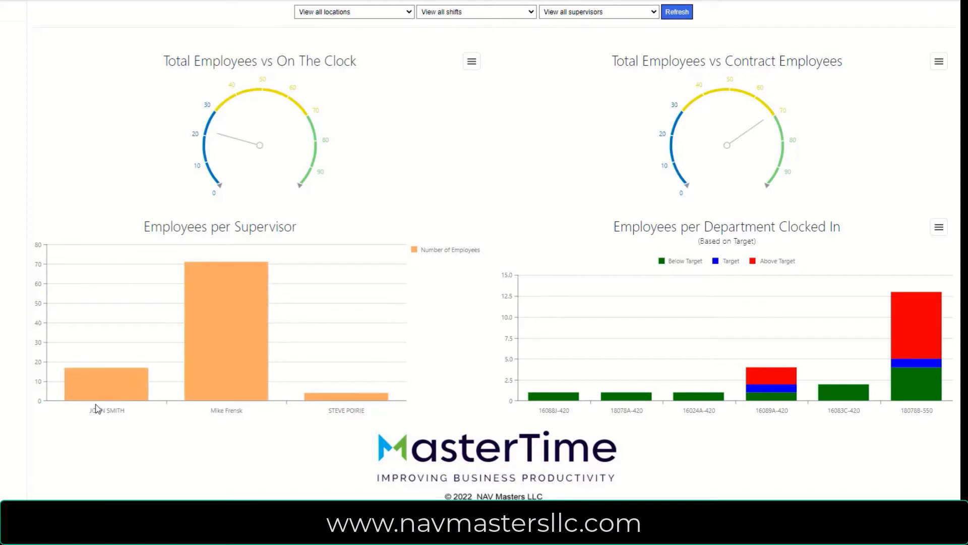
mouse_move(369, 415)
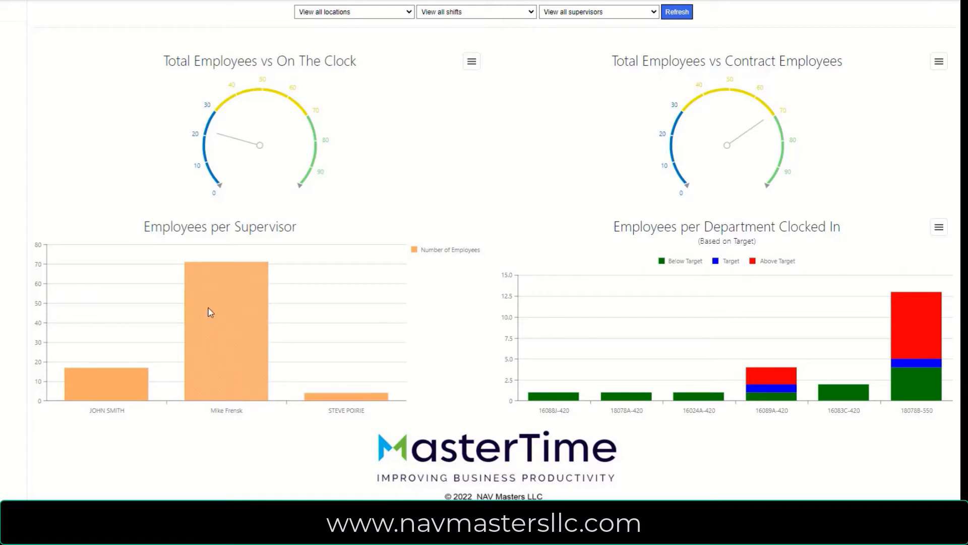
mouse_move(213, 278)
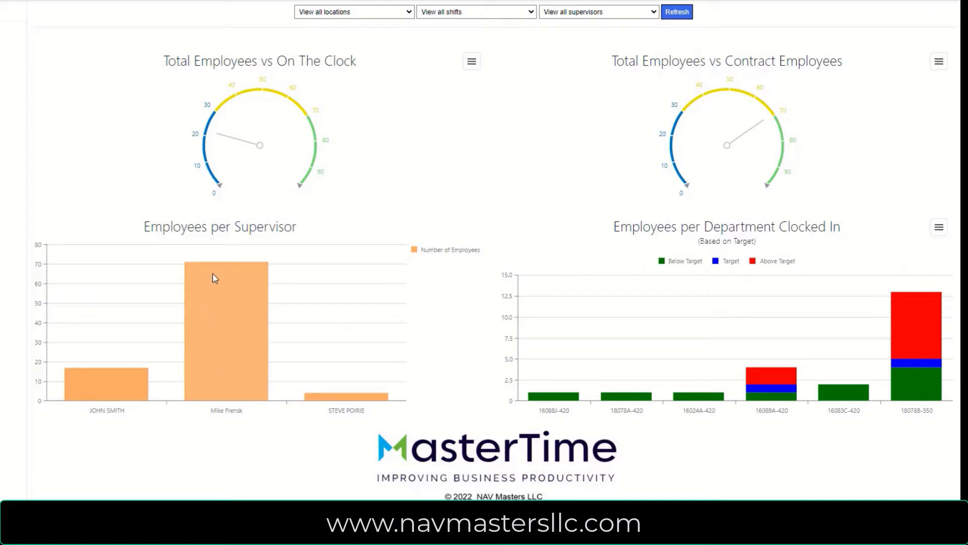
mouse_move(221, 315)
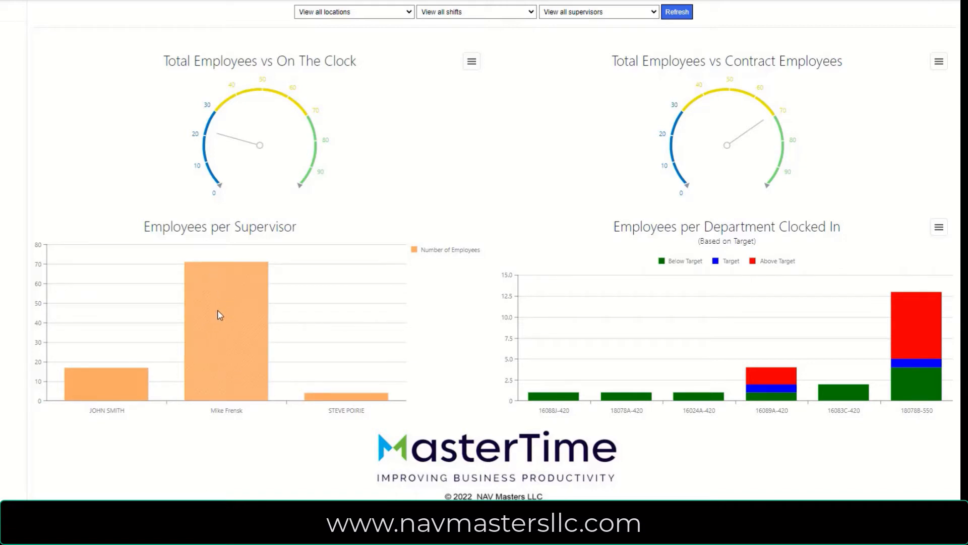
mouse_move(632, 358)
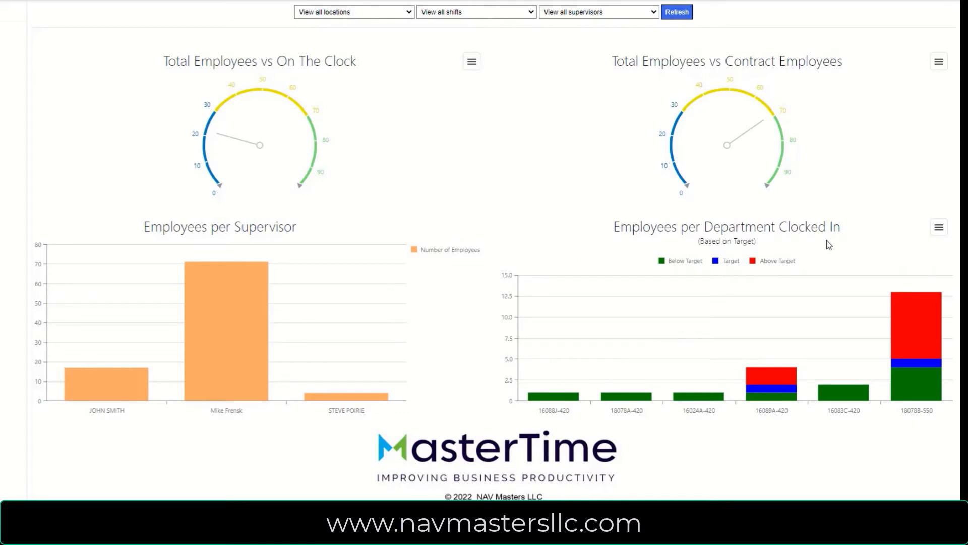
mouse_move(802, 418)
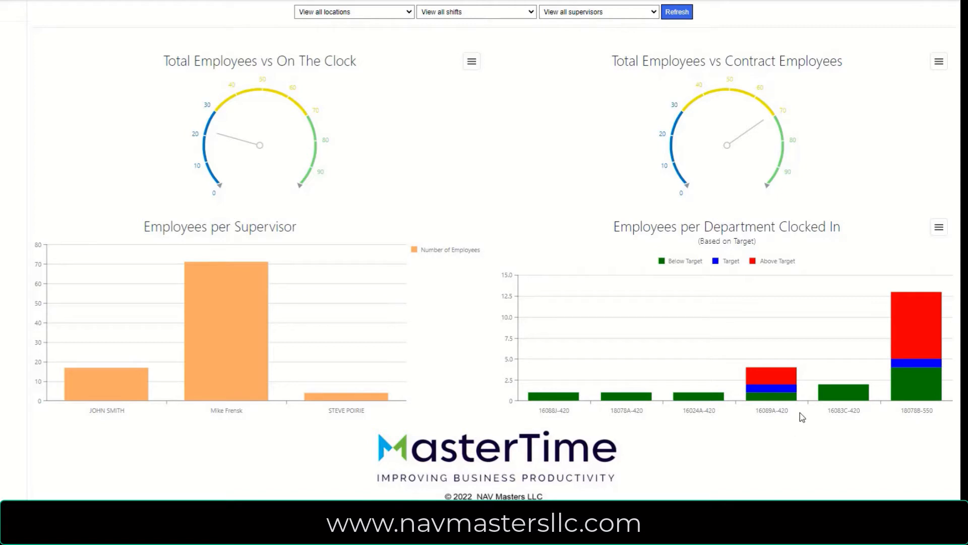
mouse_move(779, 413)
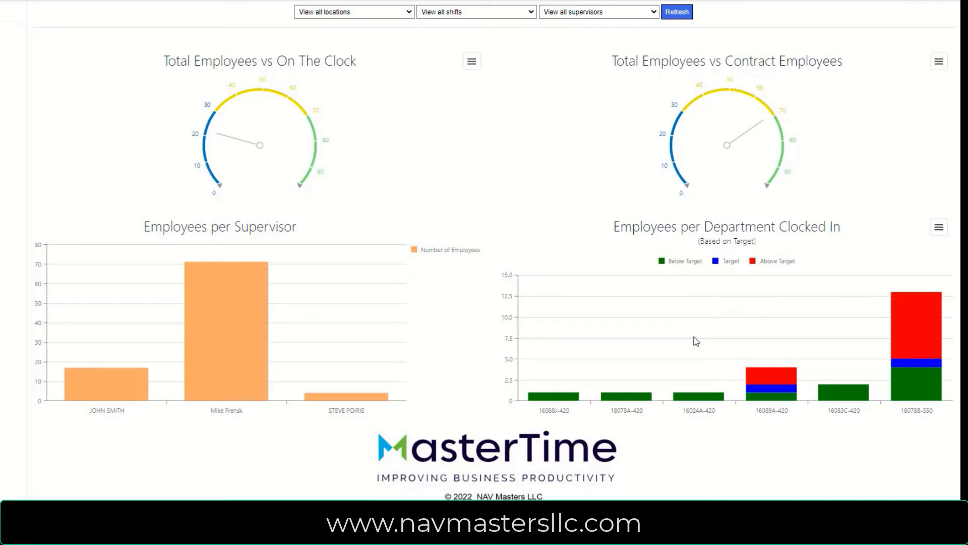
mouse_move(916, 408)
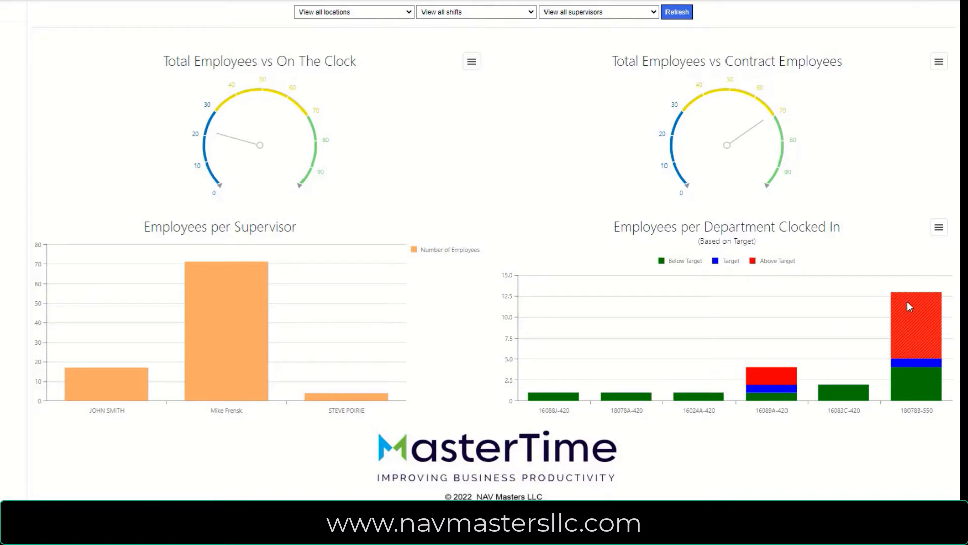
mouse_move(810, 410)
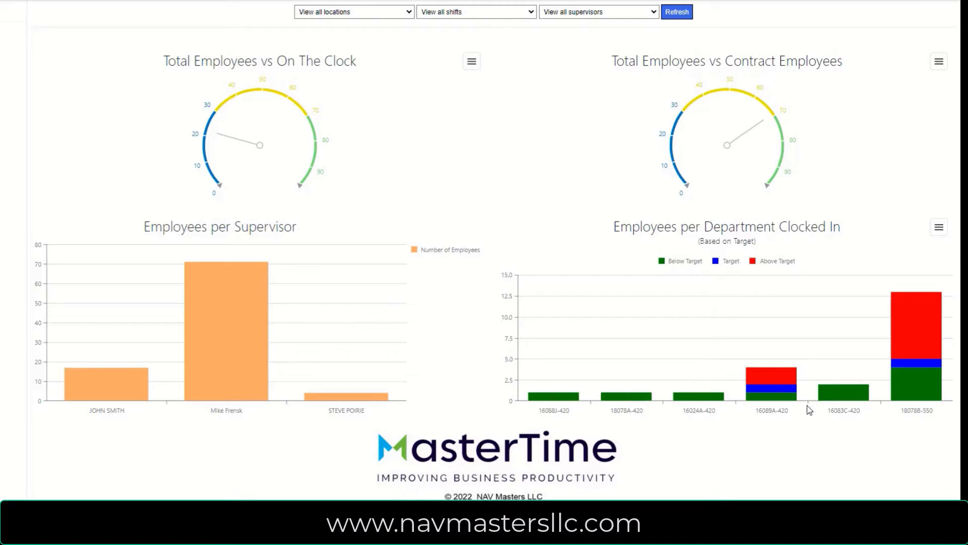
mouse_move(836, 395)
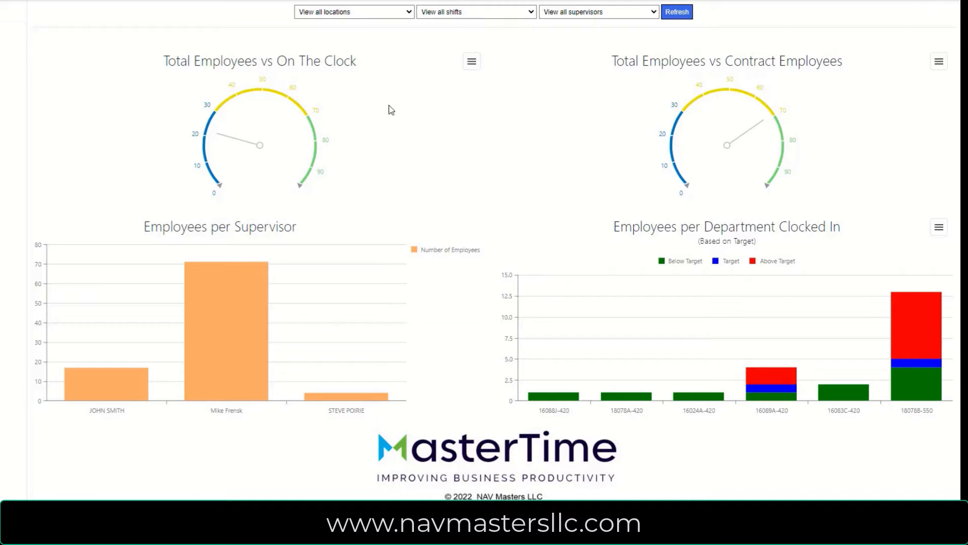
mouse_move(366, 16)
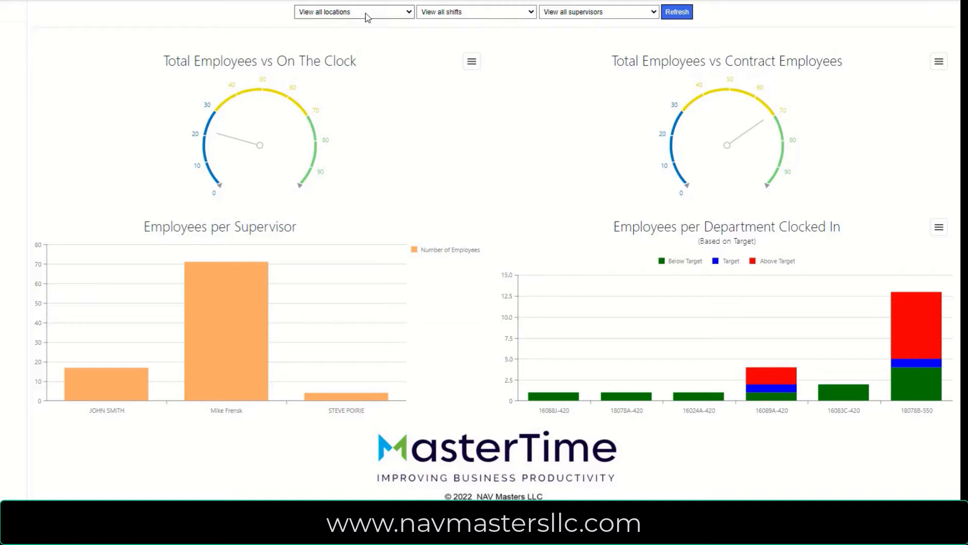
- Filter the dashboard to location 40 and refresh its charts
click(352, 12)
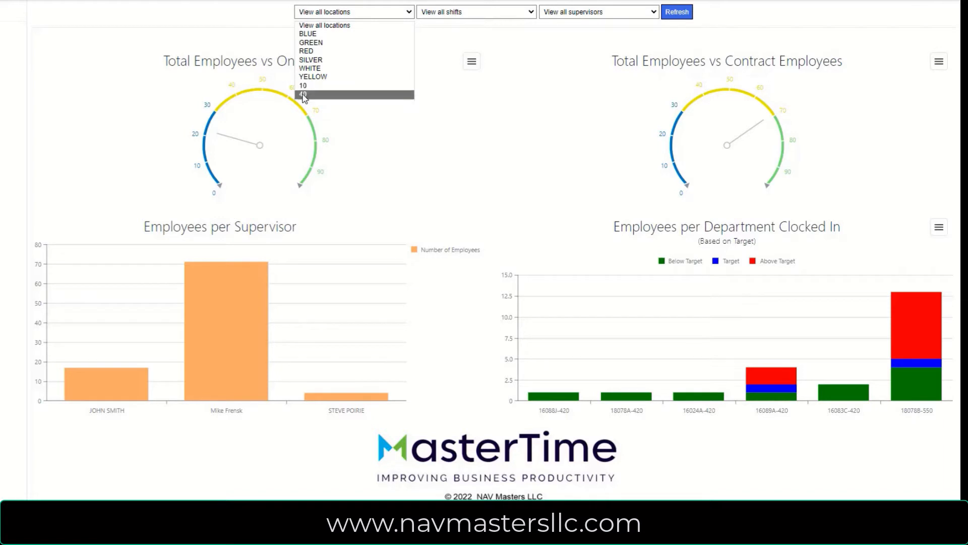
click(303, 95)
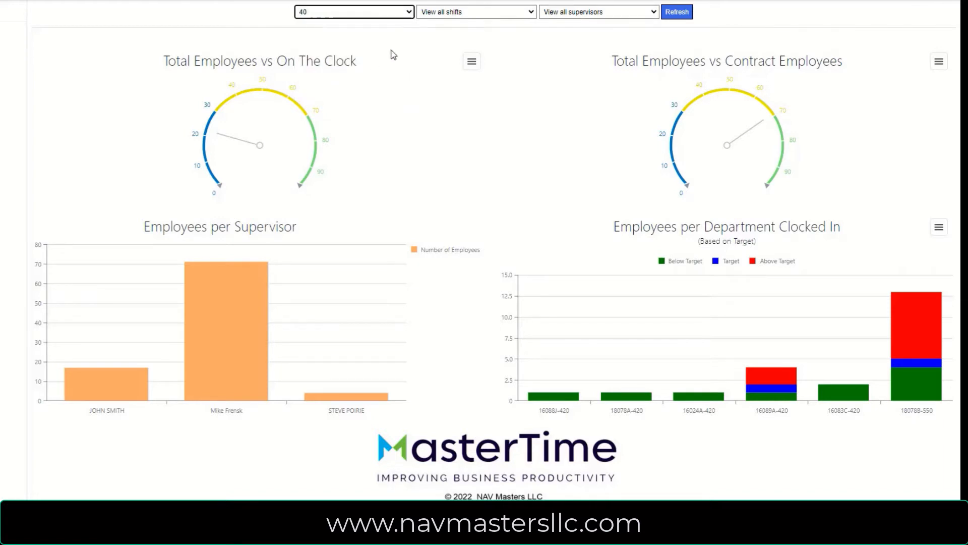
mouse_move(338, 190)
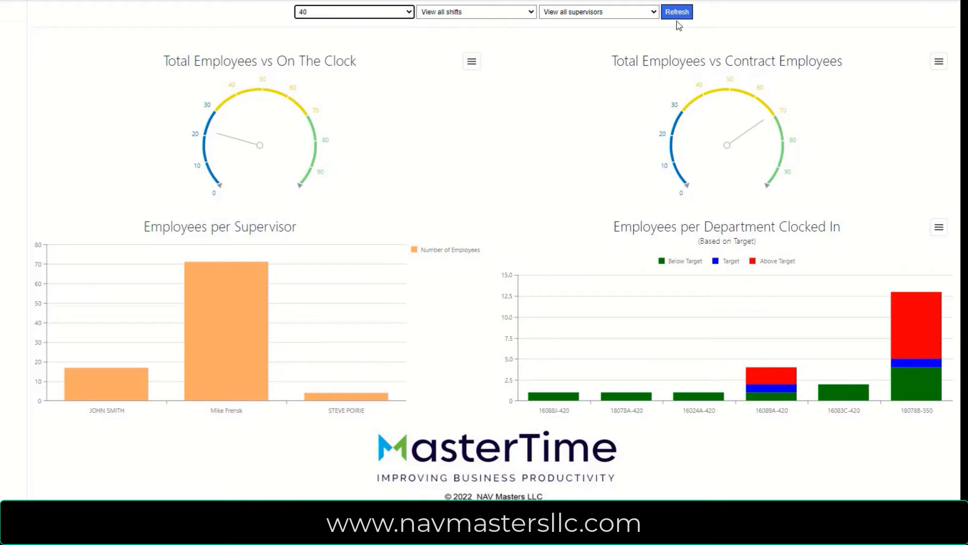
click(677, 11)
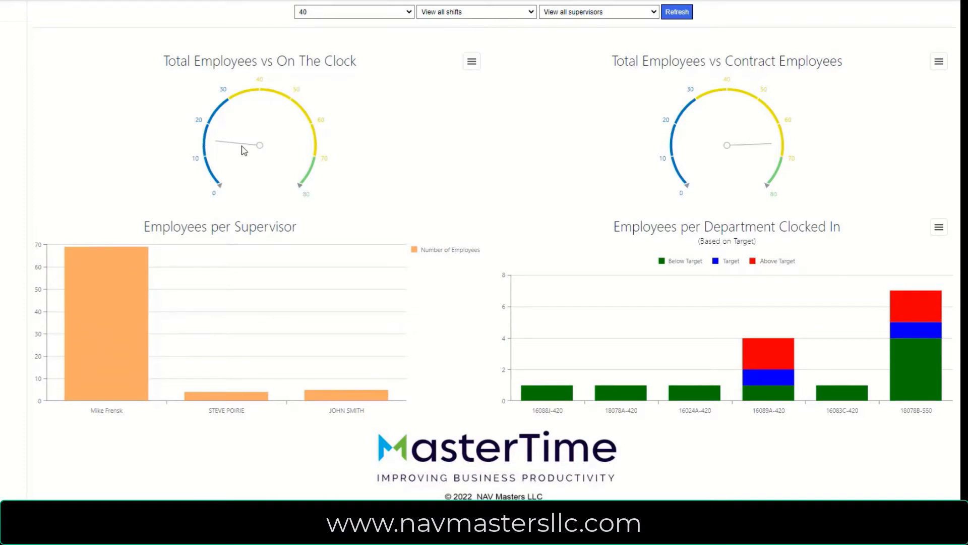
mouse_move(768, 148)
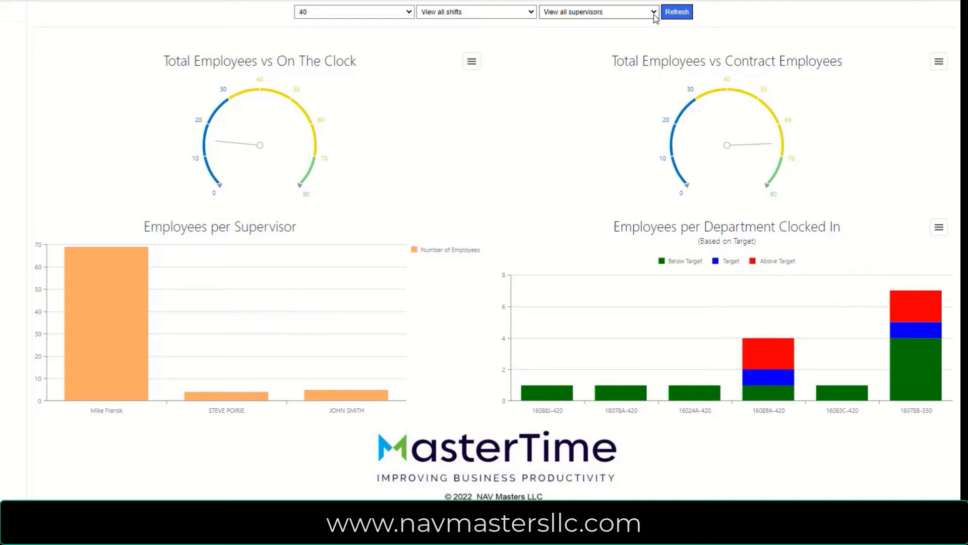
click(597, 11)
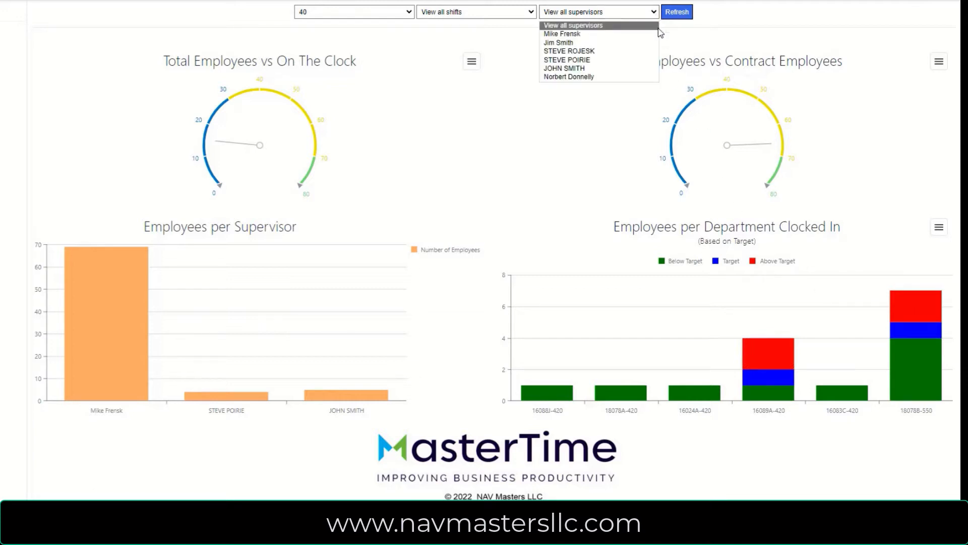
mouse_move(567, 59)
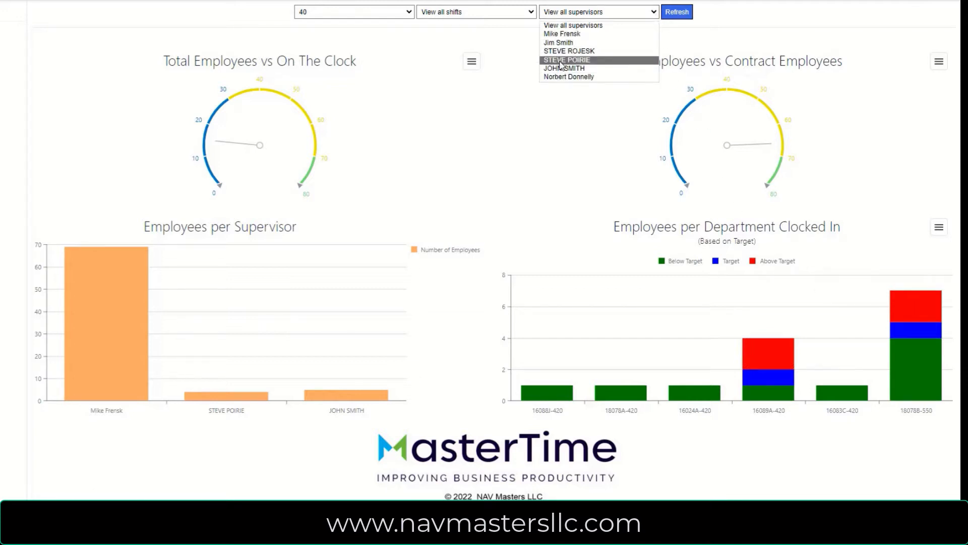
click(567, 59)
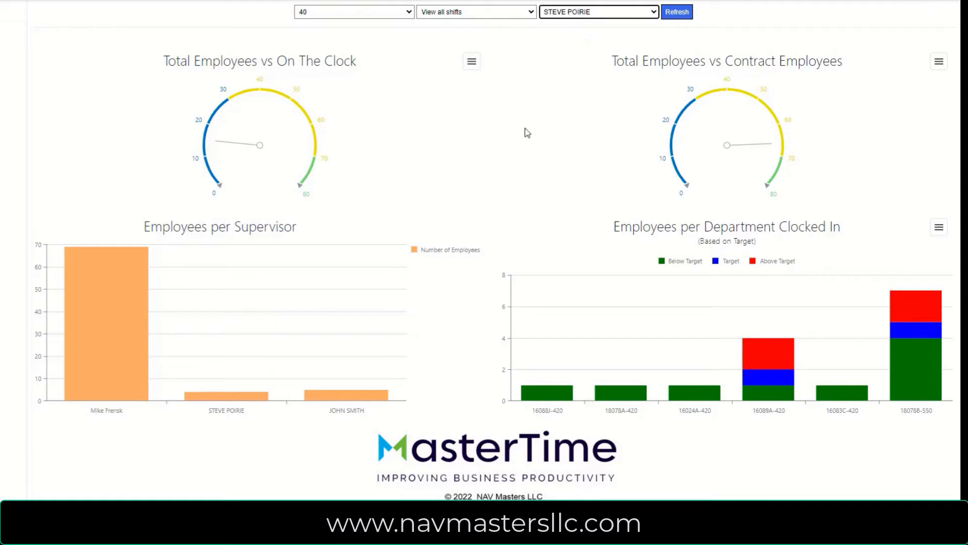
click(676, 11)
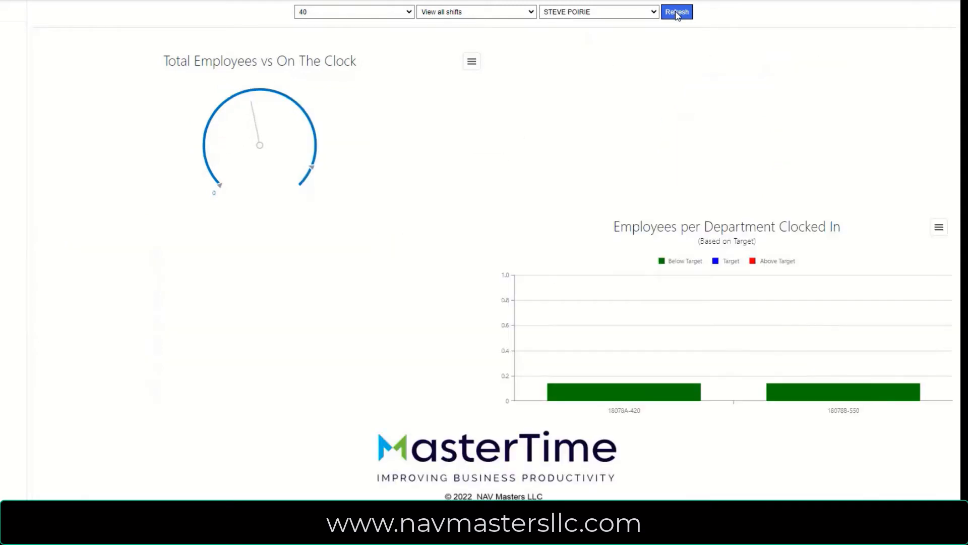
click(676, 12)
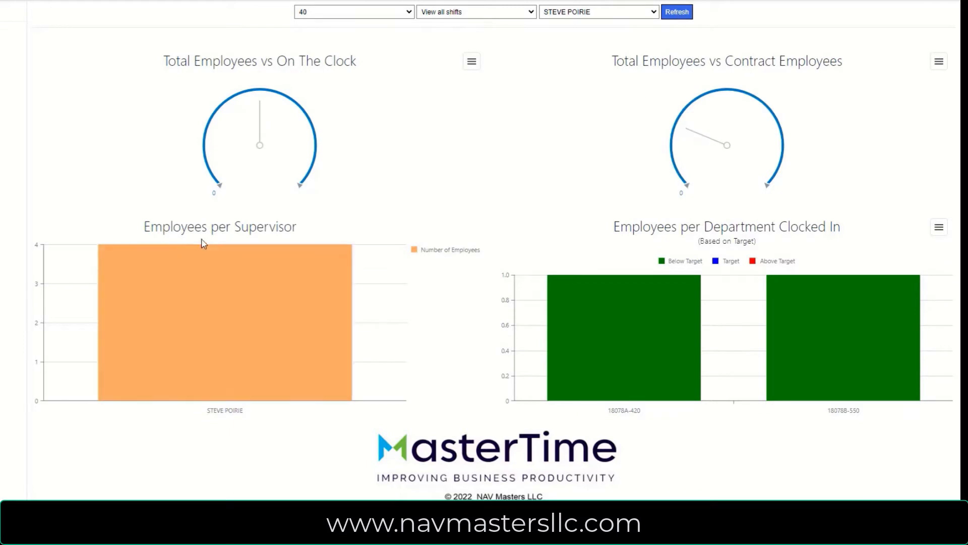
mouse_move(179, 248)
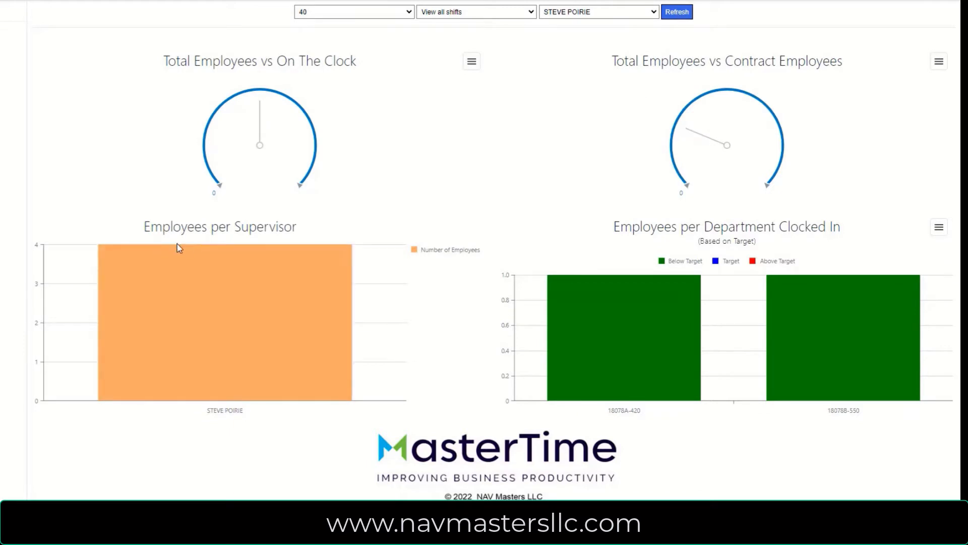
mouse_move(614, 291)
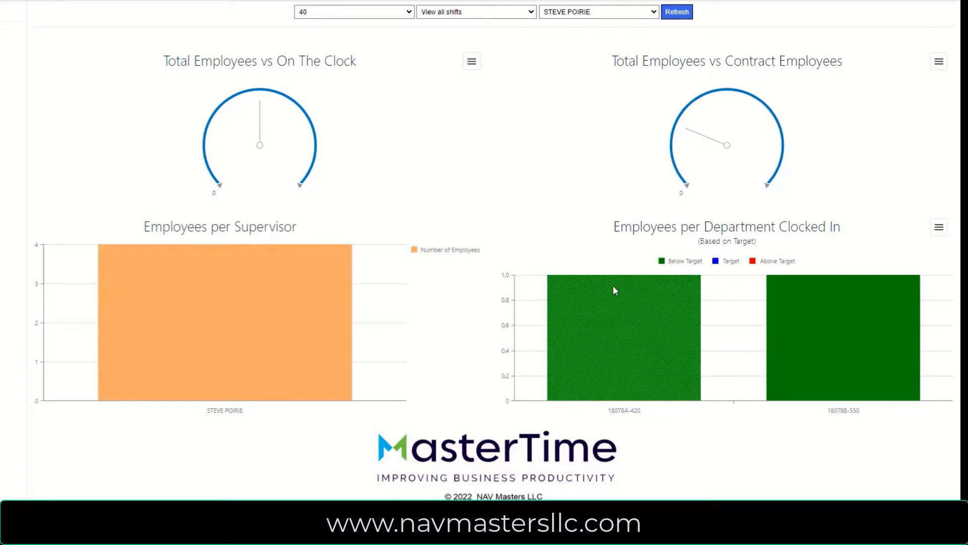
mouse_move(585, 282)
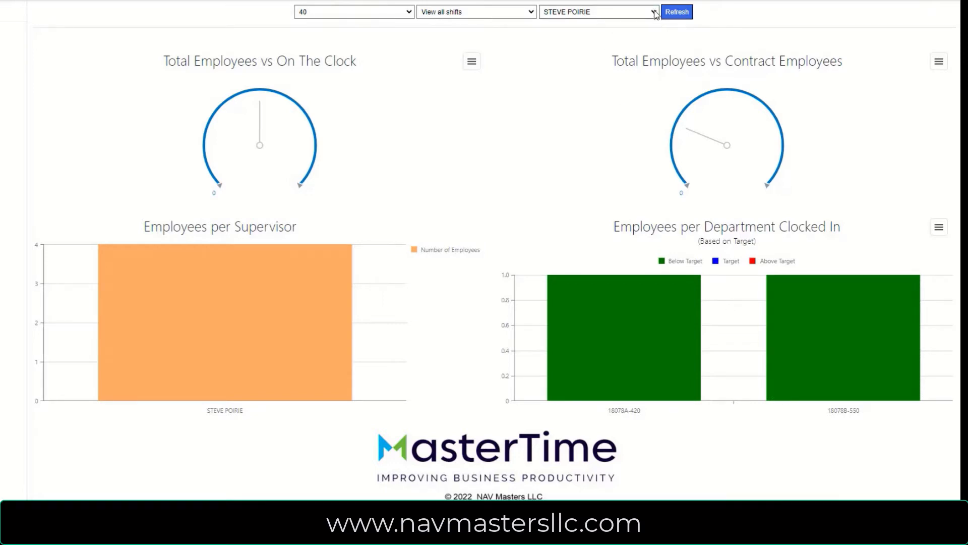
click(597, 11)
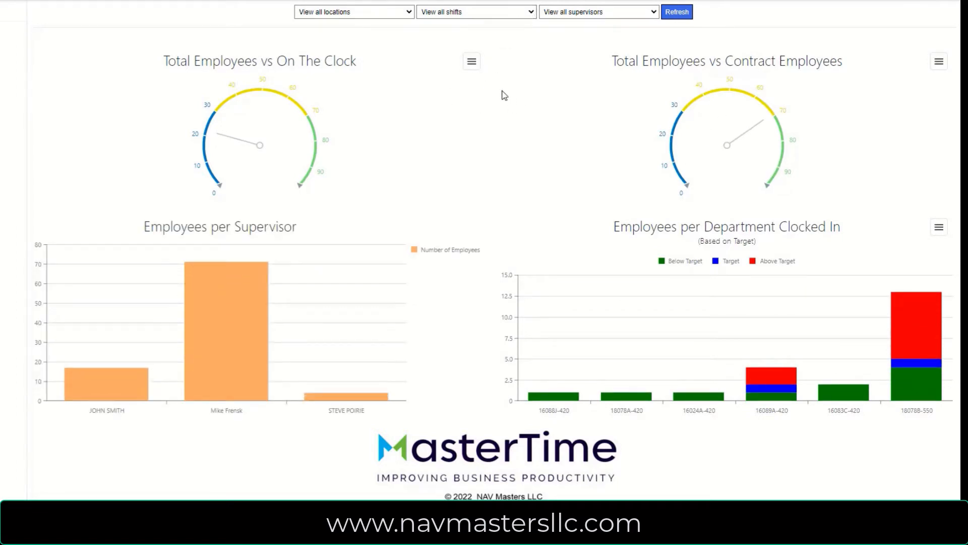
mouse_move(449, 111)
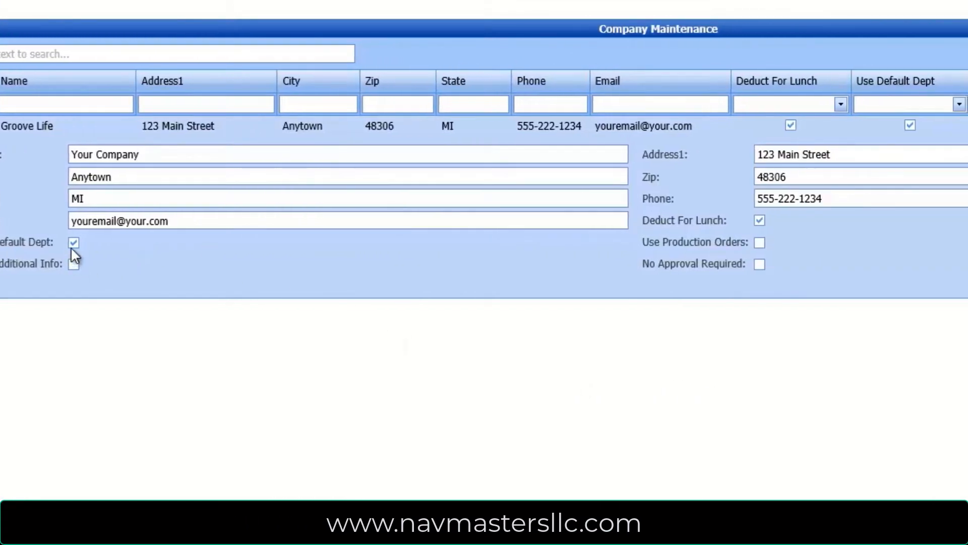
- Turn off Use Default Dept and turn on Use Production Orders for the company
click(74, 241)
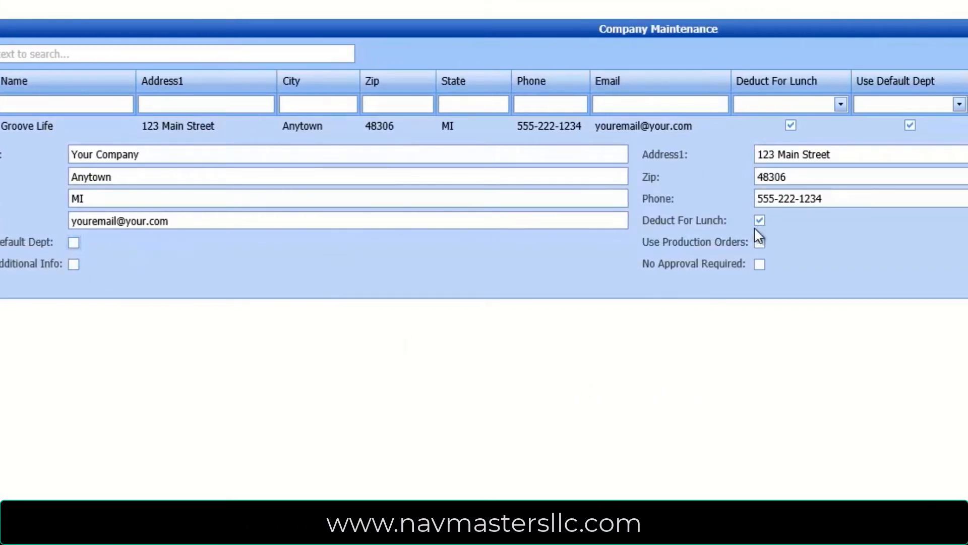
click(760, 242)
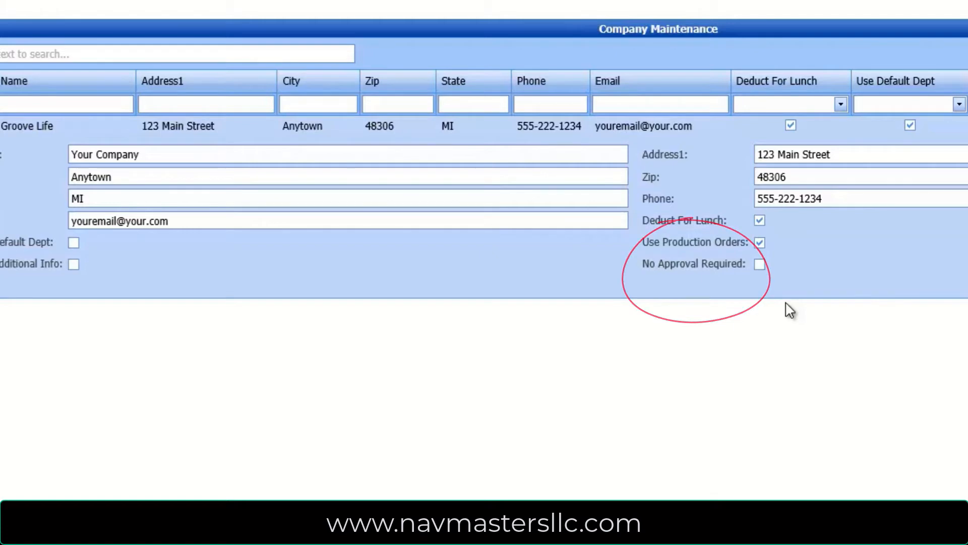
click(760, 263)
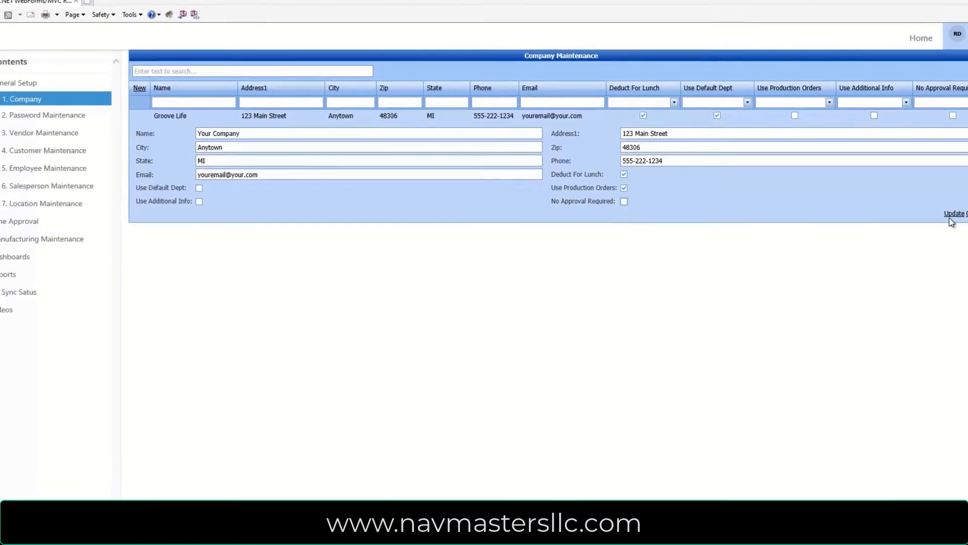
- Save the company settings and open the Password Maintenance list
click(47, 115)
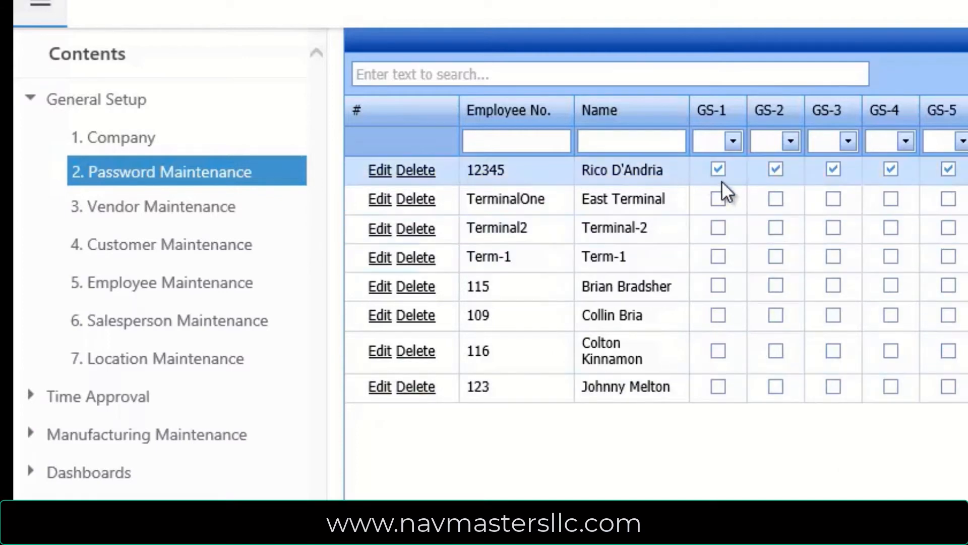
click(951, 169)
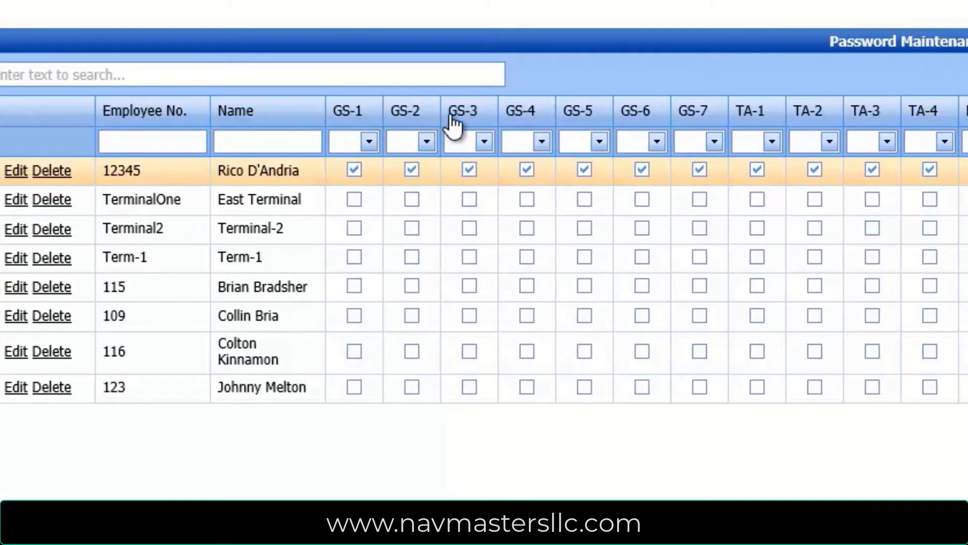
mouse_move(809, 129)
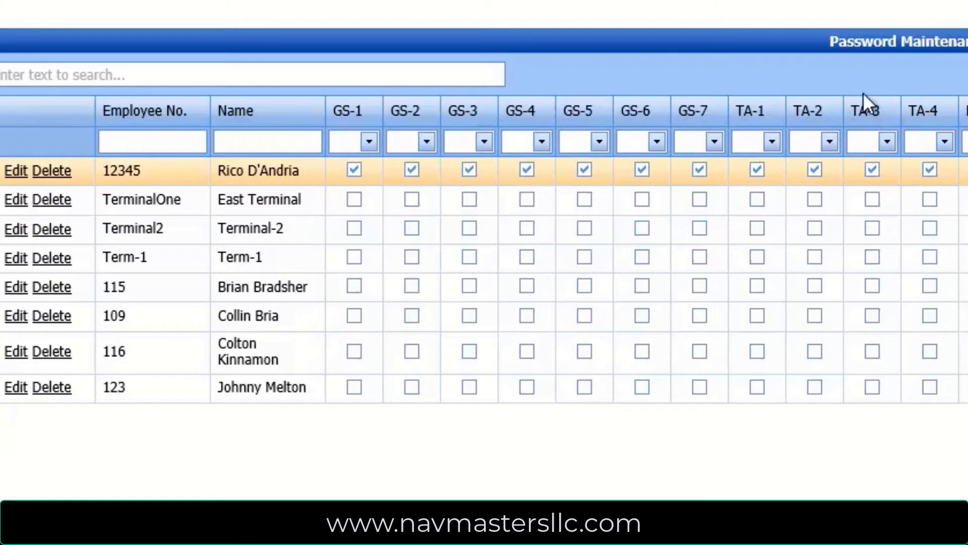
mouse_move(858, 124)
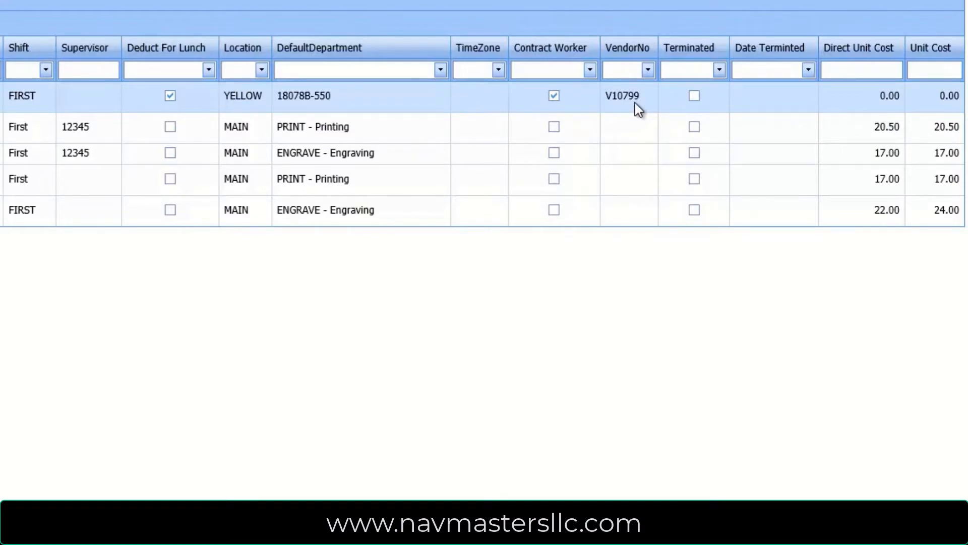
- Open Employee Maintenance to review shift, location and unit cost columns
click(623, 96)
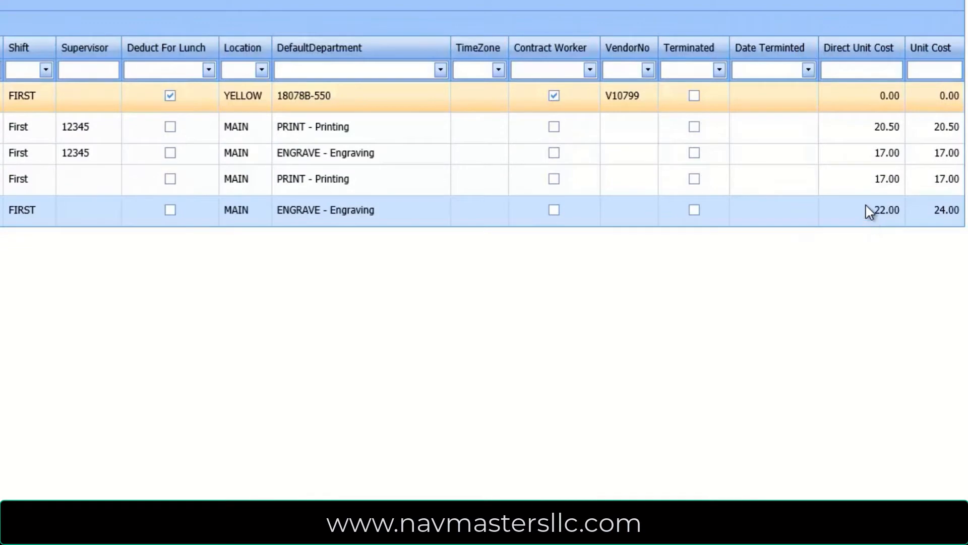
click(871, 126)
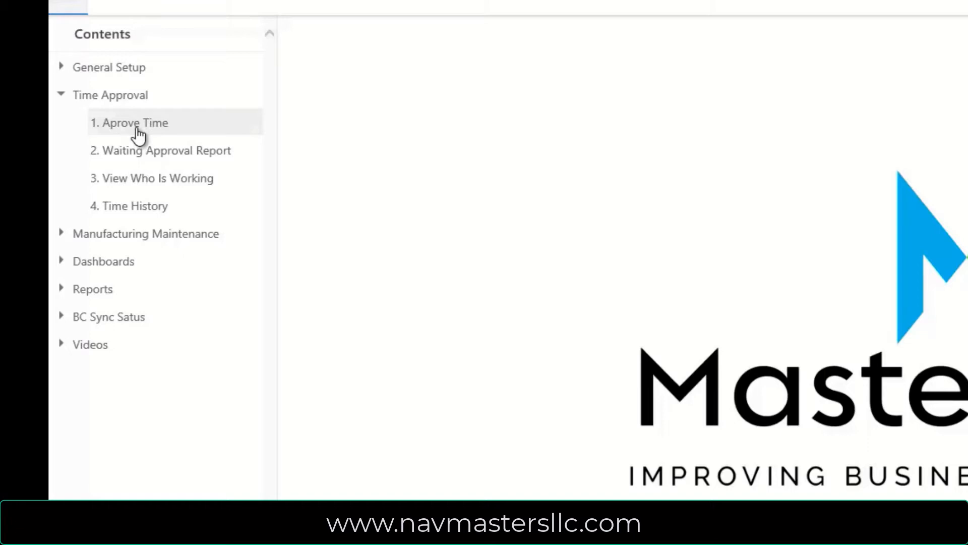
- Open the 1. Aprove Time page under Time Approval
click(158, 430)
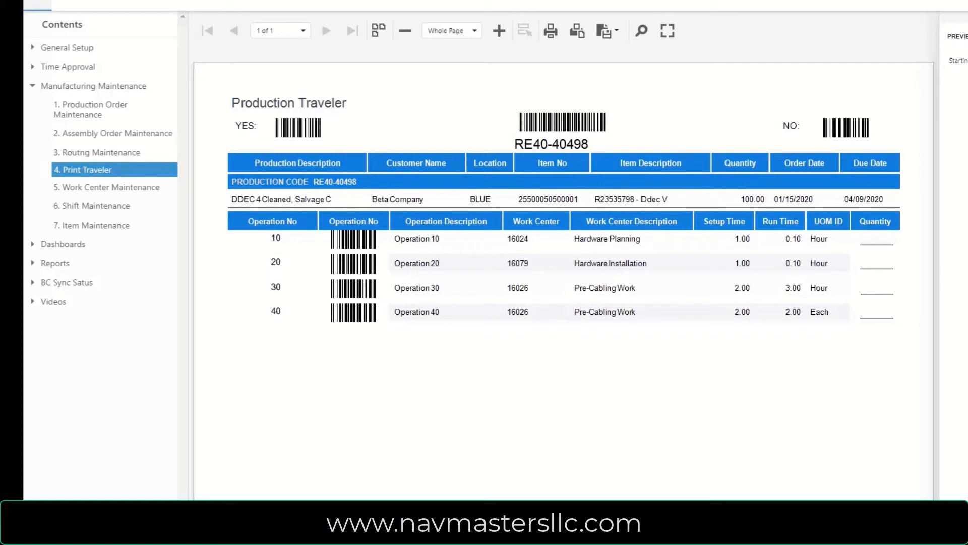
mouse_move(626, 453)
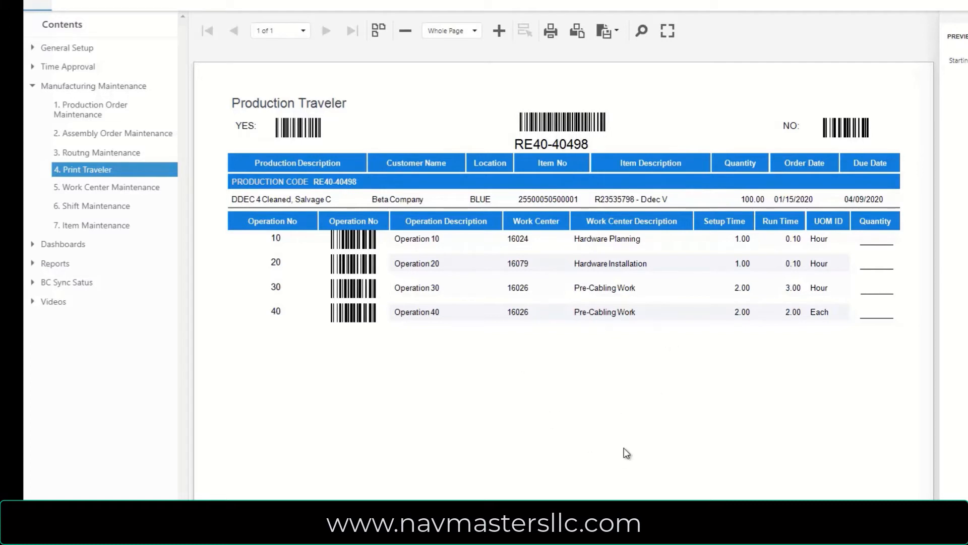
mouse_move(489, 349)
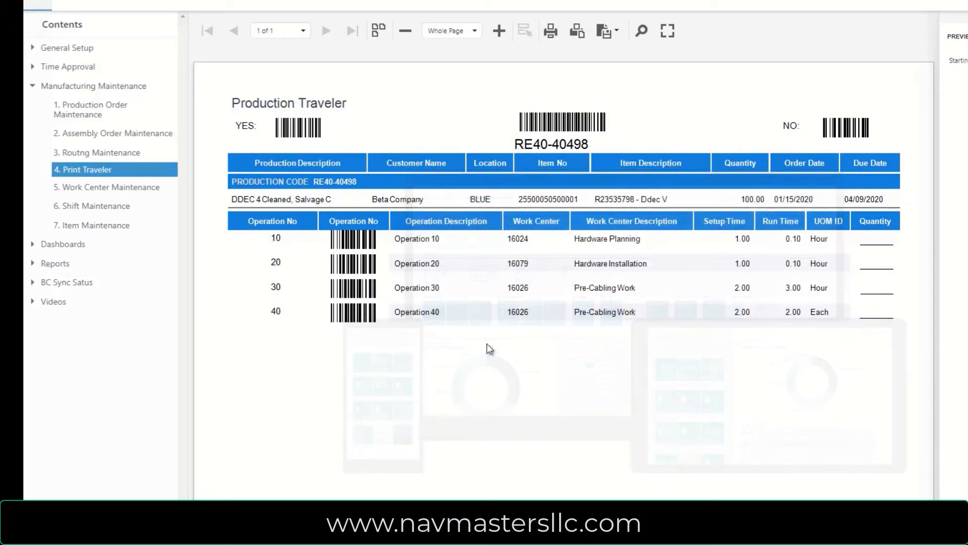
- Open the Print Traveler report for production order RE40-40498
click(67, 283)
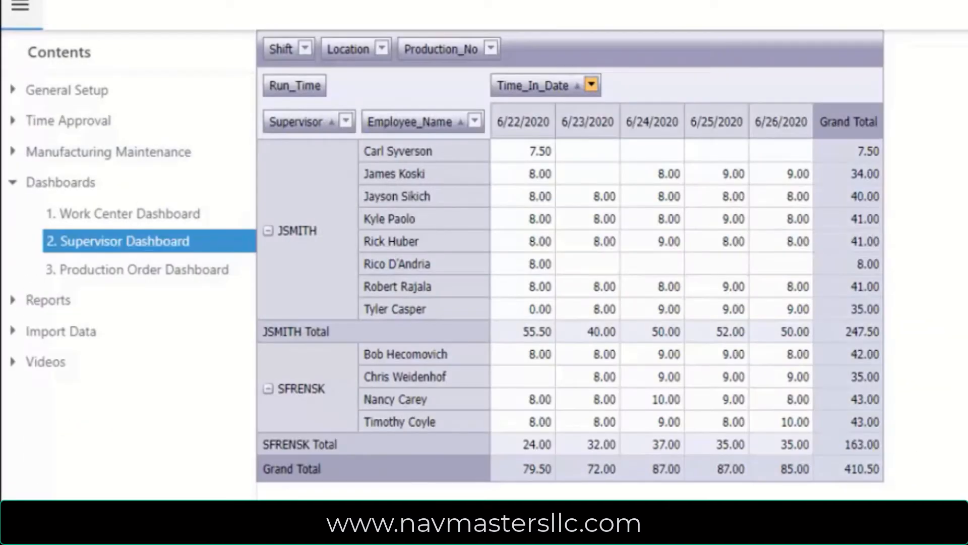
mouse_move(309, 291)
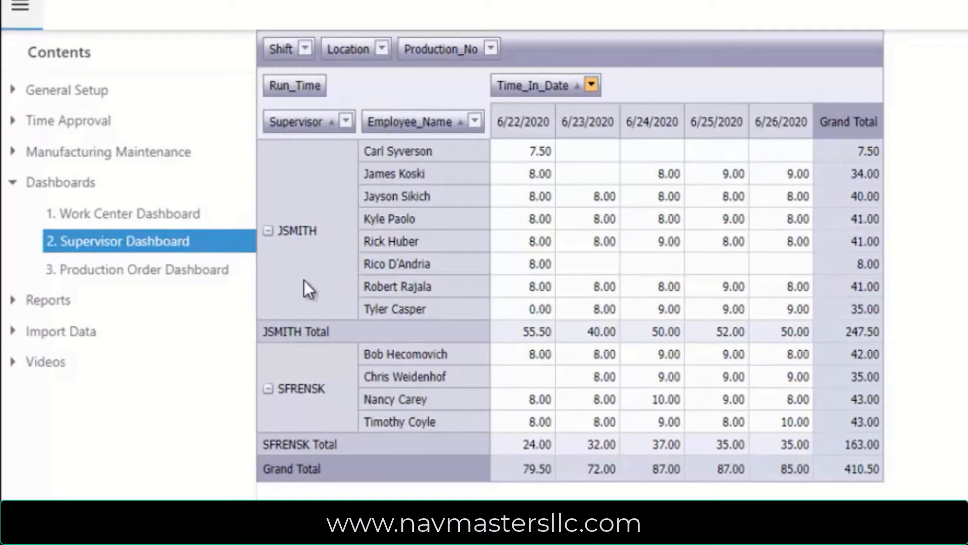
mouse_move(321, 411)
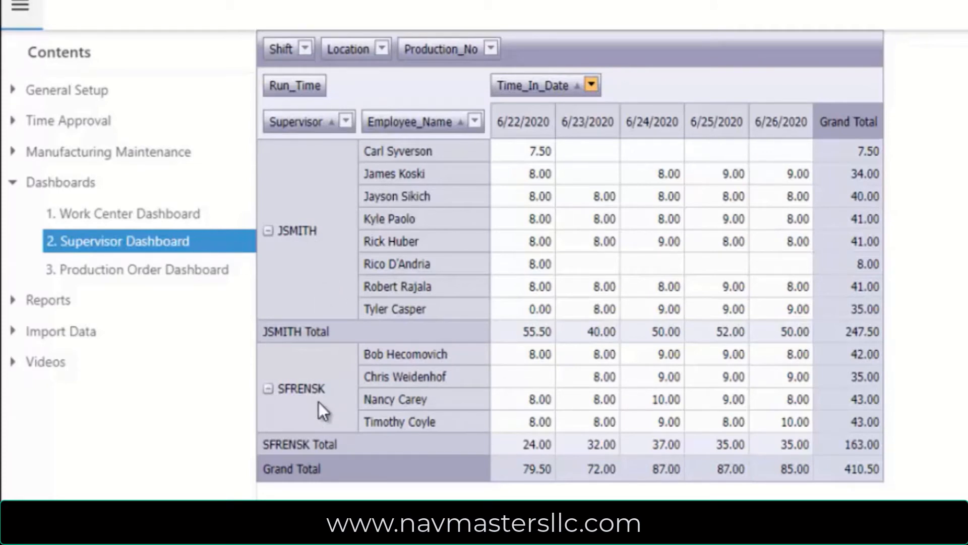
mouse_move(383, 188)
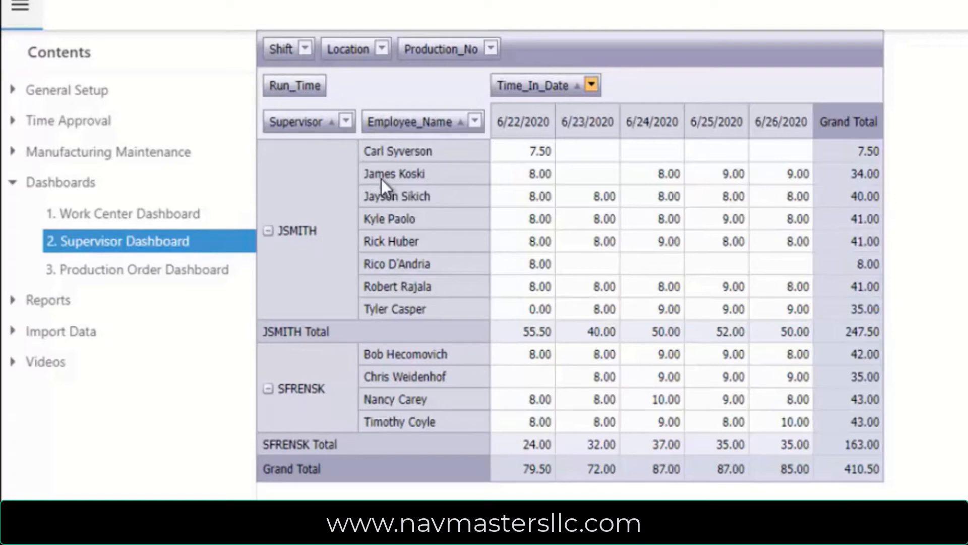
mouse_move(559, 82)
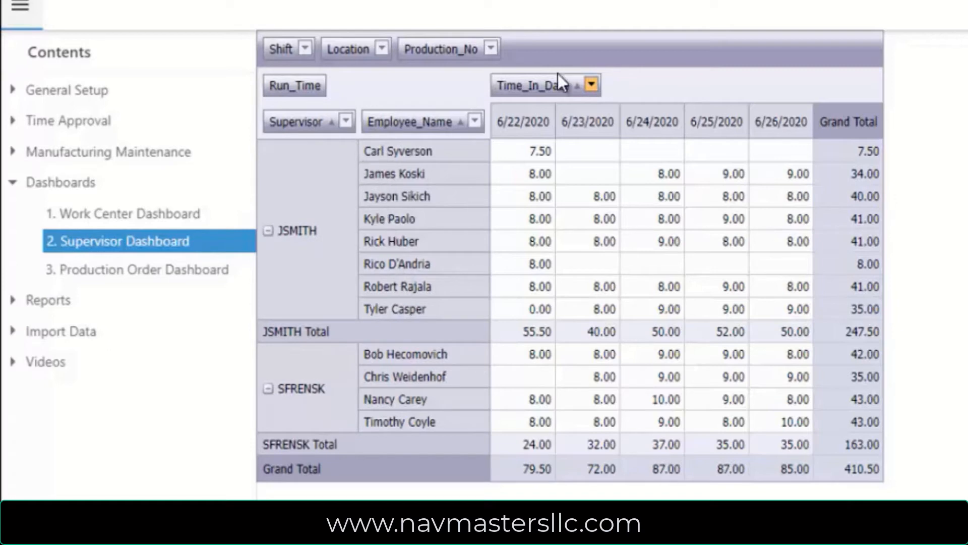
mouse_move(801, 123)
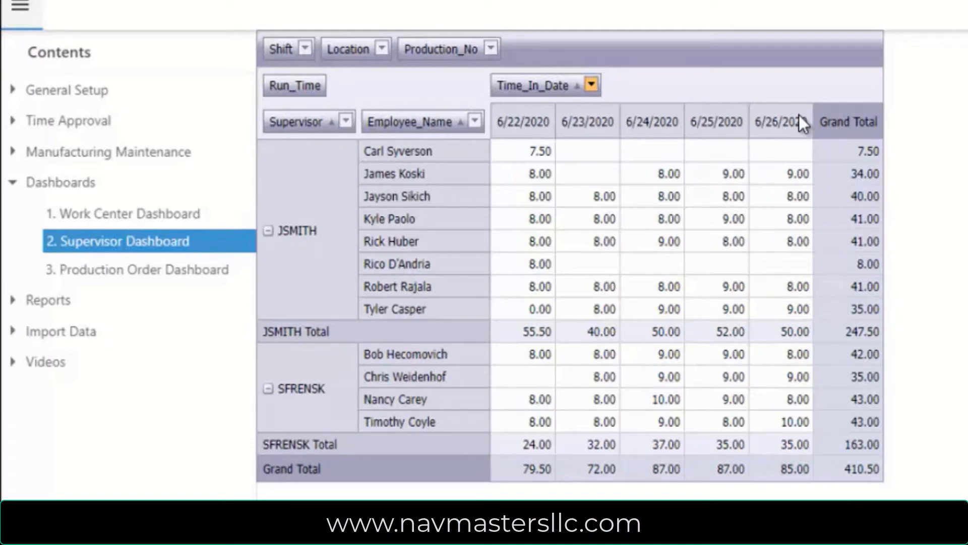
mouse_move(863, 210)
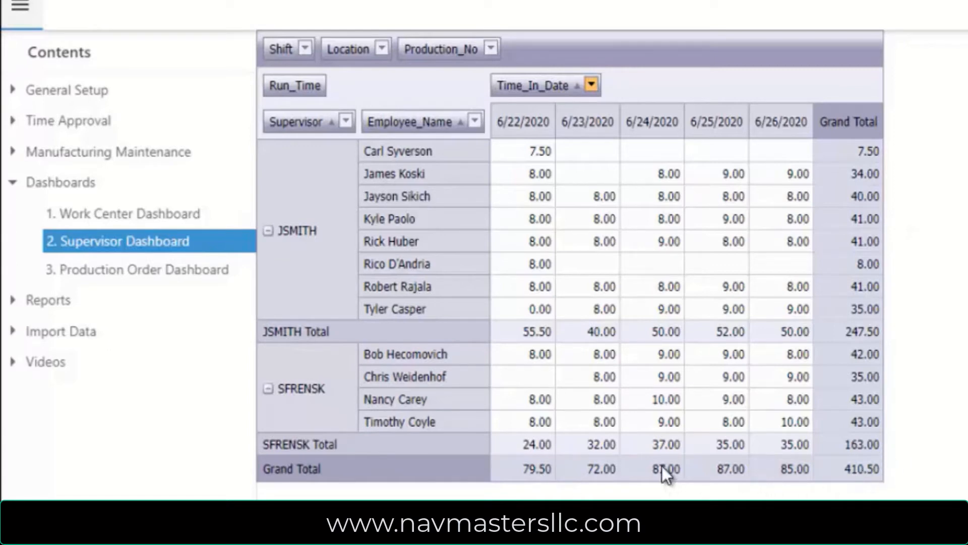
mouse_move(591, 340)
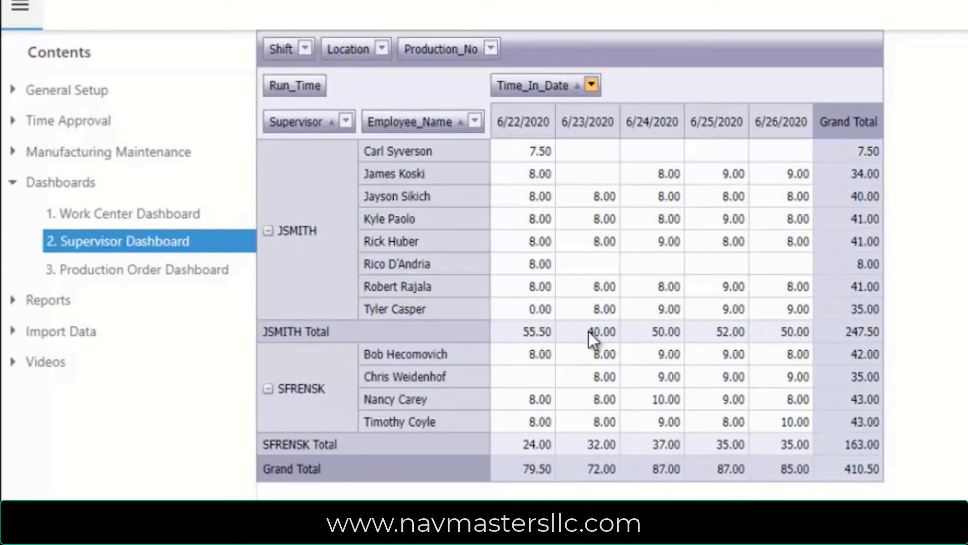
mouse_move(784, 349)
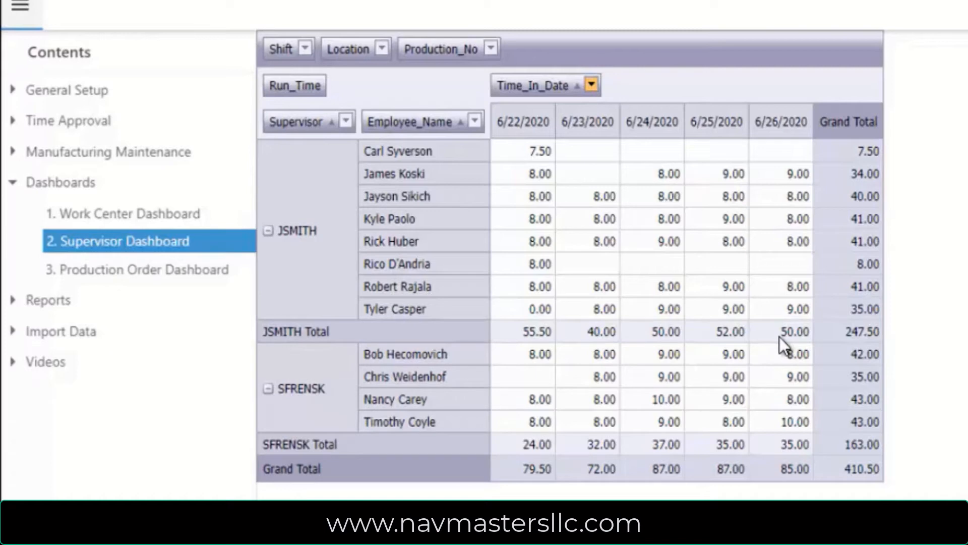
mouse_move(181, 264)
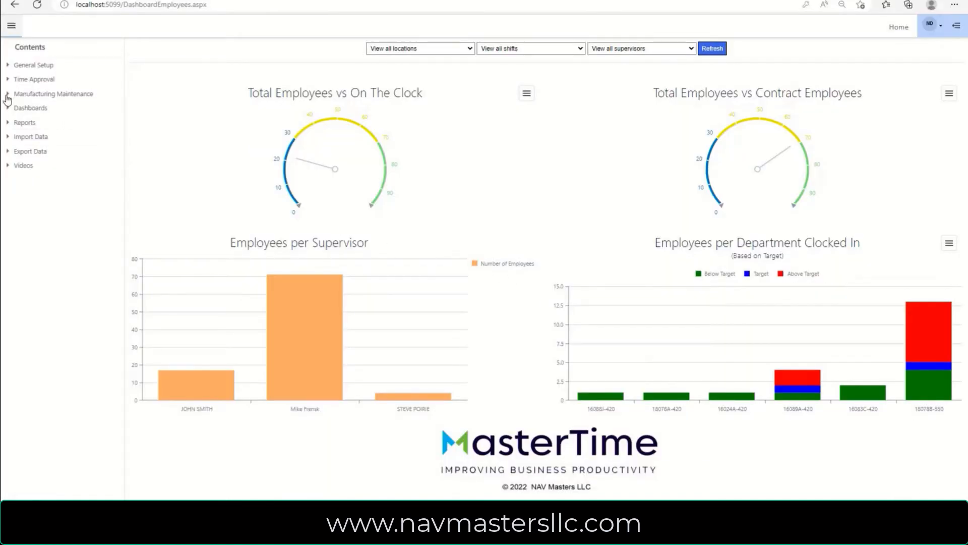
- View the Production Order Maintenance list, return to the dashboard, and expand Dashboards
click(54, 94)
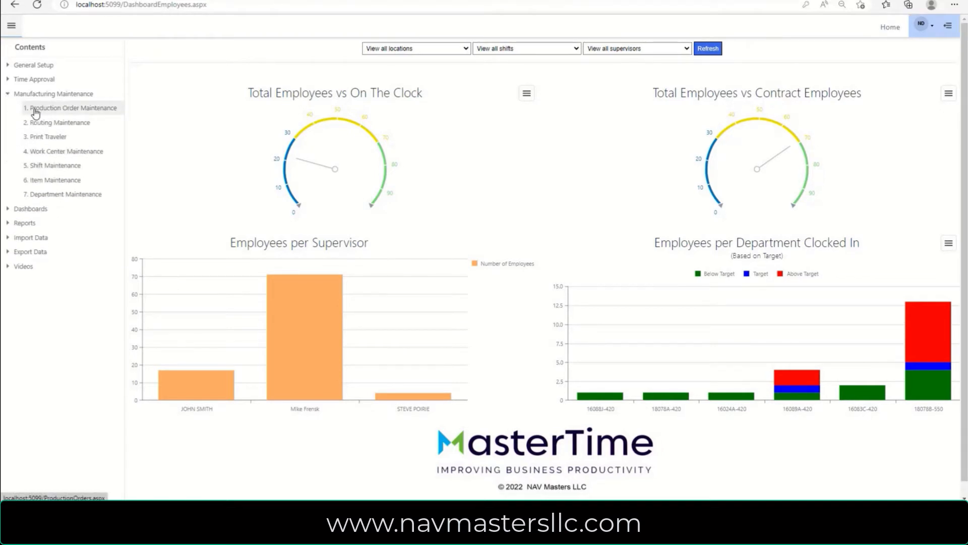
click(72, 108)
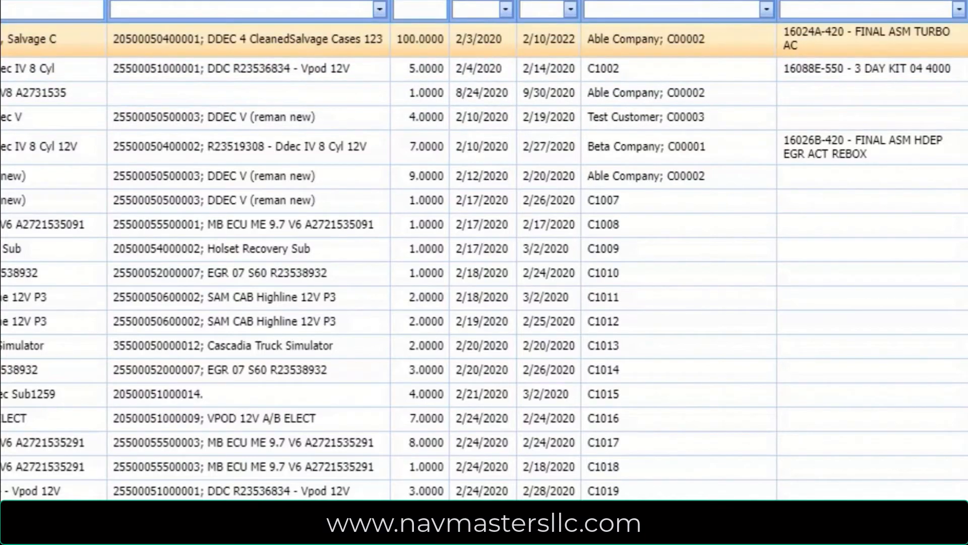
click(16, 5)
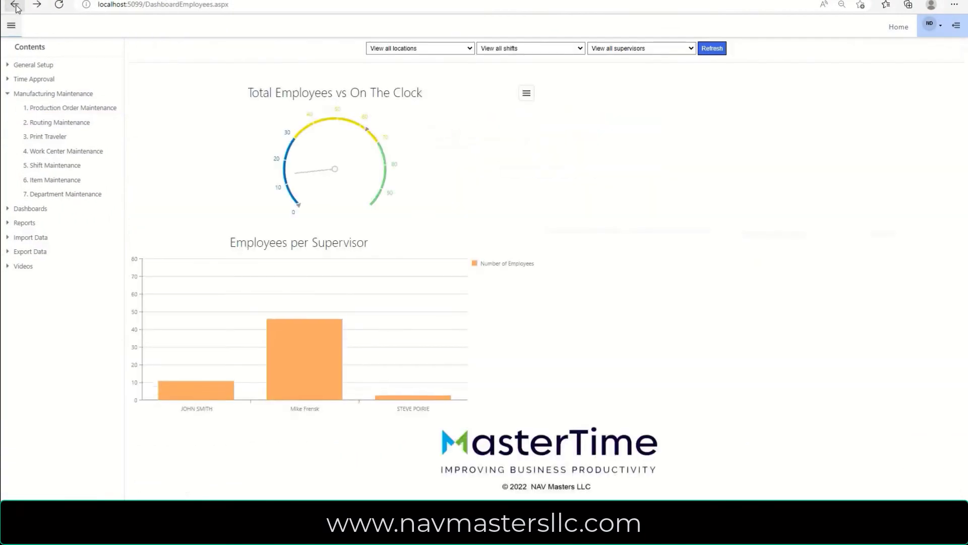
click(712, 48)
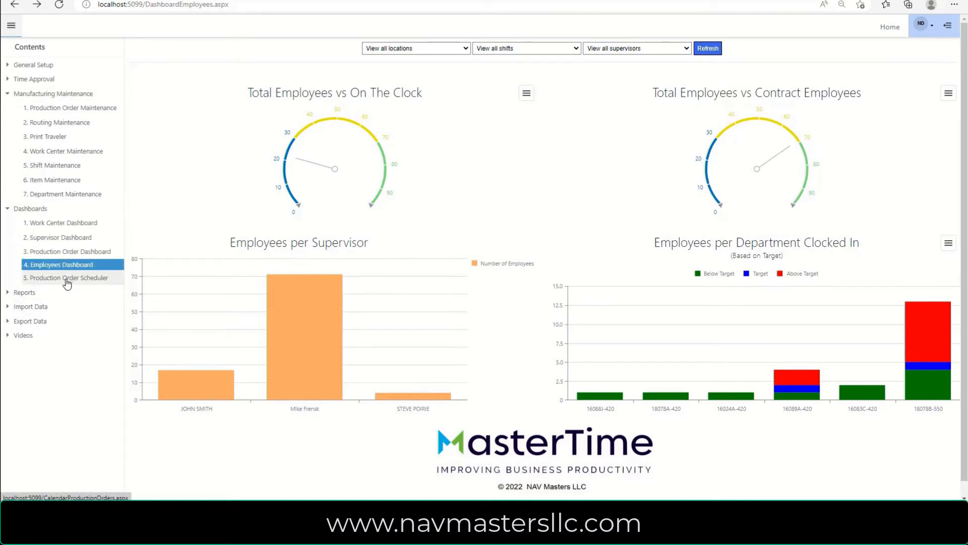
- Open the Production Order Scheduler and jump it to early February 2020
click(68, 277)
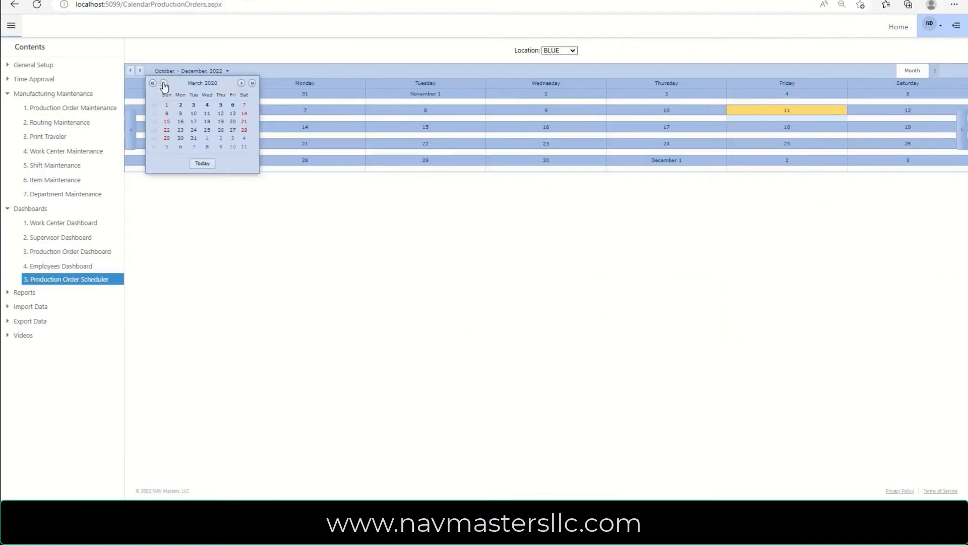
click(152, 82)
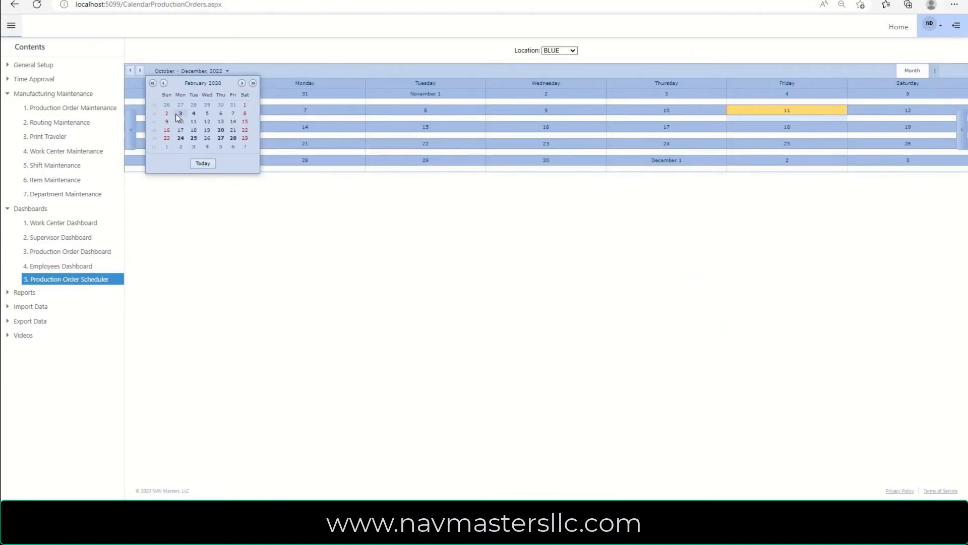
click(179, 113)
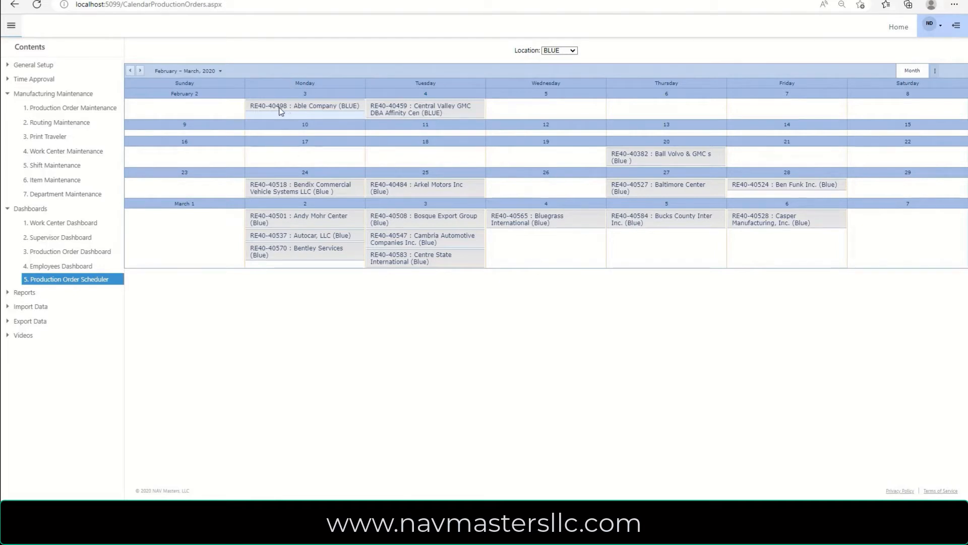
scroll(down, 3)
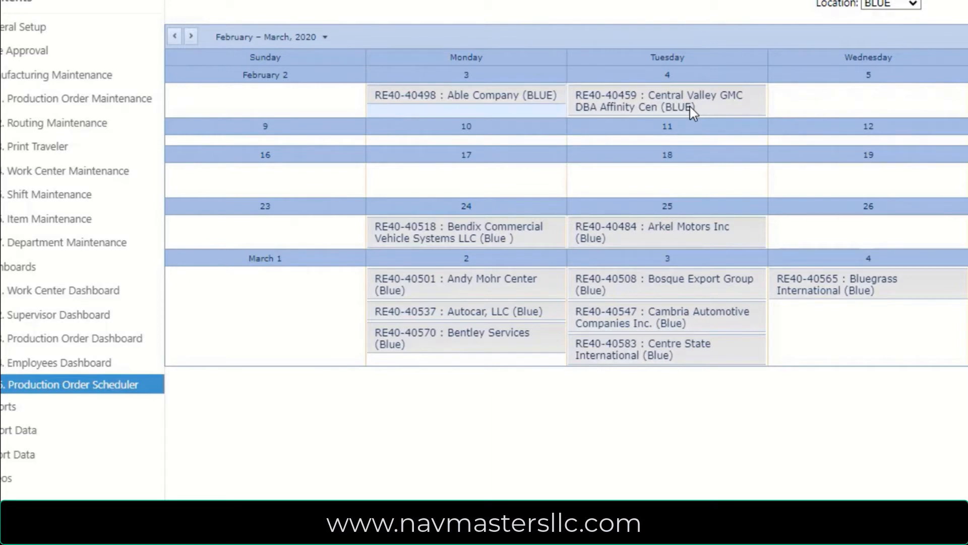
mouse_move(534, 405)
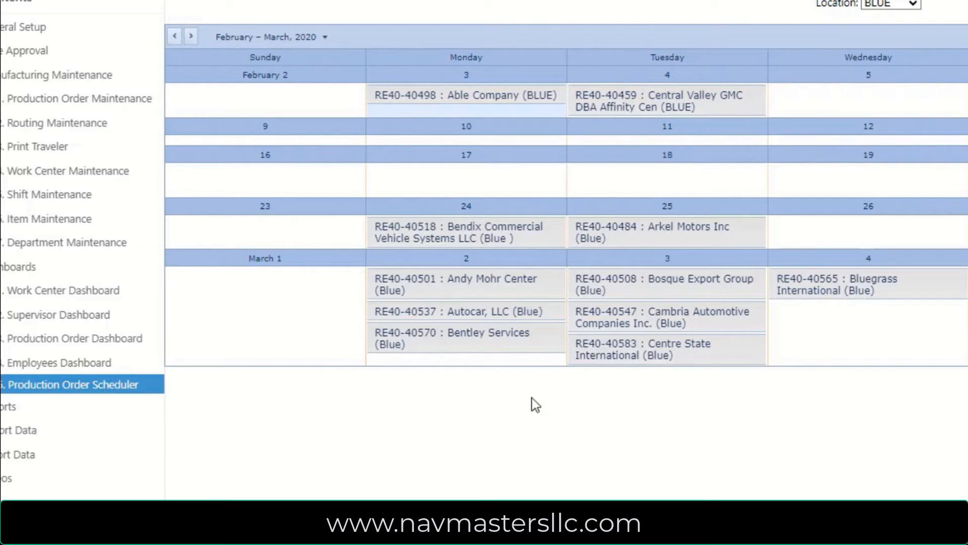
mouse_move(531, 107)
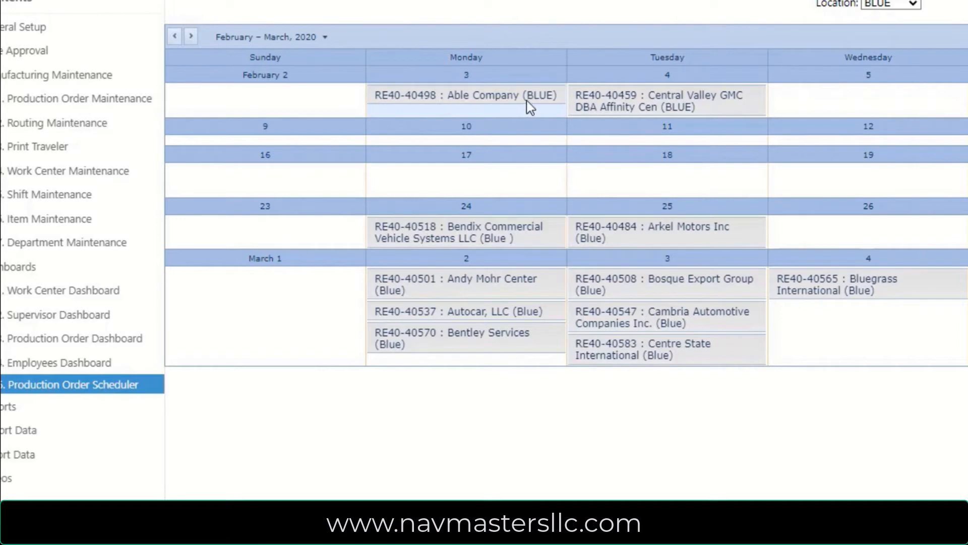
mouse_move(862, 120)
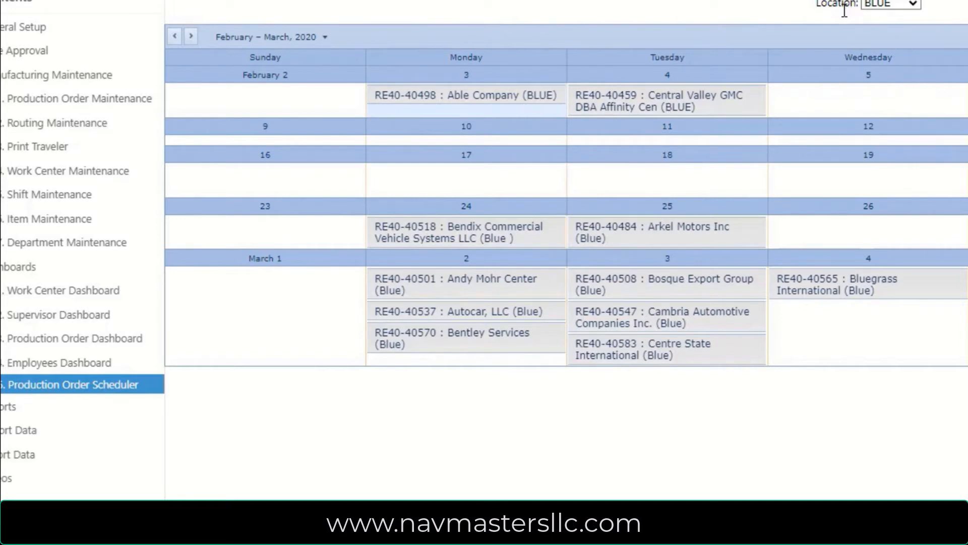
- Switch the scheduler's location to GREEN, then back to BLUE
click(917, 4)
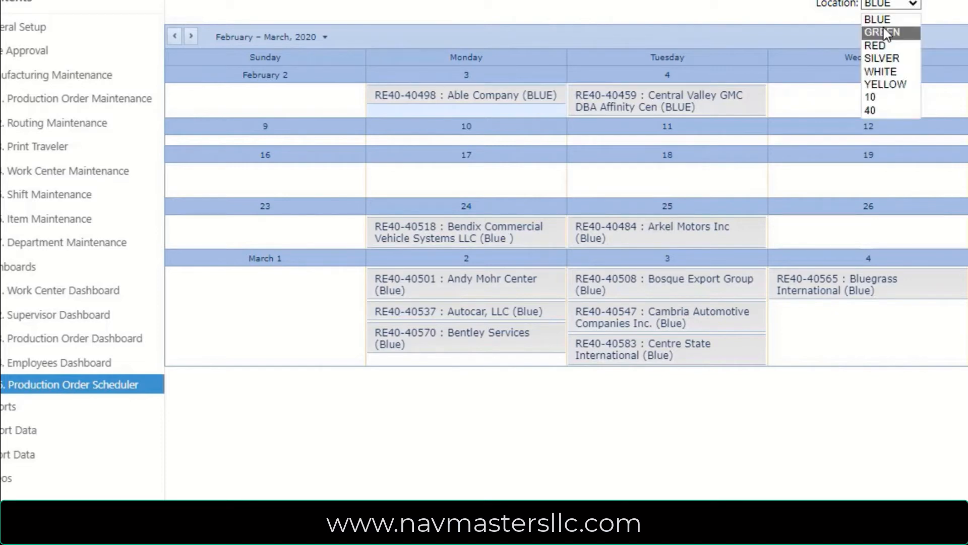
click(876, 32)
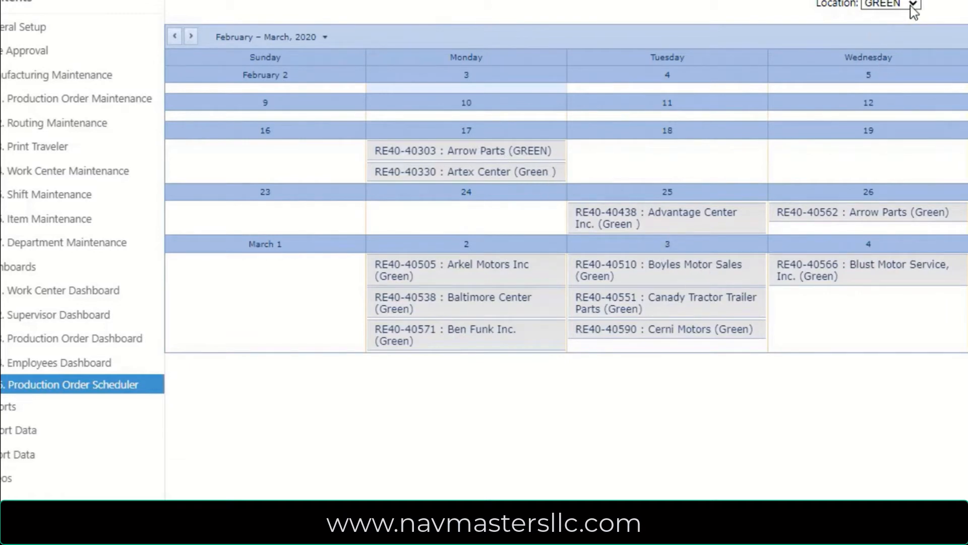
click(888, 4)
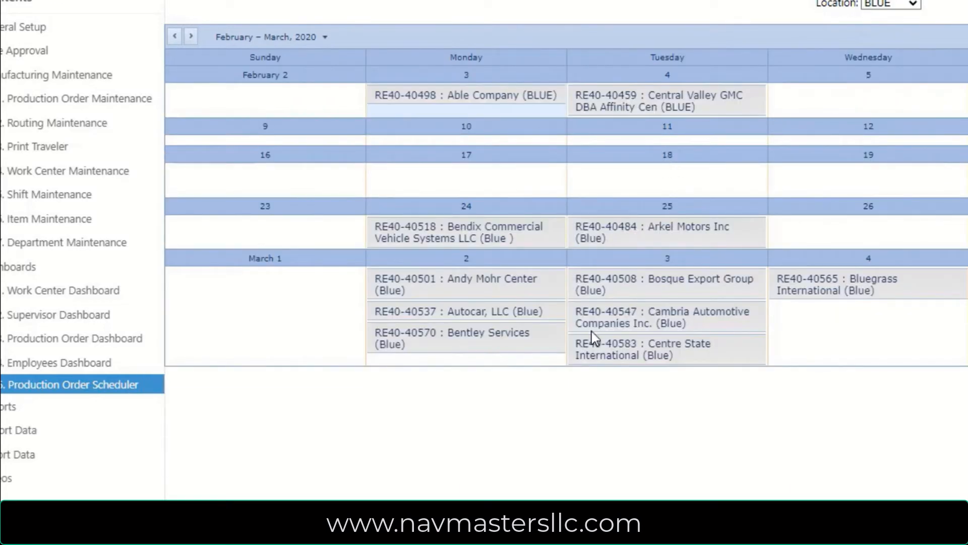
mouse_move(706, 369)
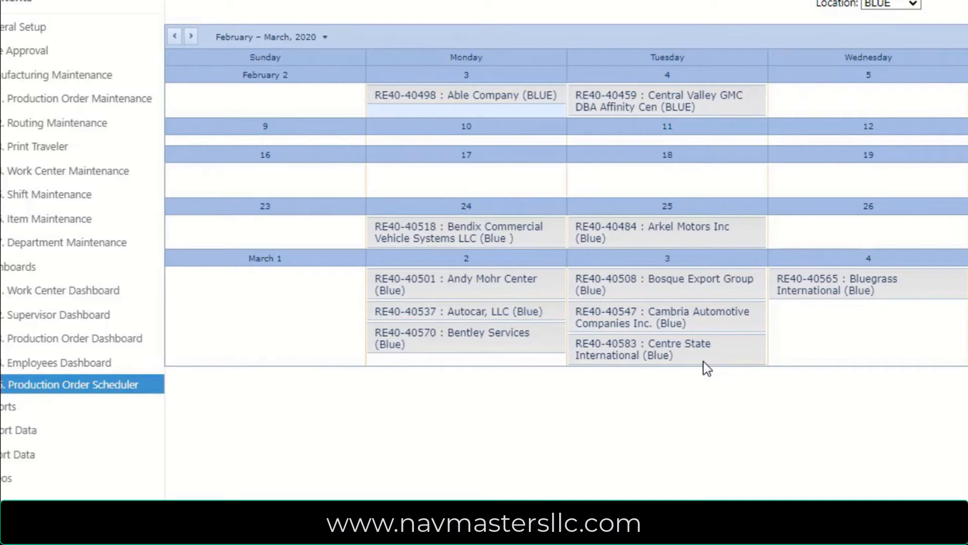
mouse_move(354, 467)
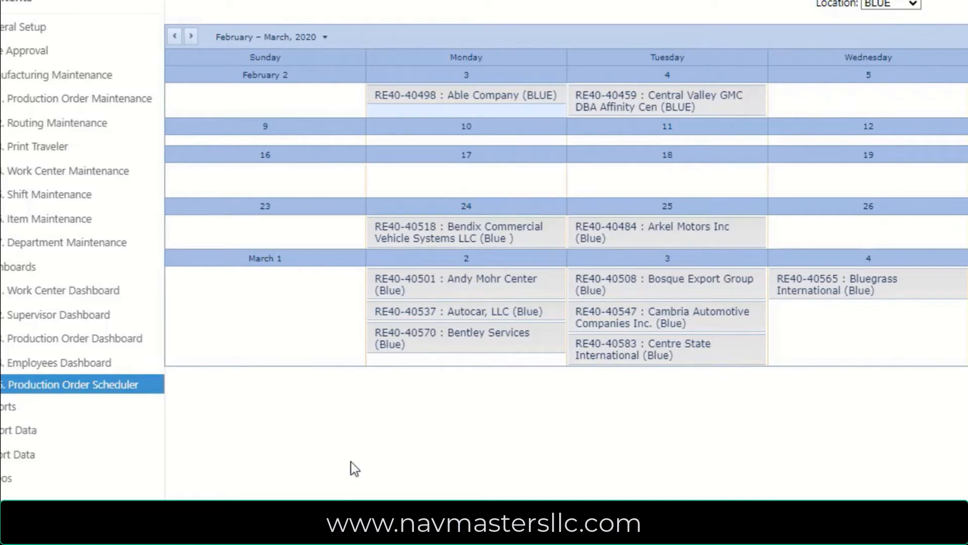
mouse_move(455, 101)
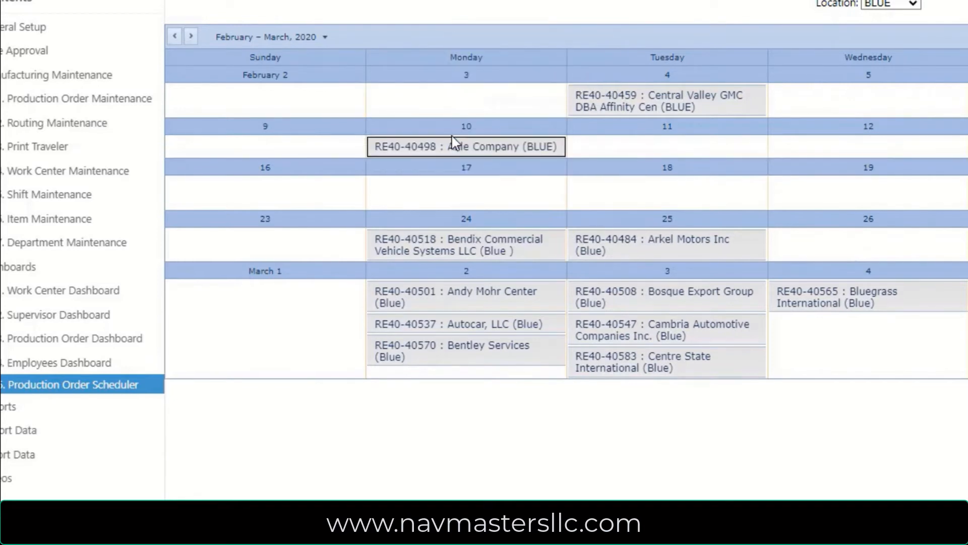
mouse_move(692, 156)
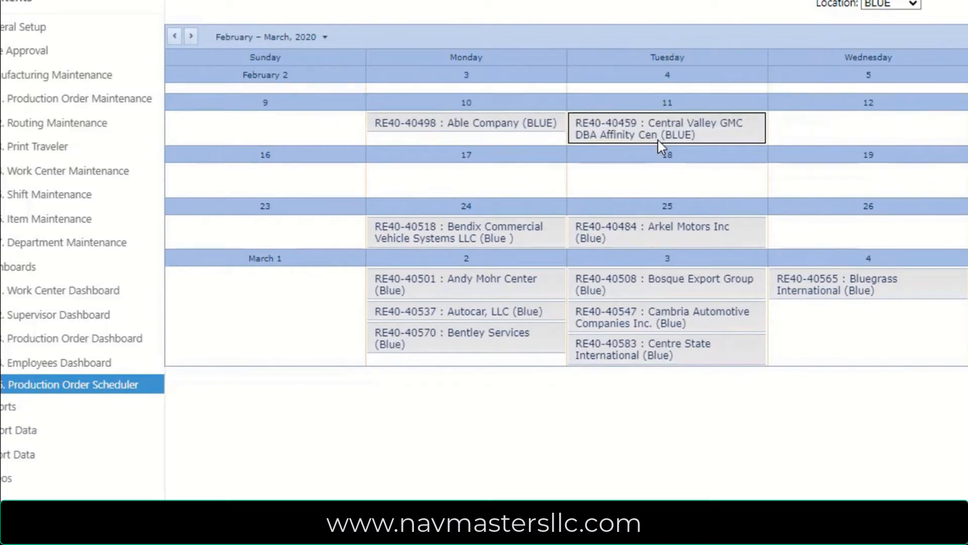
mouse_move(519, 147)
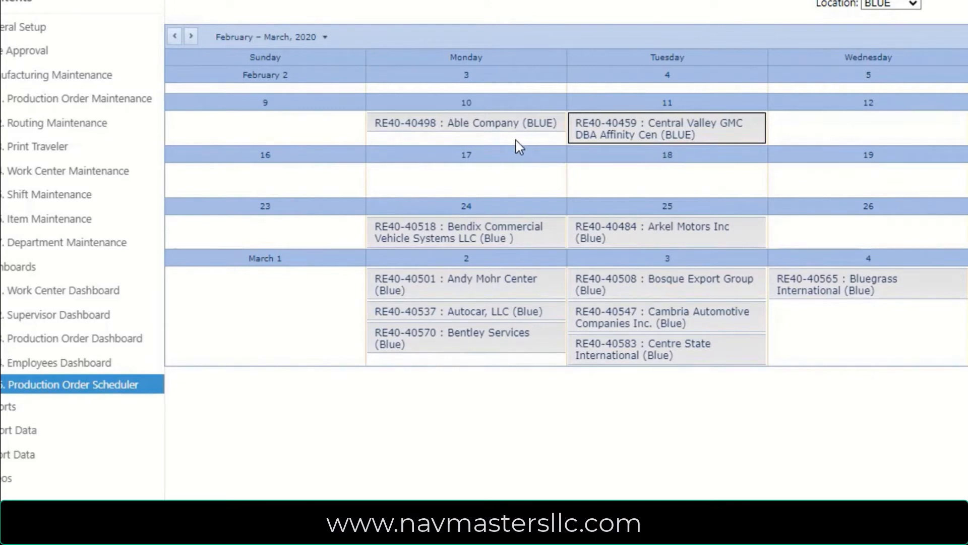
- Return to the Employees Dashboard after moving RE40-40498 and RE40-40459
click(58, 360)
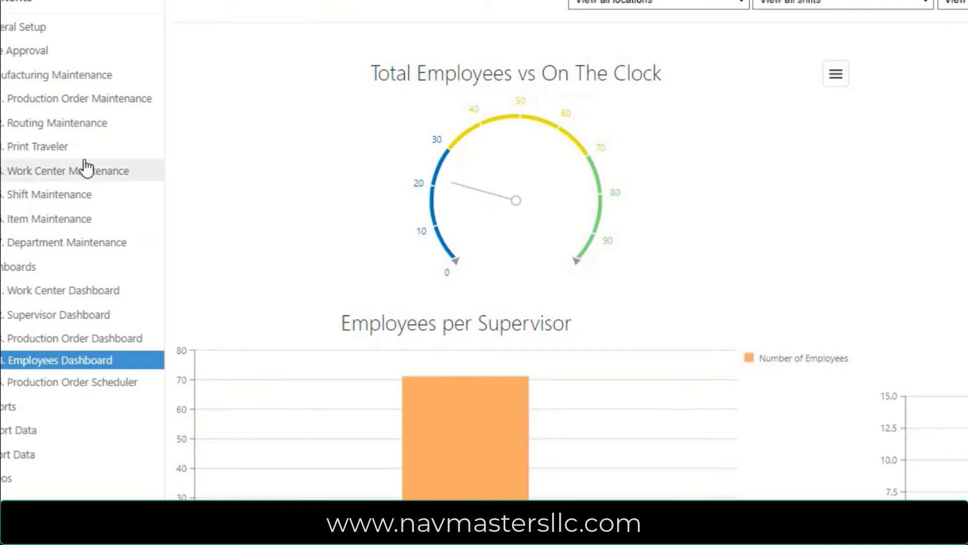
- Check Production Order Maintenance for start dates 2/10/2020 and 2/11/2020 on the moved orders
click(77, 96)
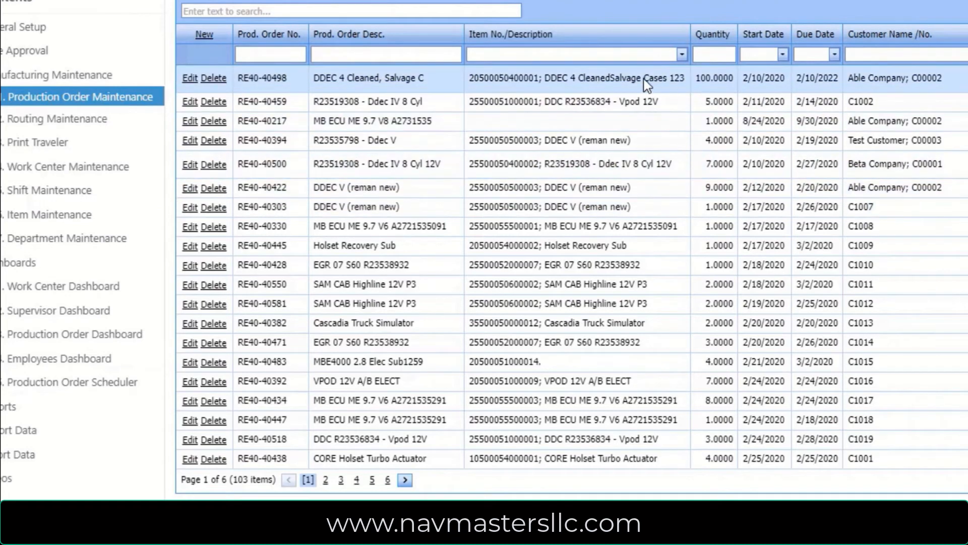
click(272, 102)
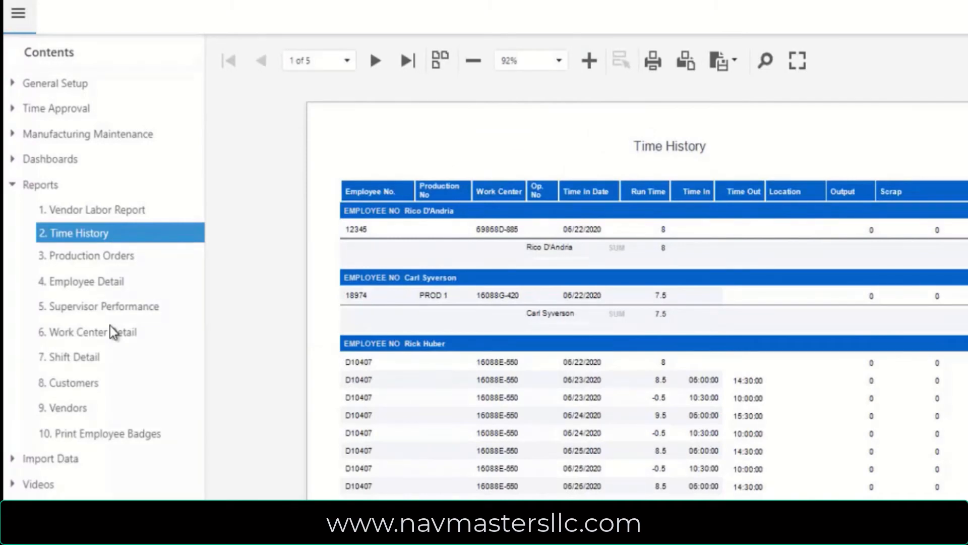
mouse_move(585, 179)
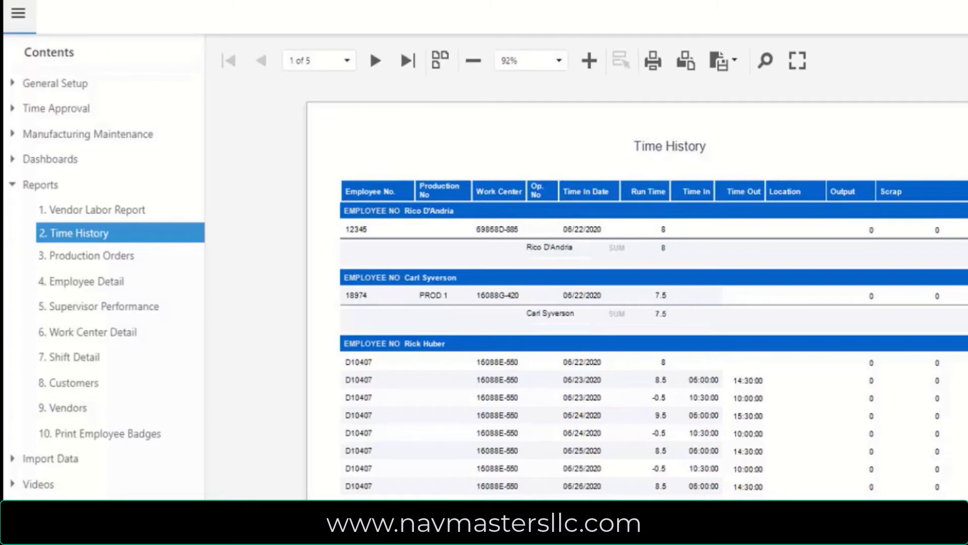
mouse_move(391, 393)
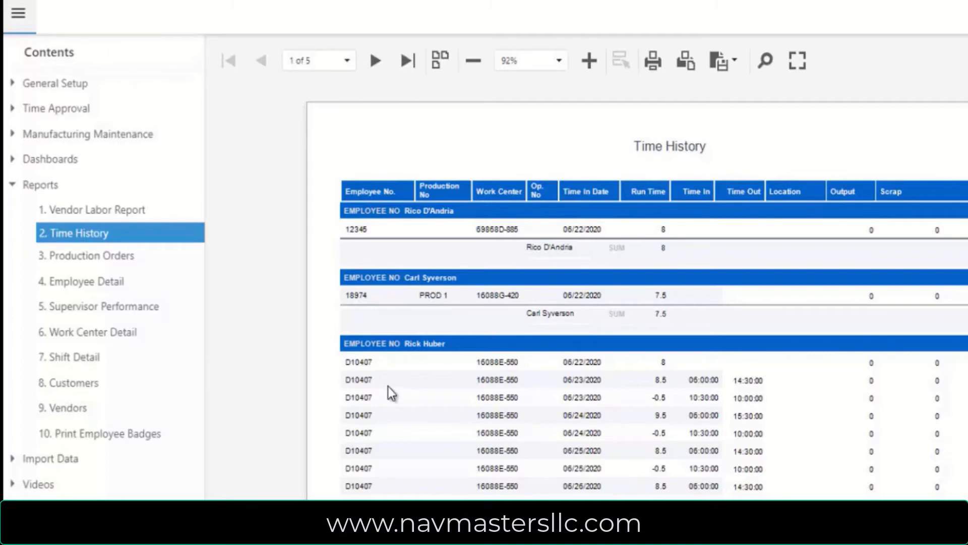
mouse_move(454, 294)
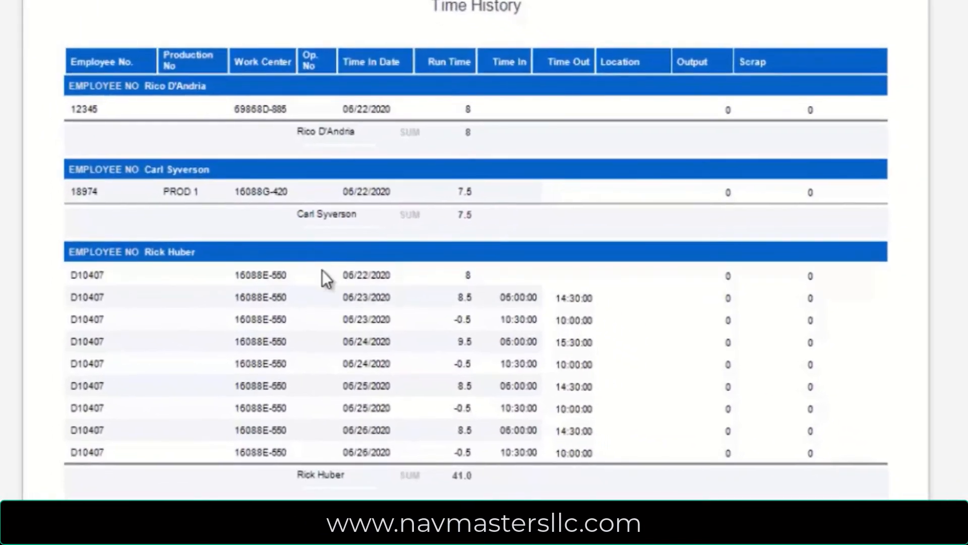
mouse_move(482, 393)
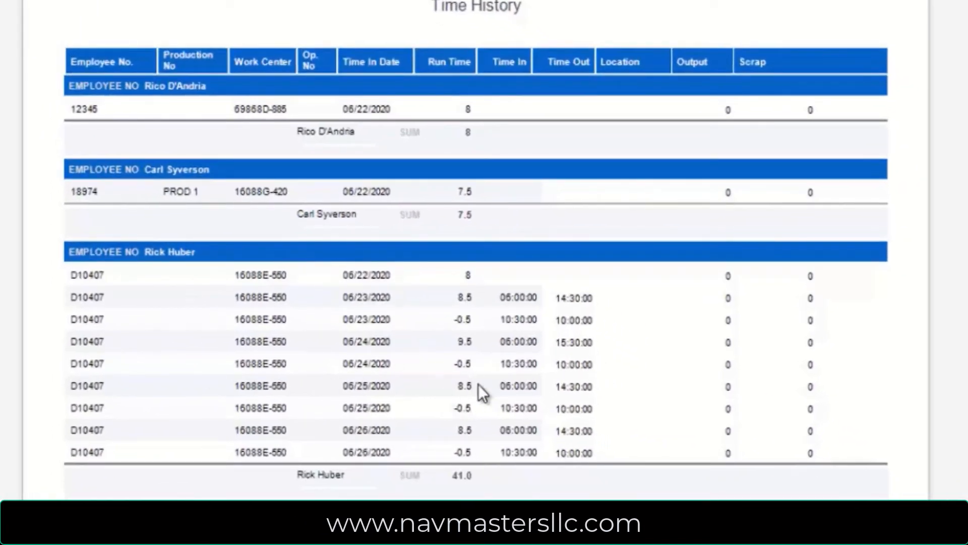
mouse_move(474, 482)
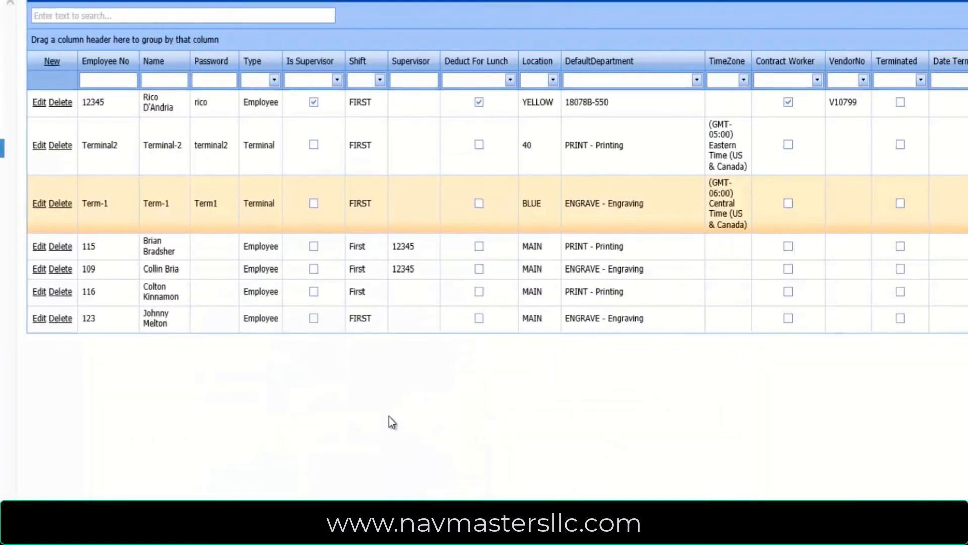
mouse_move(394, 435)
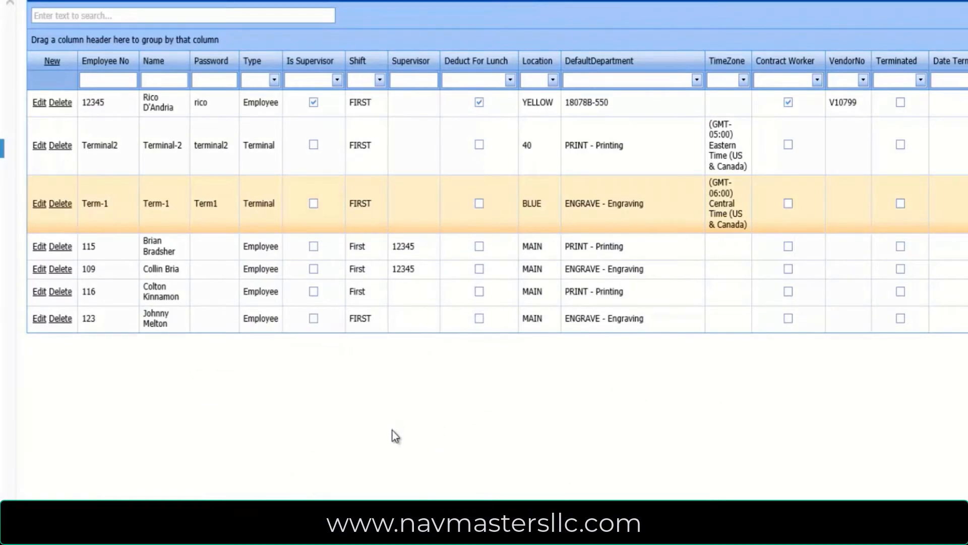
mouse_move(379, 415)
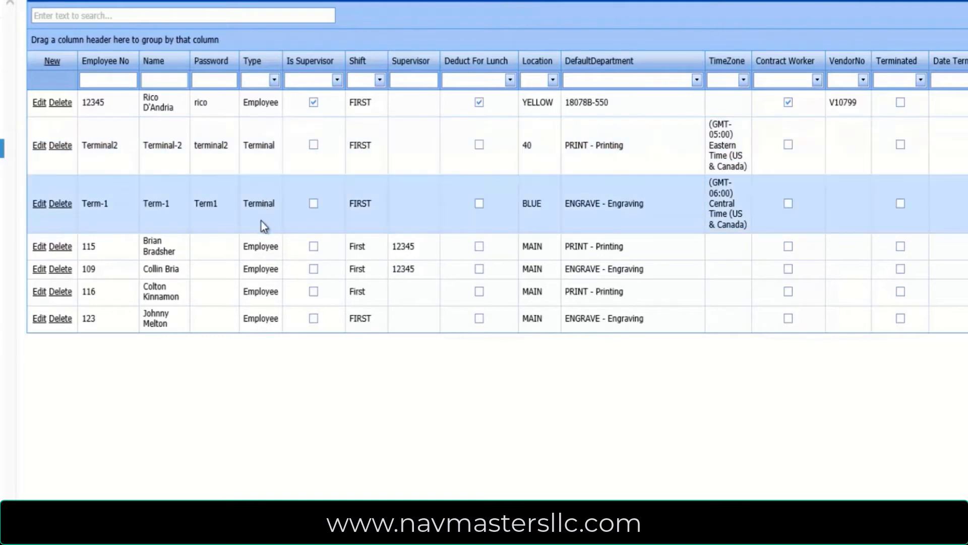
mouse_move(262, 213)
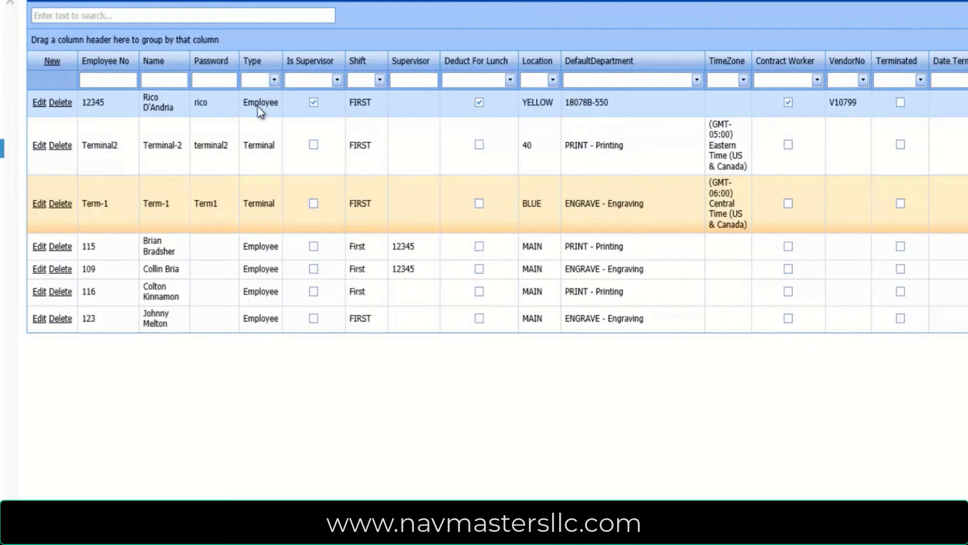
click(432, 203)
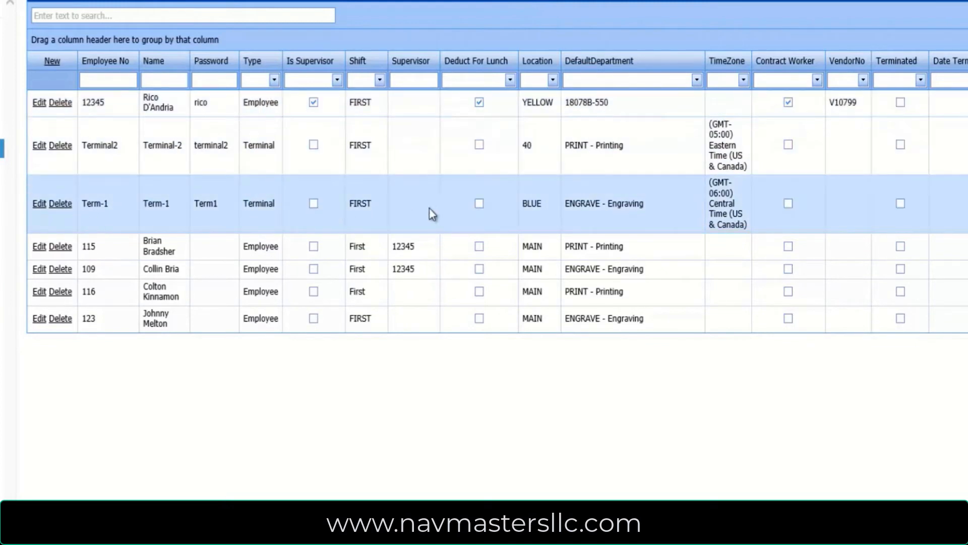
mouse_move(732, 203)
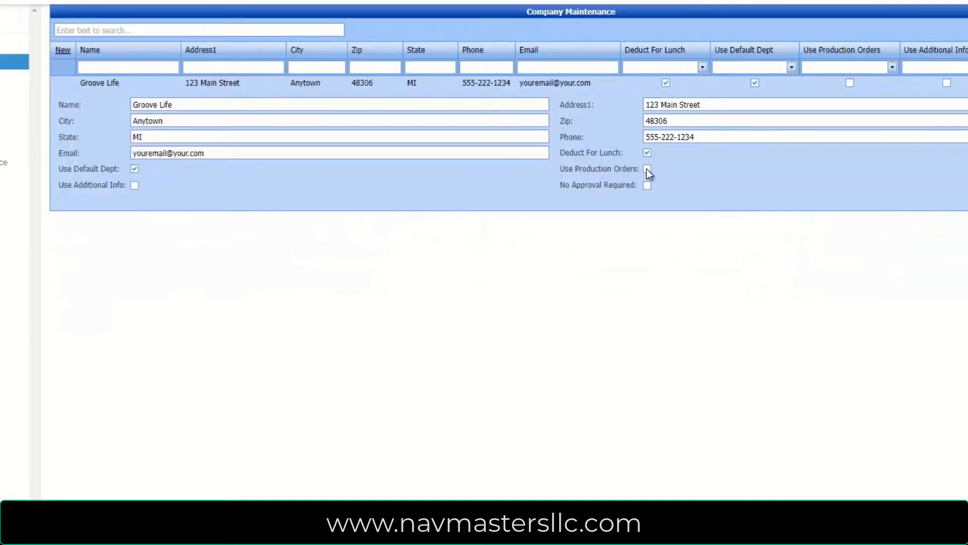
click(647, 168)
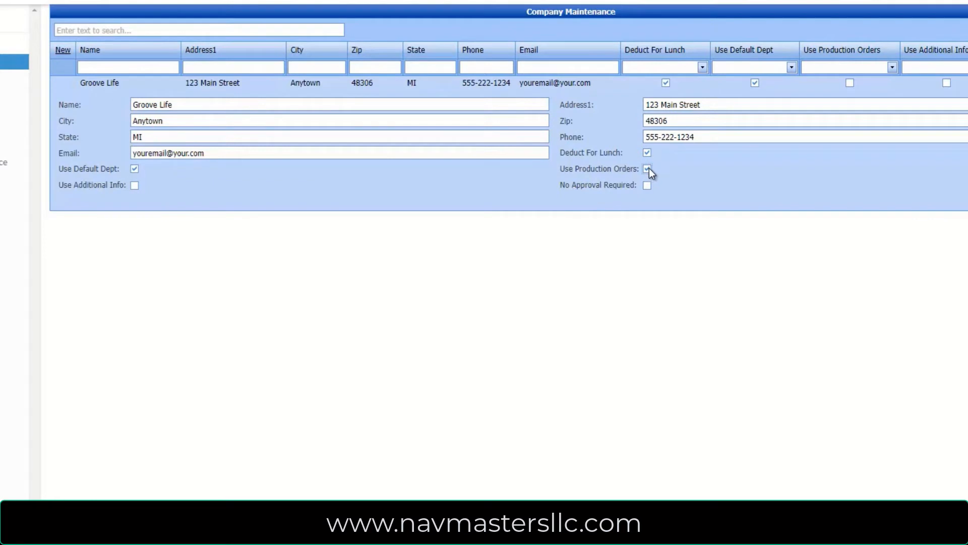
click(647, 168)
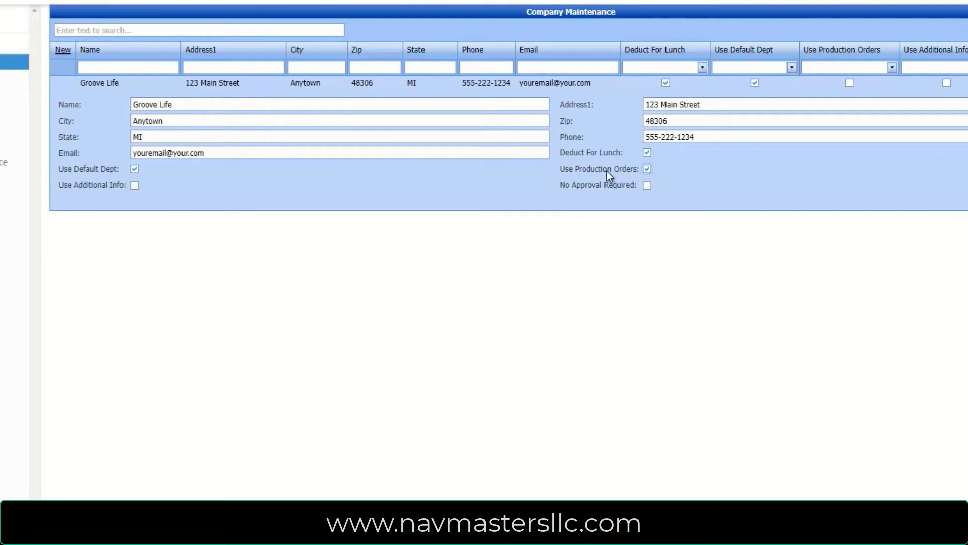
click(647, 168)
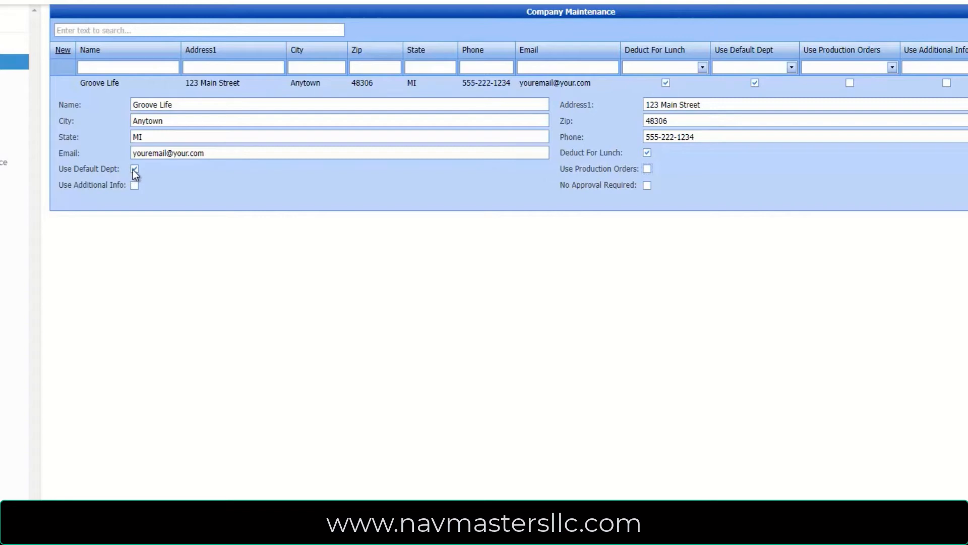
click(133, 168)
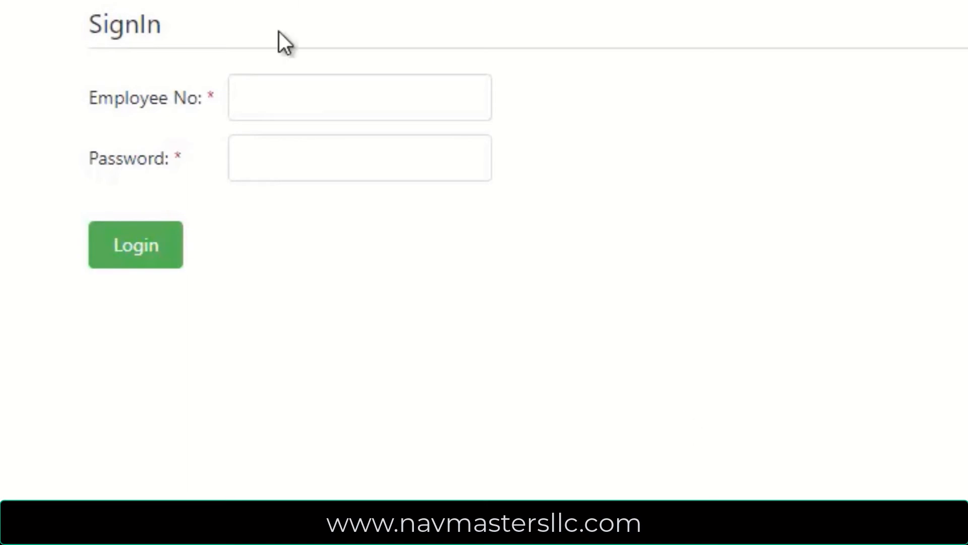
- Log in on the SignIn page with employee number Term-1 and its password
click(359, 97)
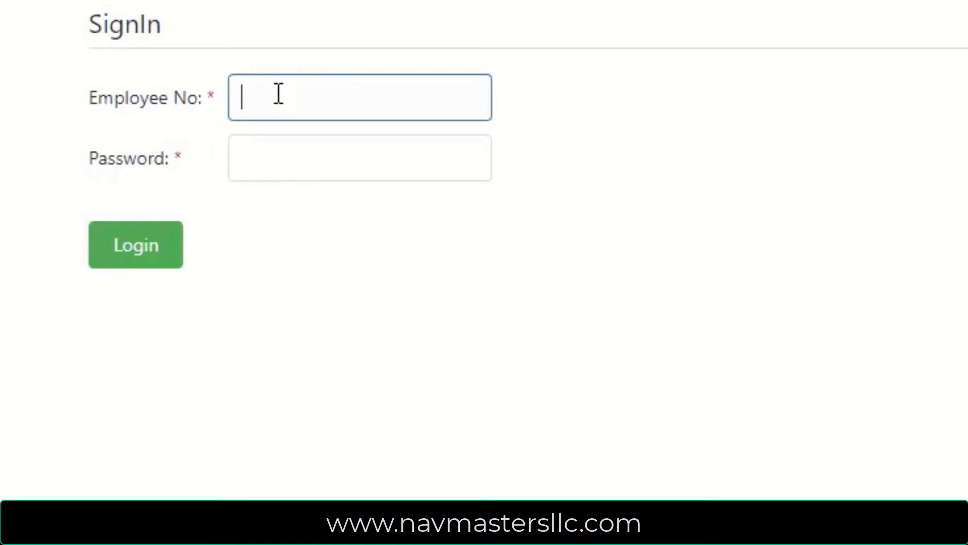
text(Ter)
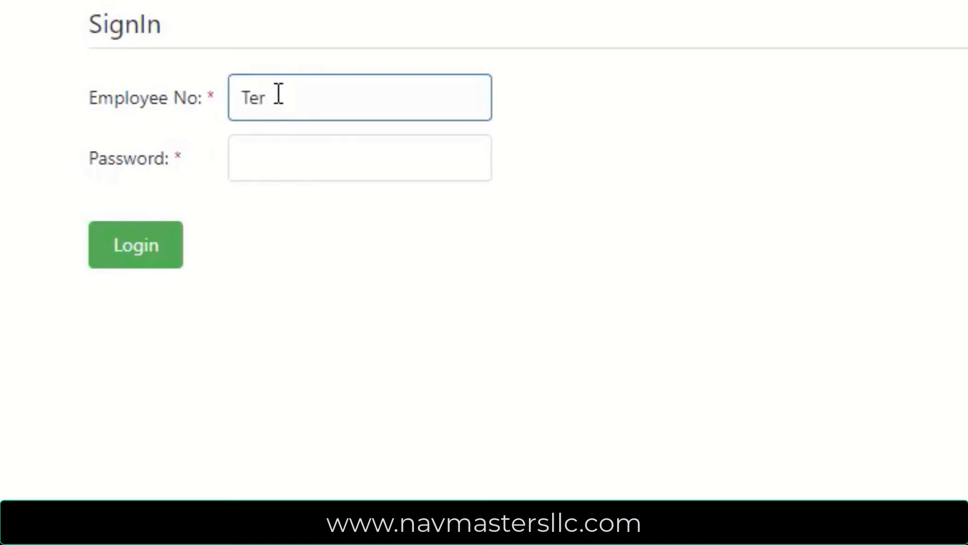
text(m-1)
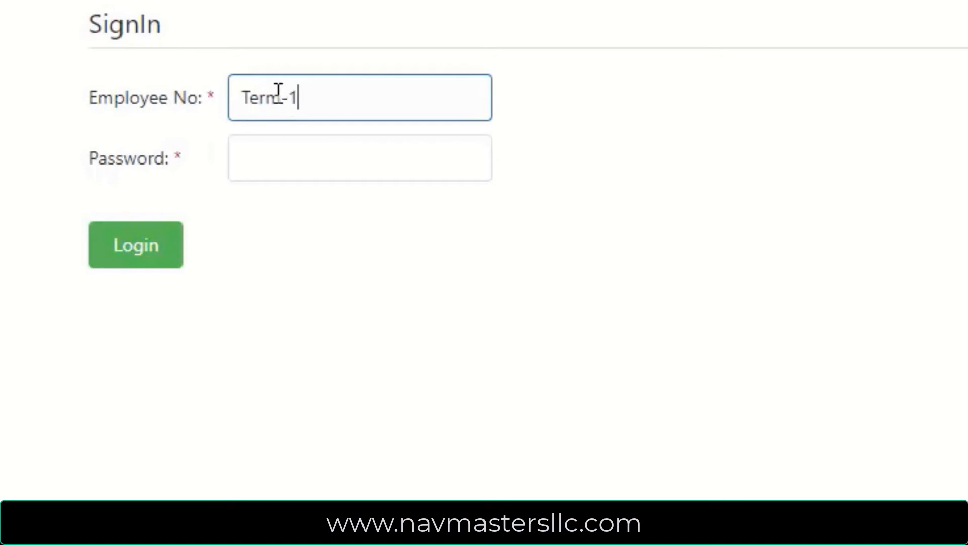
click(359, 157)
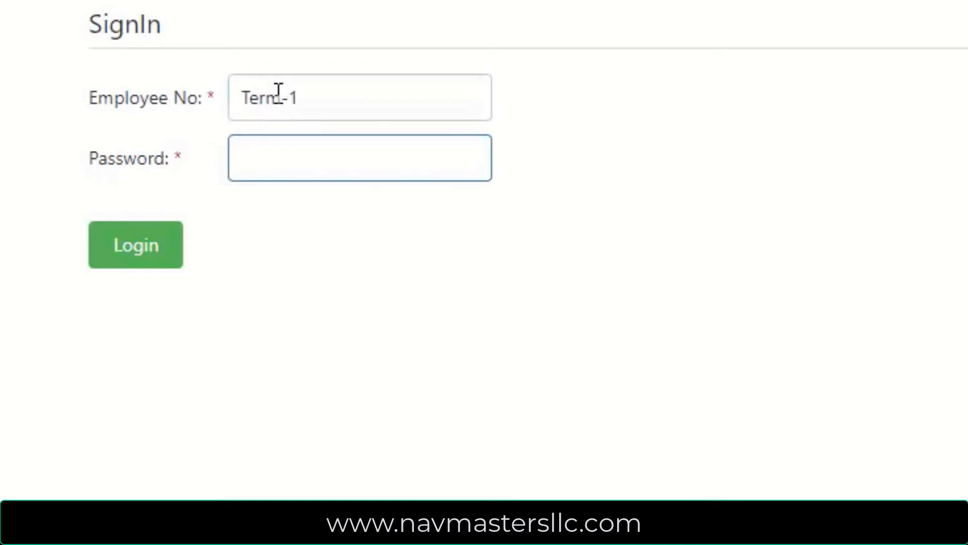
text(•••••)
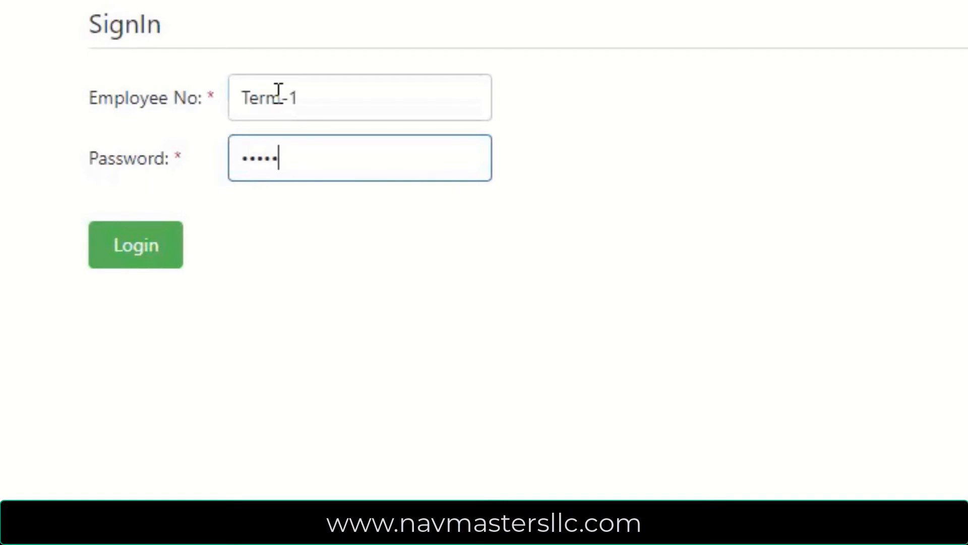
click(135, 244)
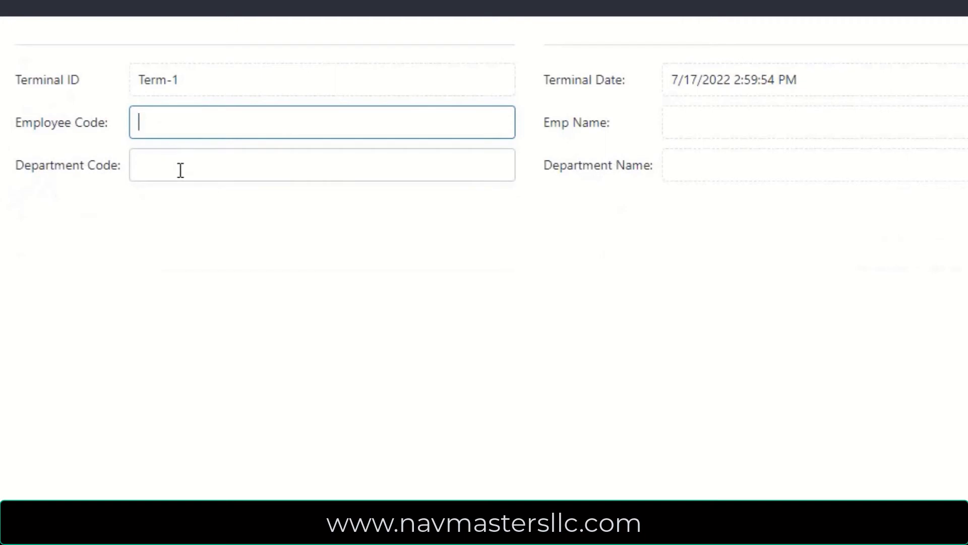
mouse_move(253, 176)
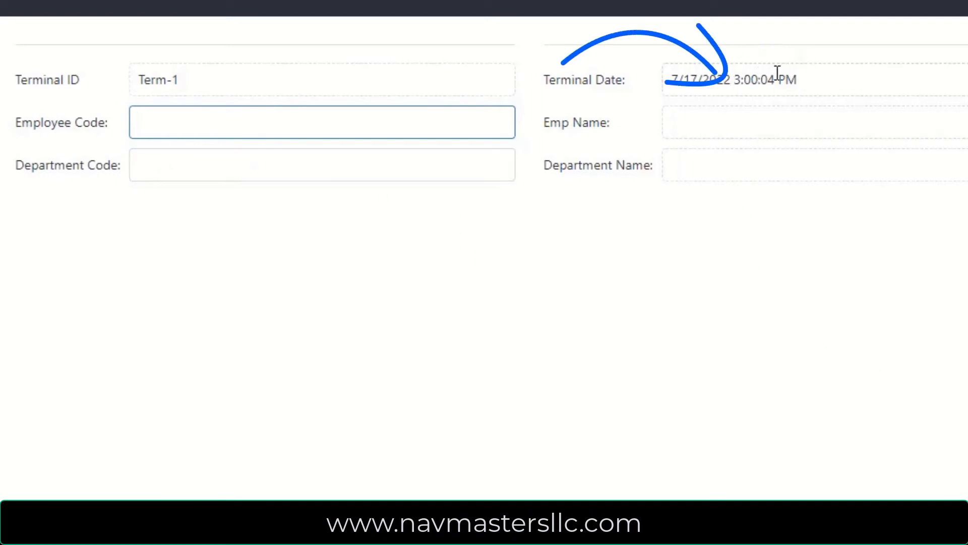
- View the Term-1 Time Entry screen and its Terminal Date field
click(321, 121)
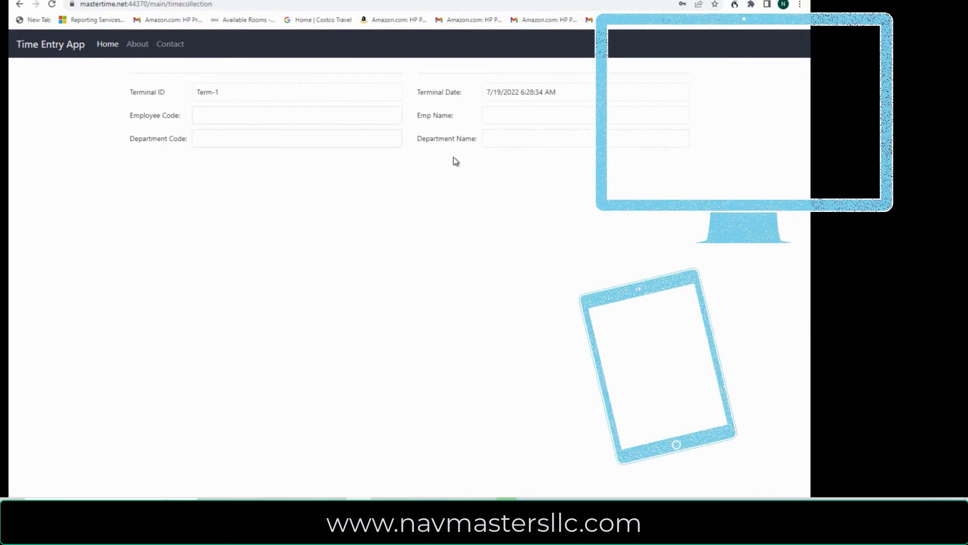
mouse_move(819, 214)
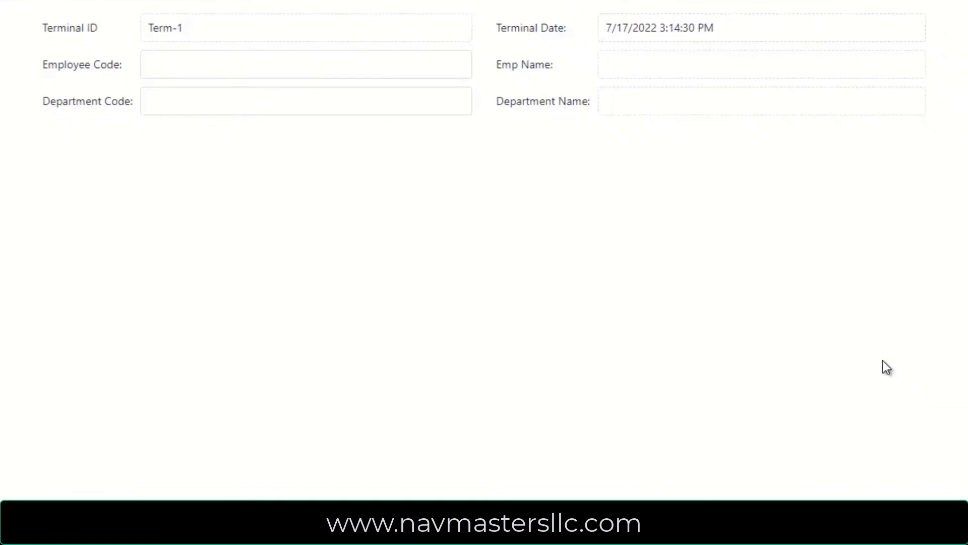
- Enter employee codes 109 and 123 to punch both employees in
click(306, 64)
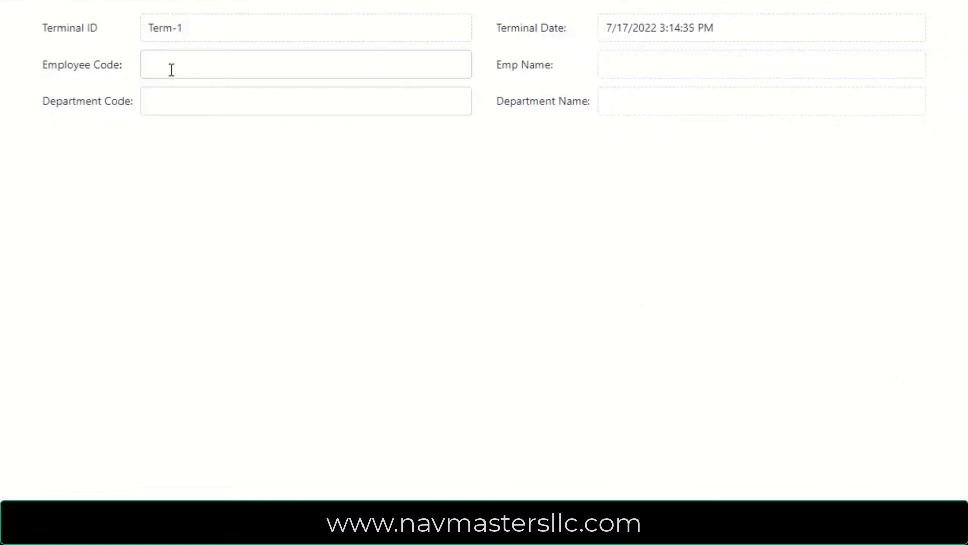
click(306, 64)
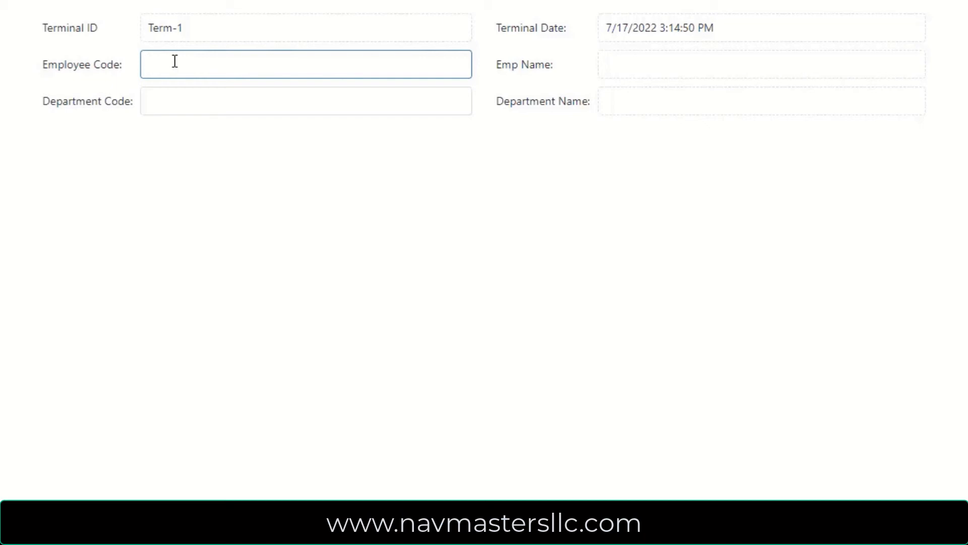
text(109)
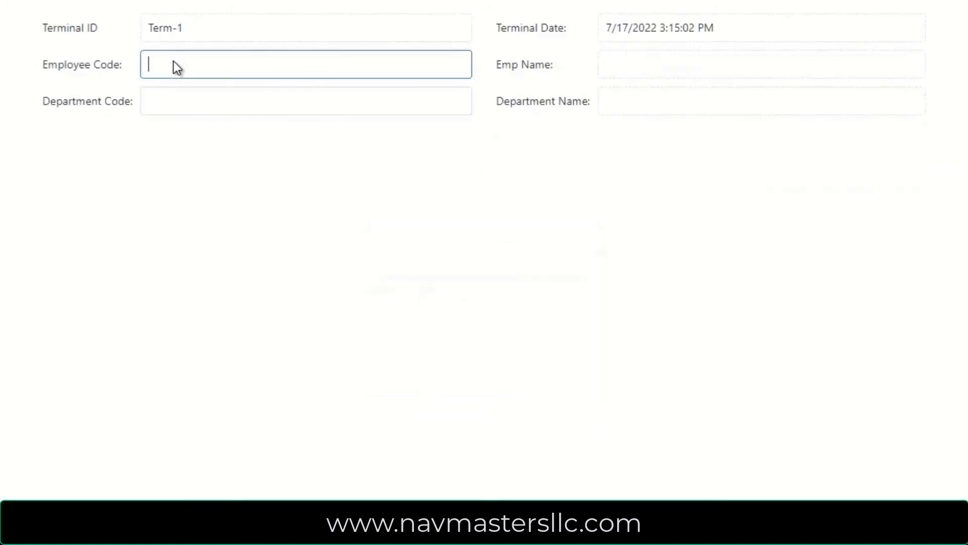
text(123)
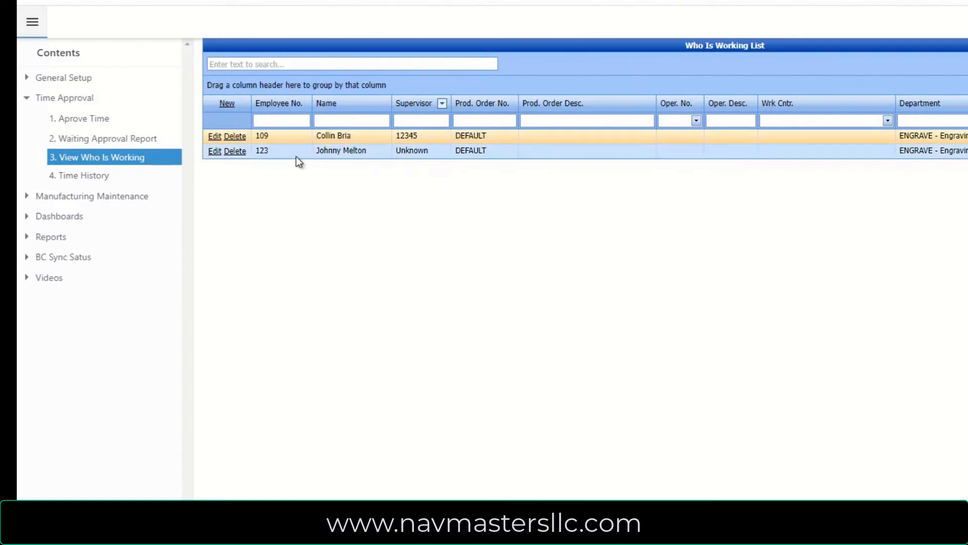
mouse_move(434, 154)
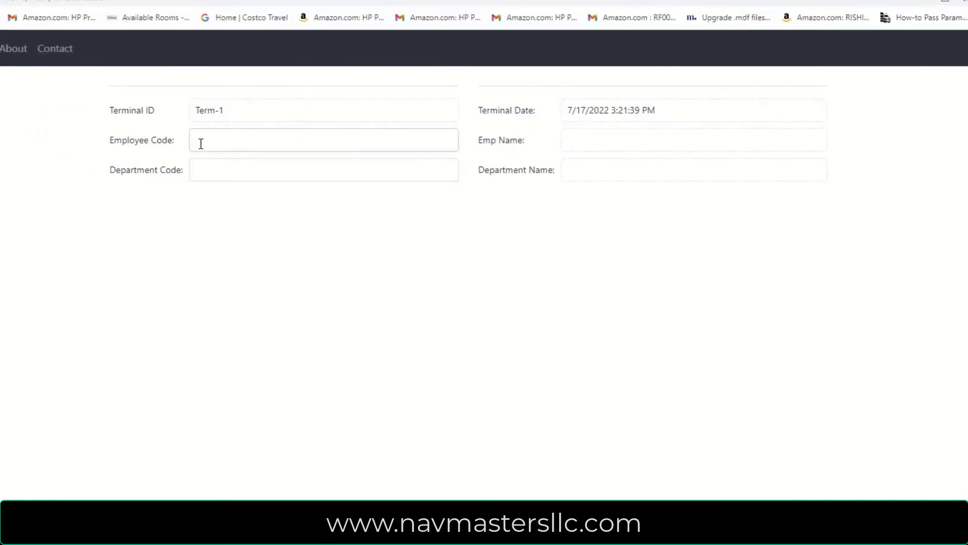
- Punch out employee 109 at Term-1 with department code 9999
click(323, 139)
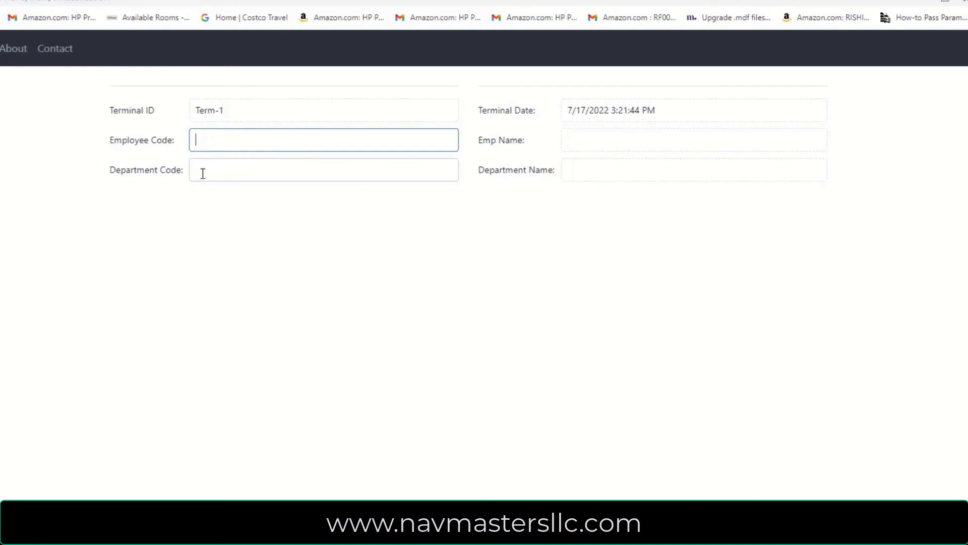
mouse_move(222, 171)
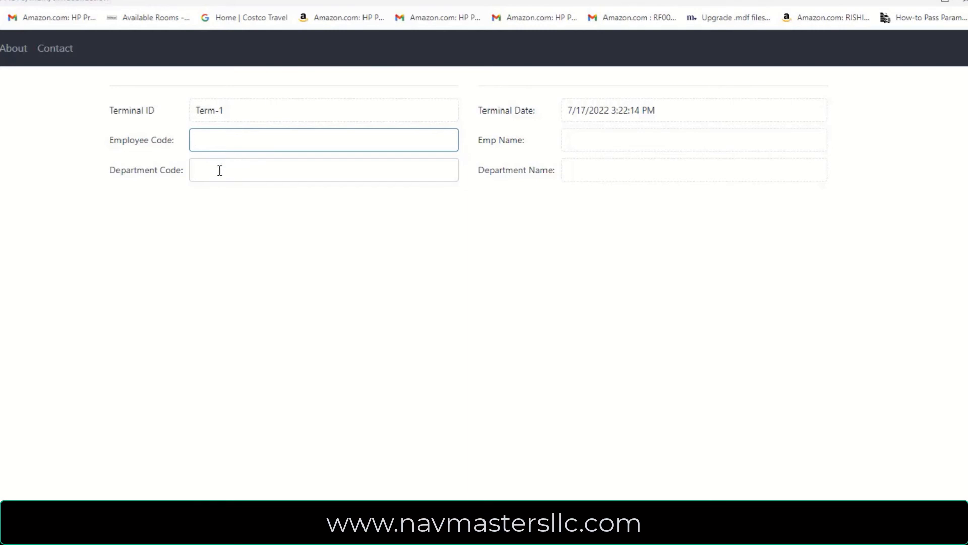
click(322, 140)
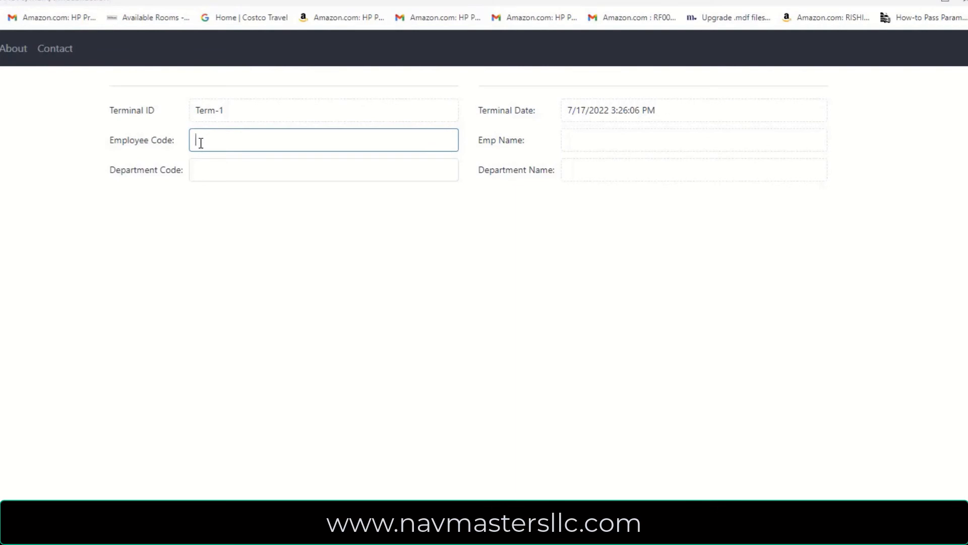
text(109)
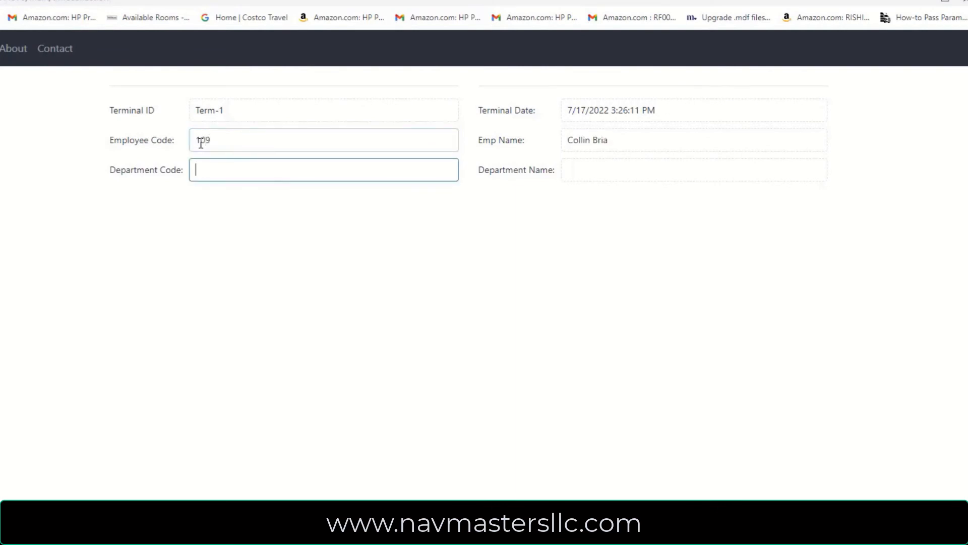
text(9999)
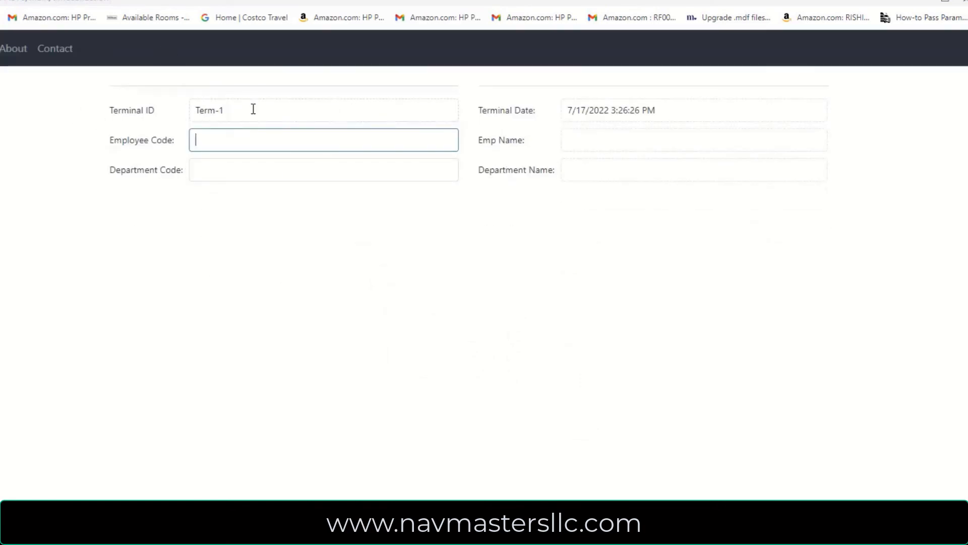
click(80, 129)
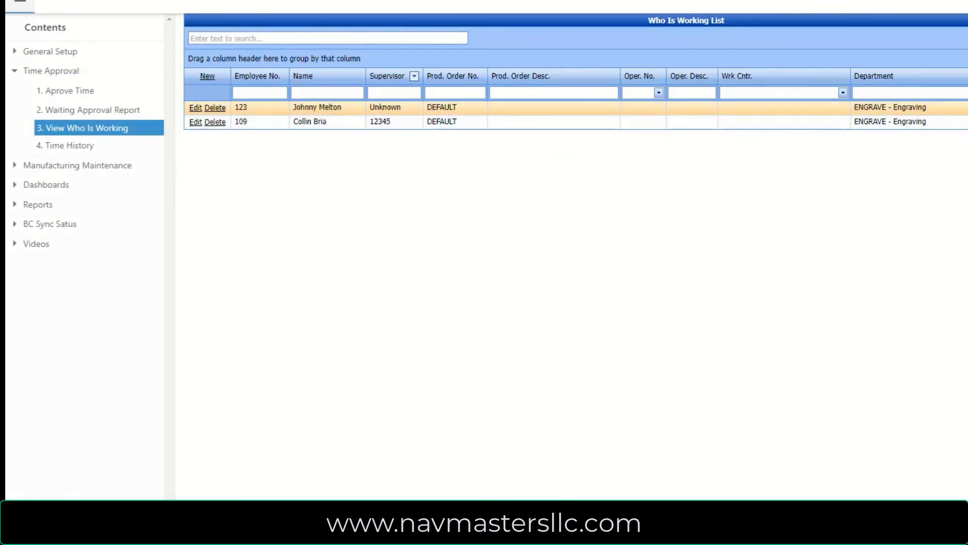
click(214, 121)
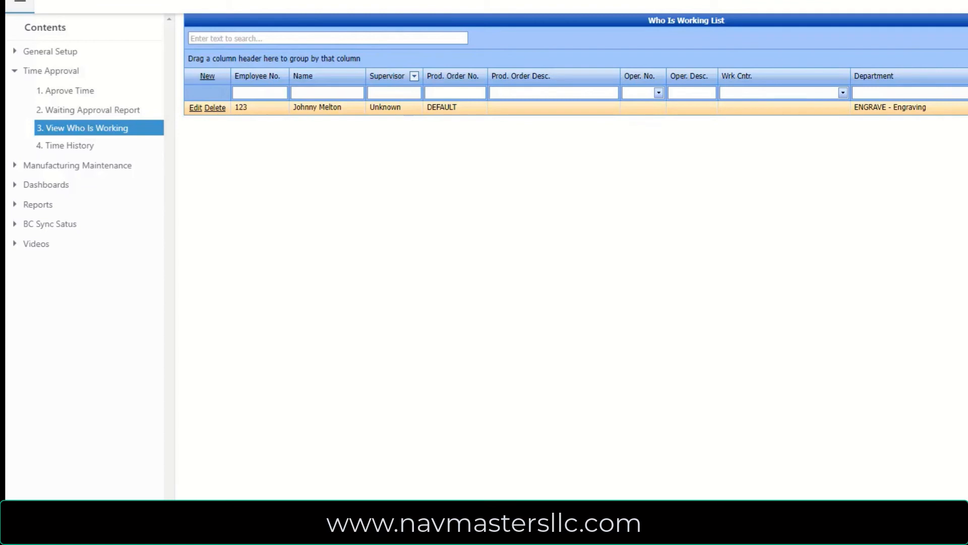
mouse_move(68, 115)
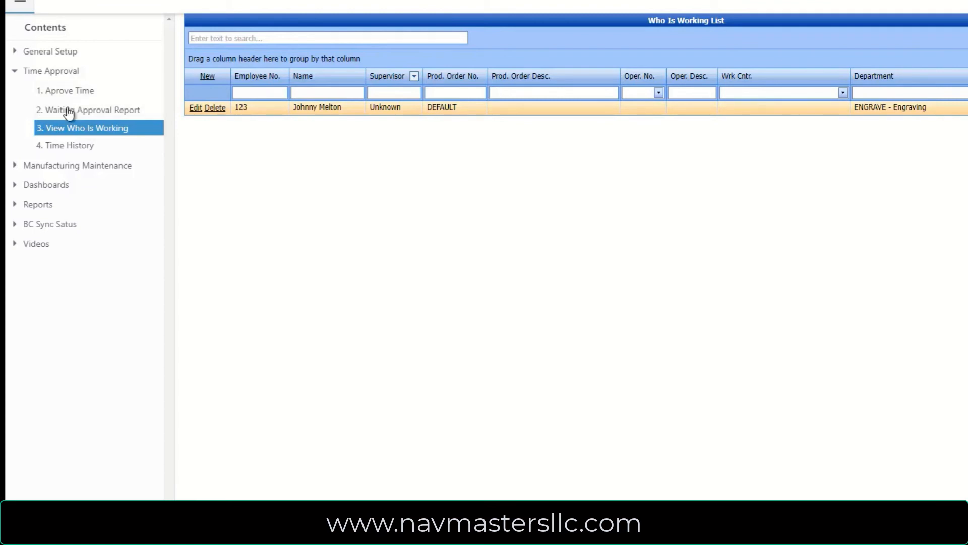
click(68, 91)
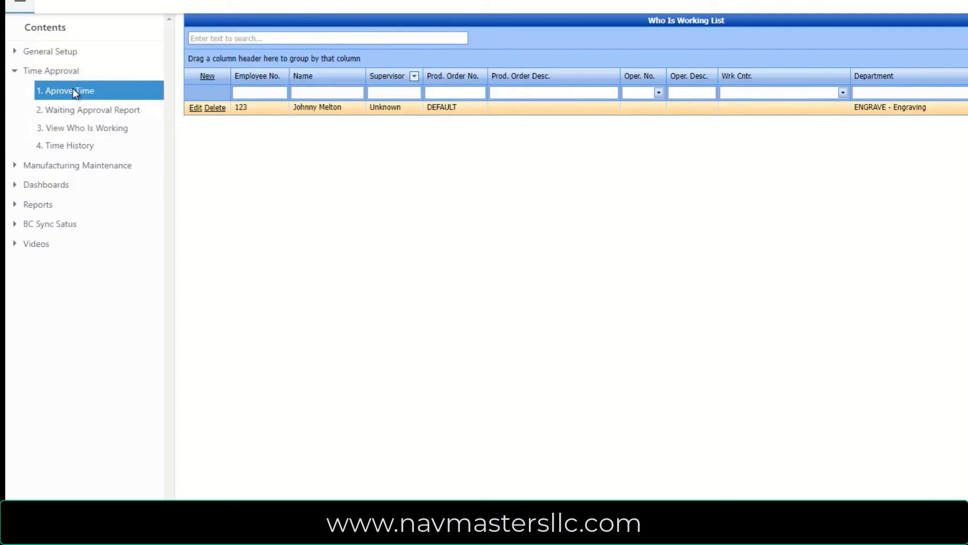
click(66, 90)
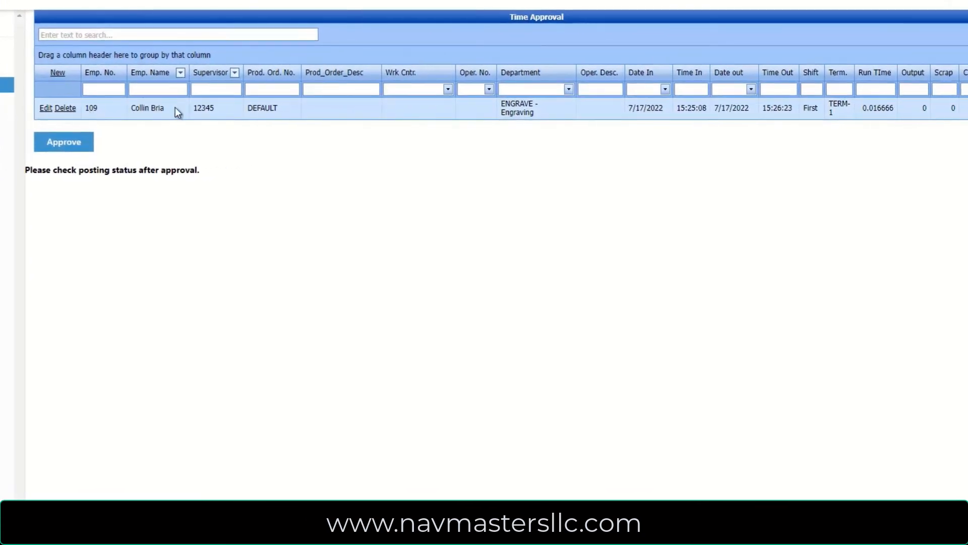
mouse_move(686, 119)
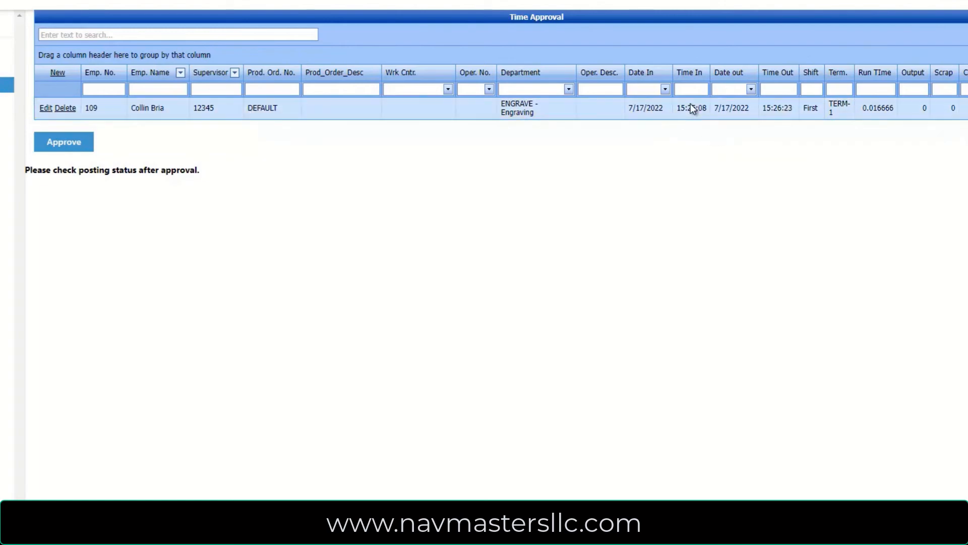
mouse_move(723, 114)
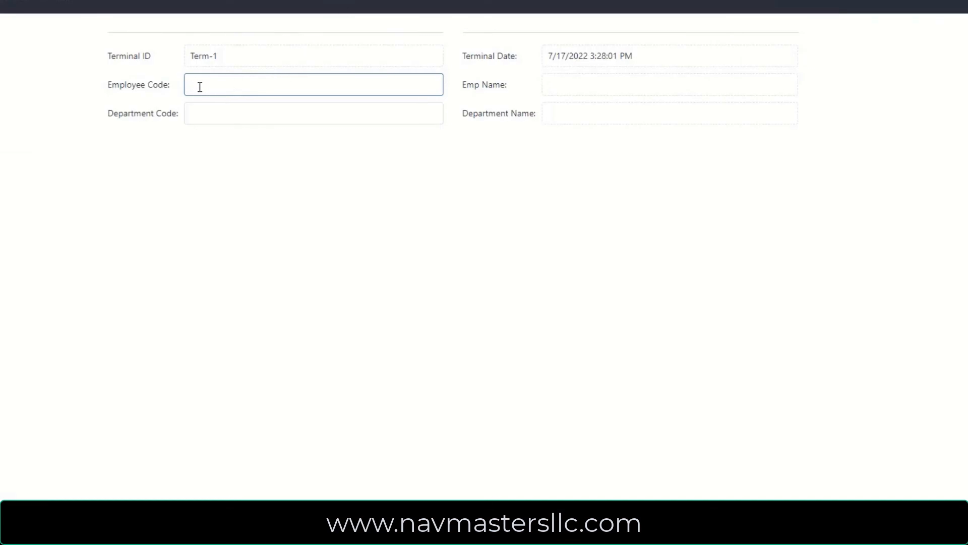
- Clock out employee 123 with quantity completed 9
text(123)
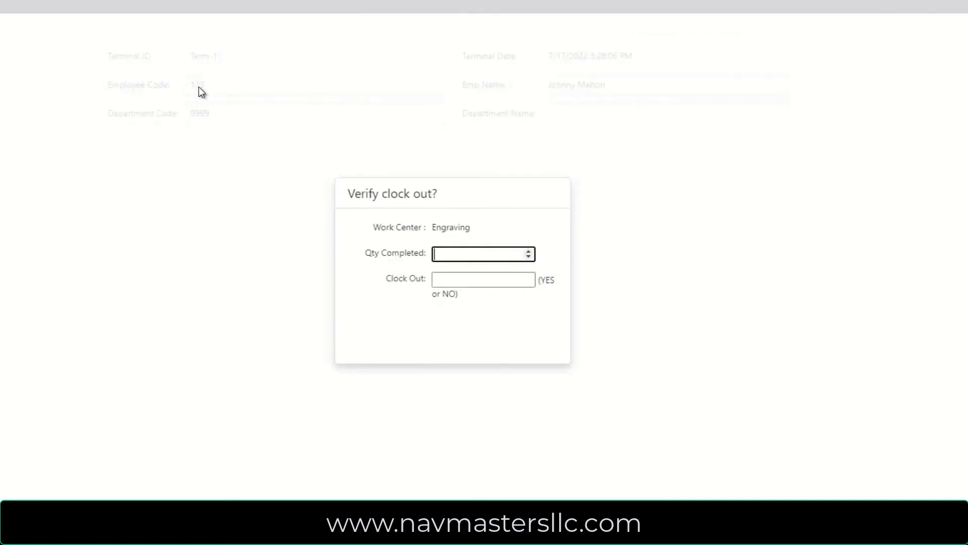
text(09)
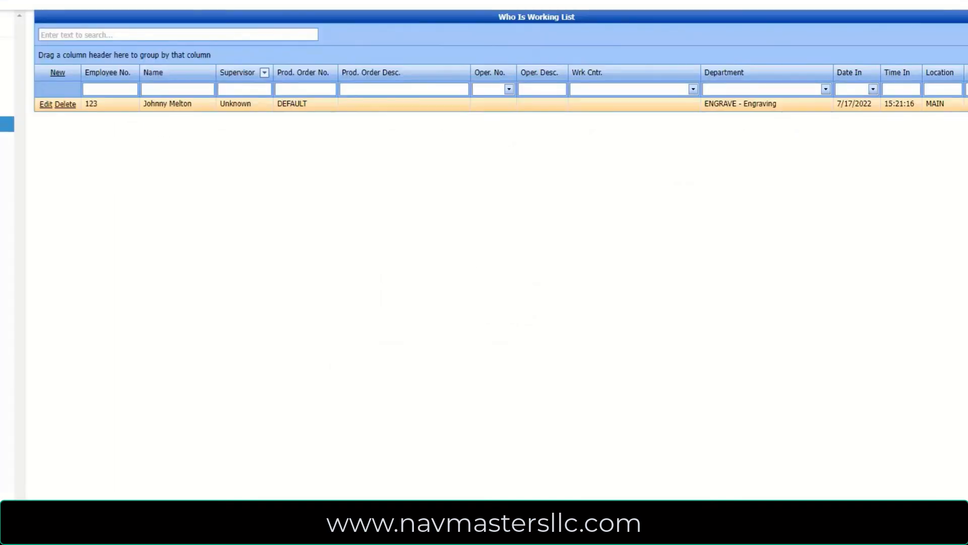
click(66, 104)
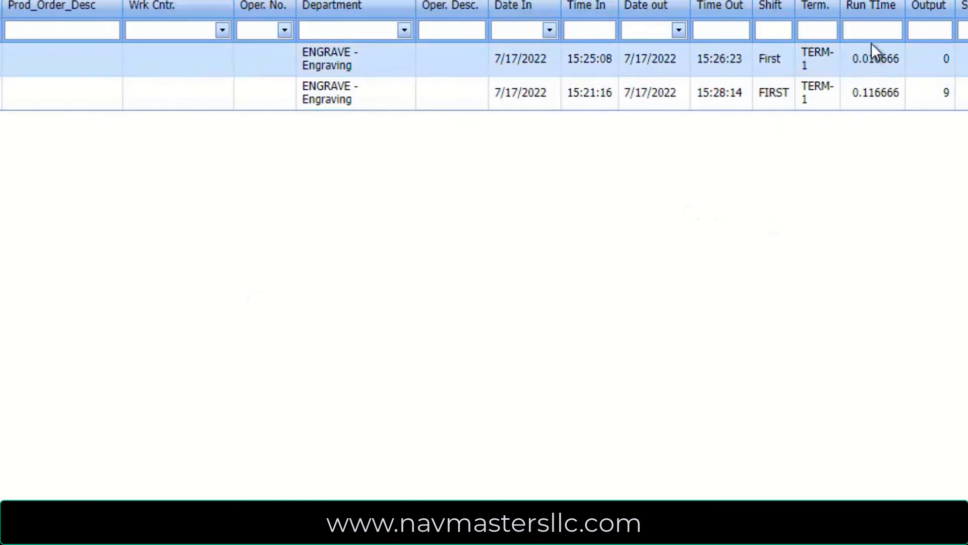
mouse_move(861, 77)
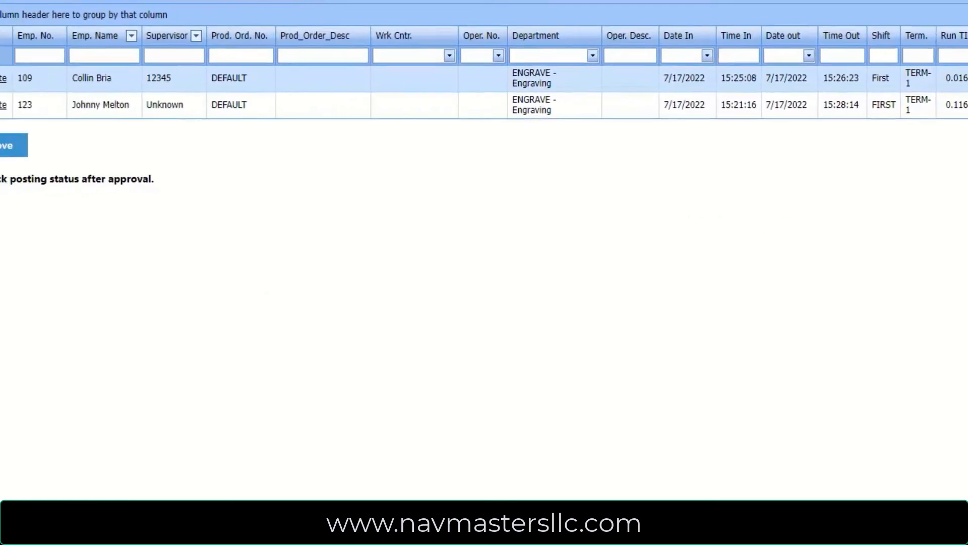
click(3, 78)
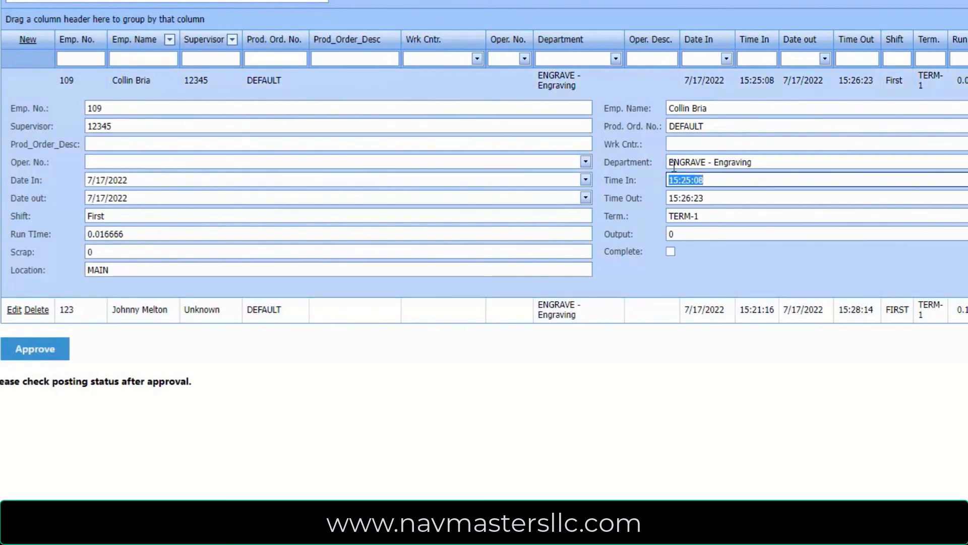
text(6:00)
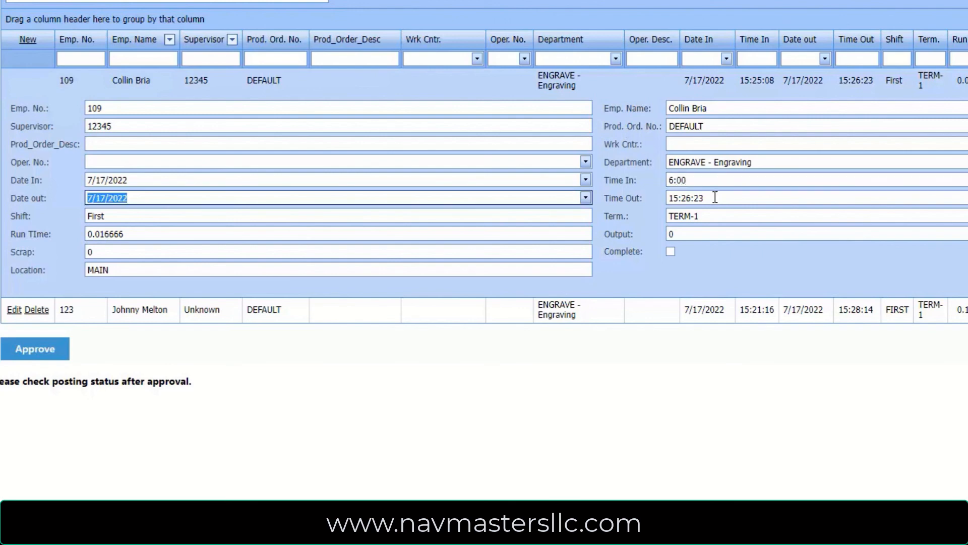
text(14:00)
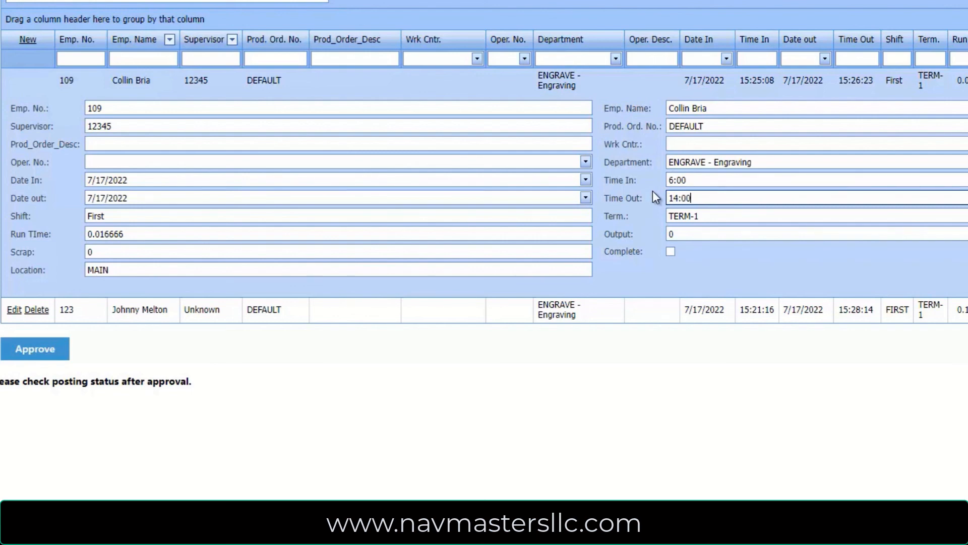
click(741, 216)
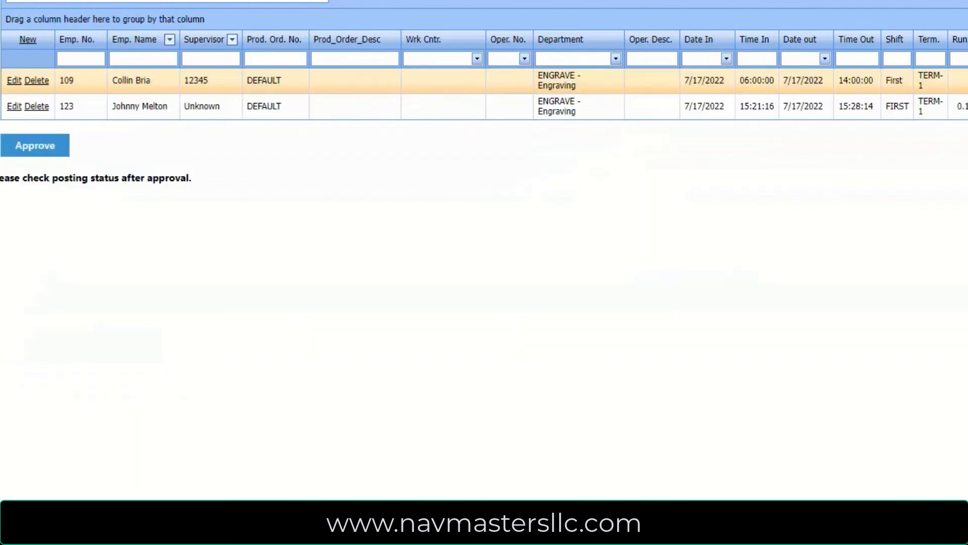
scroll(right, 3)
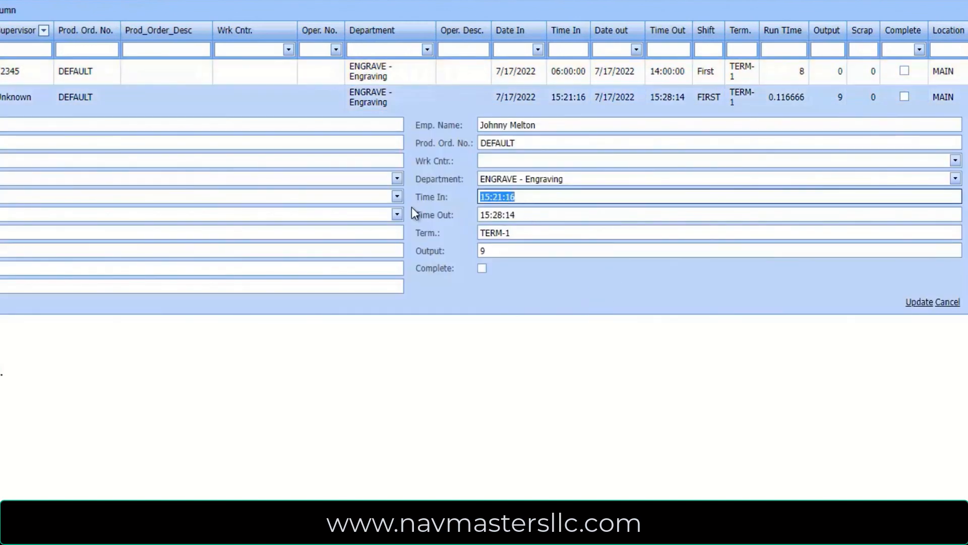
text(6)
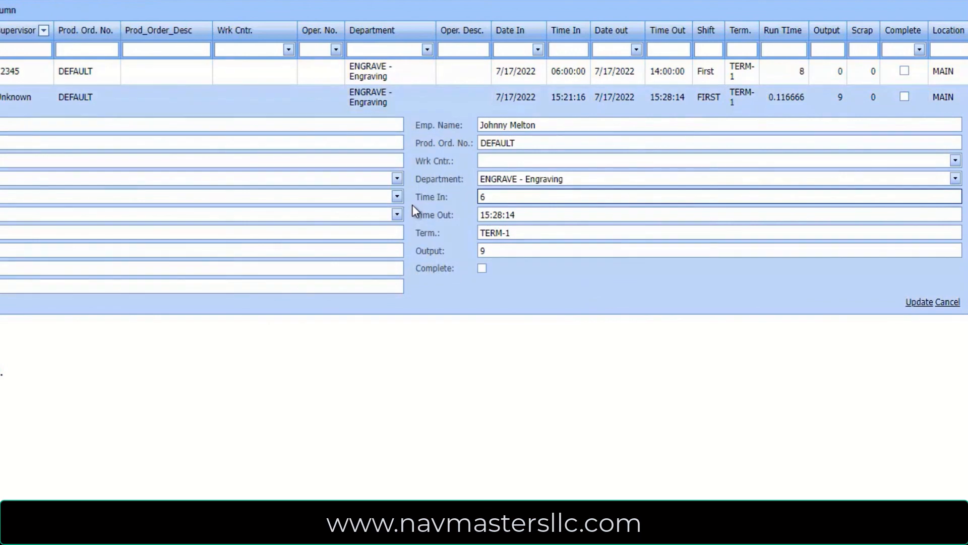
text(:00)
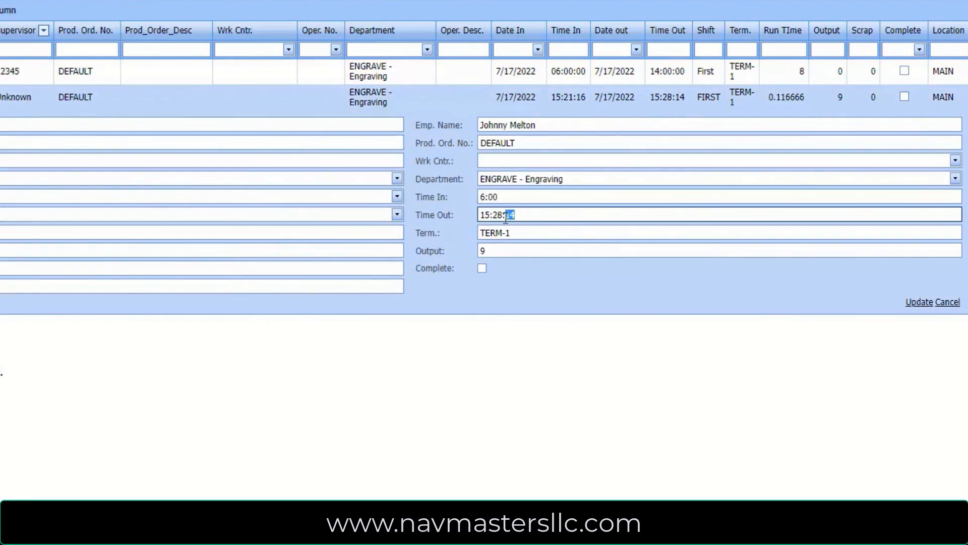
text(14)
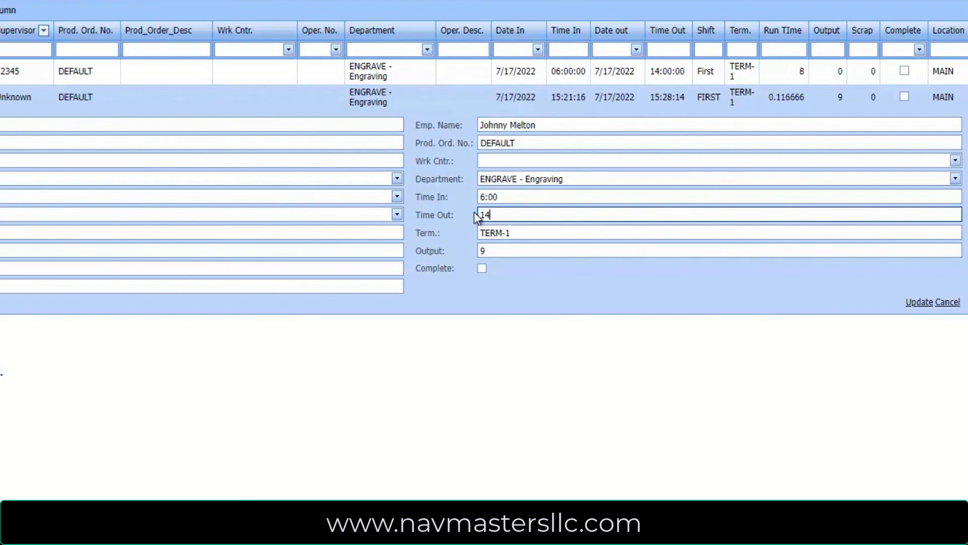
text(:00)
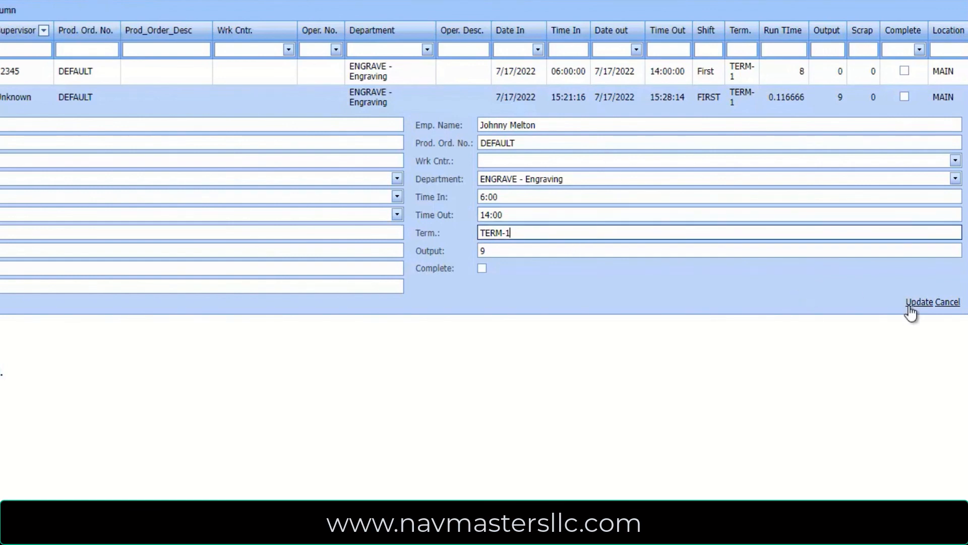
click(917, 302)
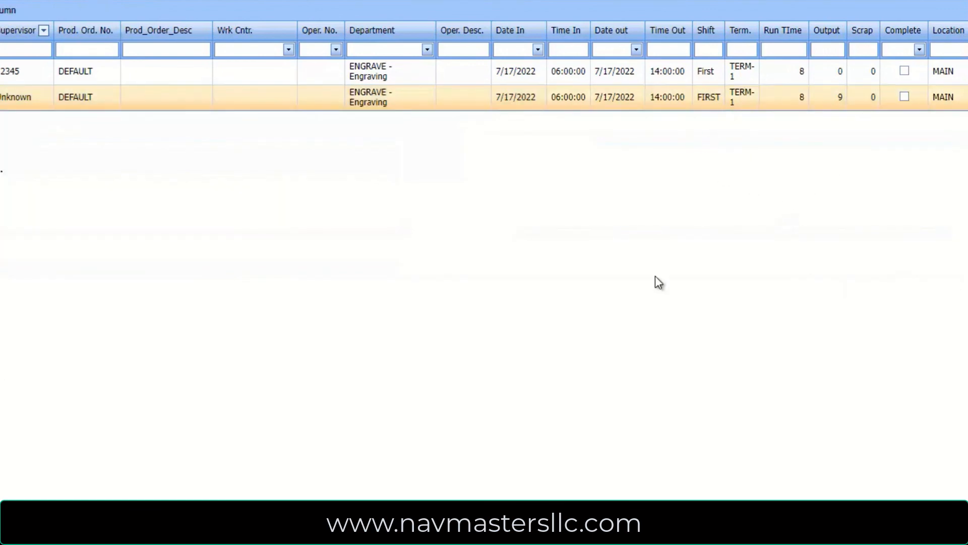
mouse_move(42, 190)
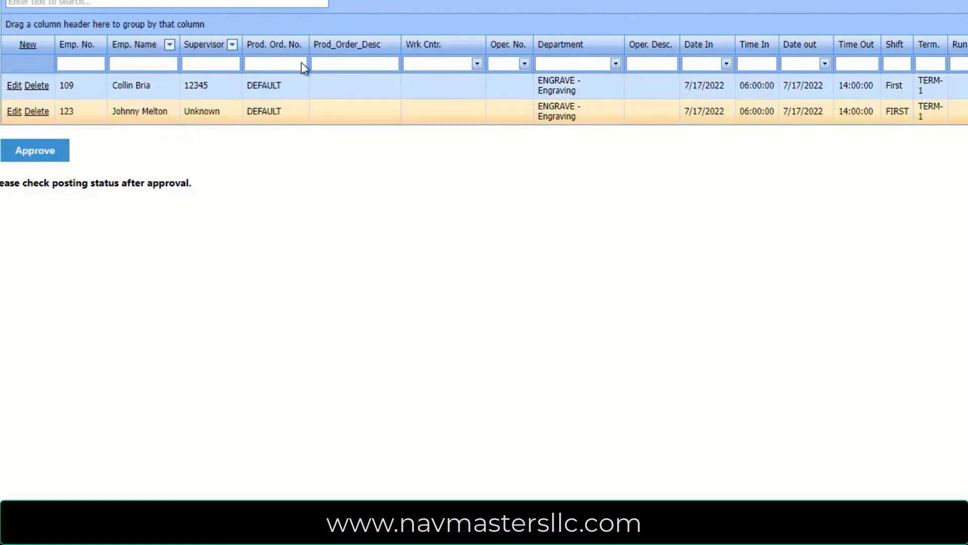
- Filter the Time Approval list by supervisor 12345
click(233, 44)
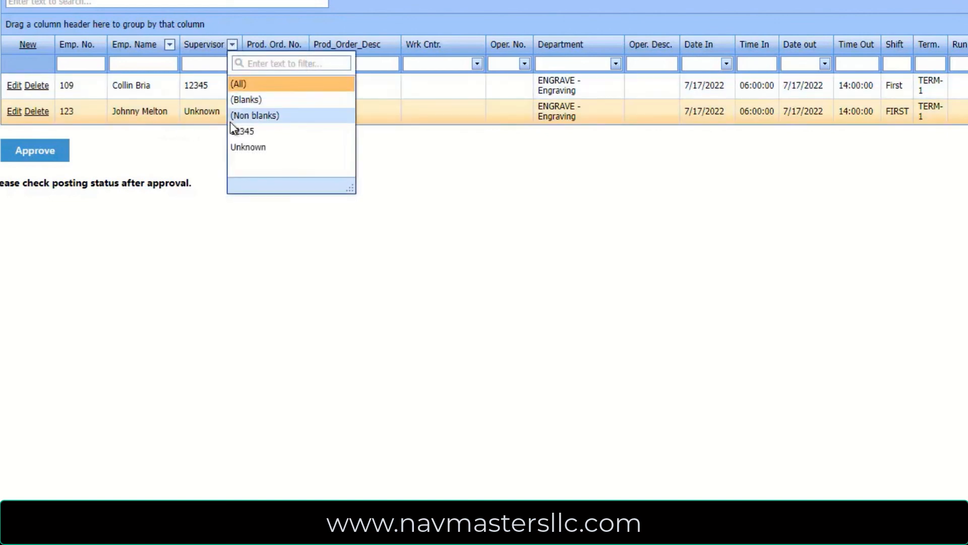
click(246, 130)
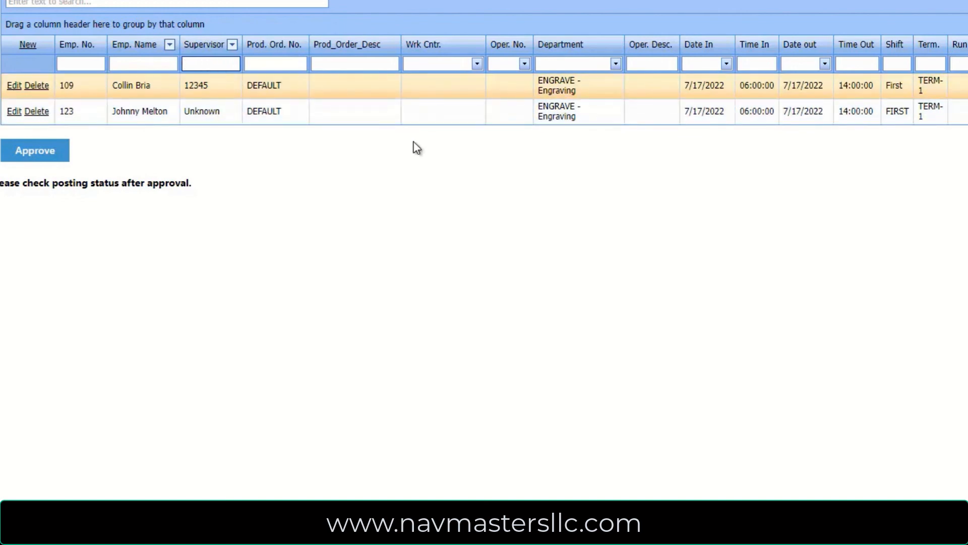
click(233, 63)
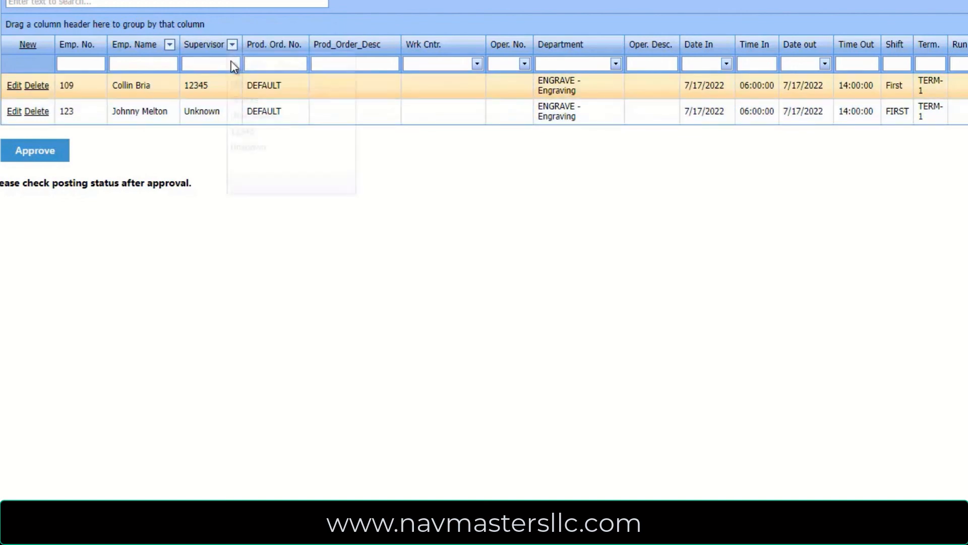
text(12345)
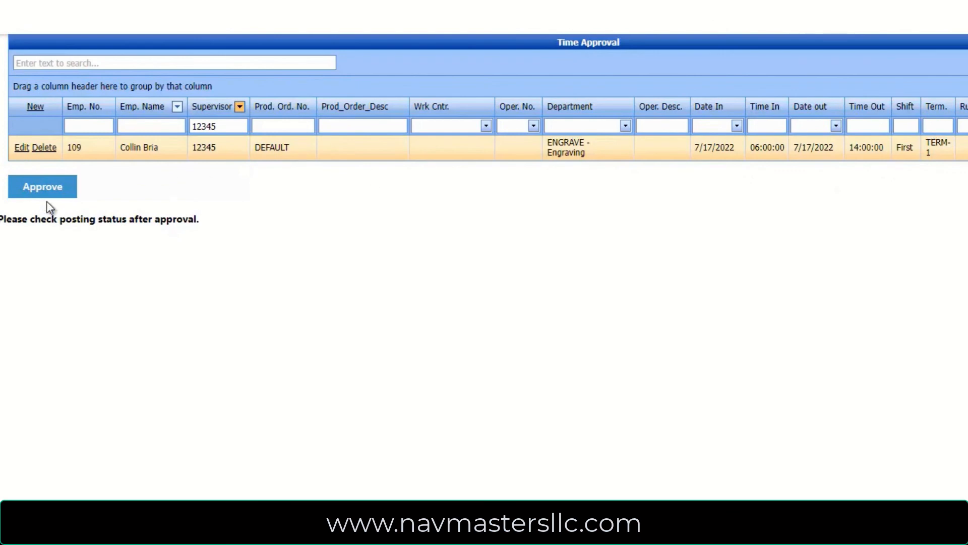
click(42, 187)
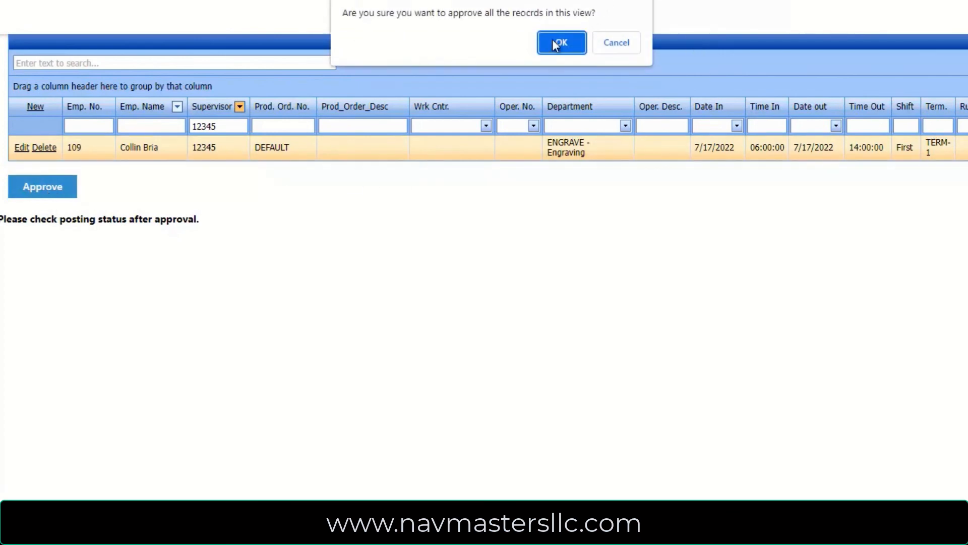
click(559, 42)
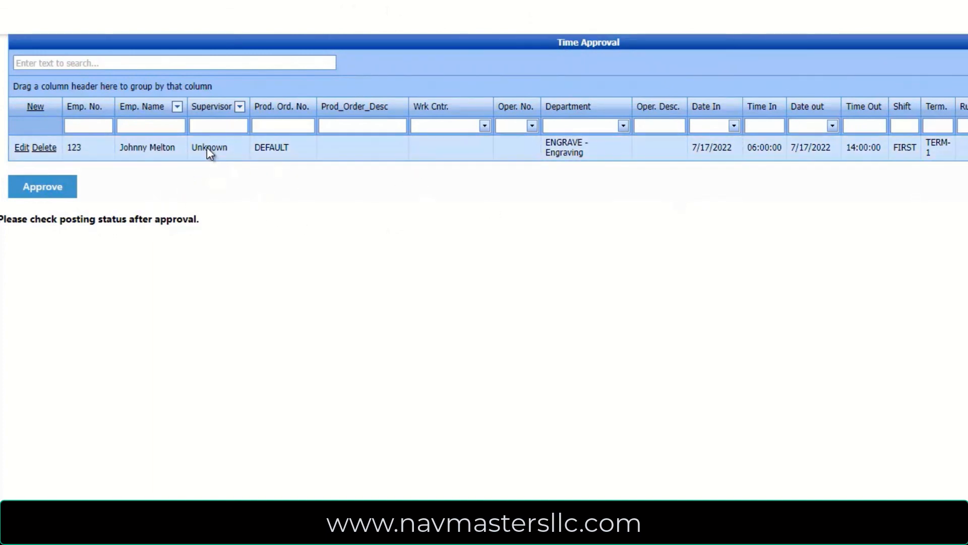
click(42, 186)
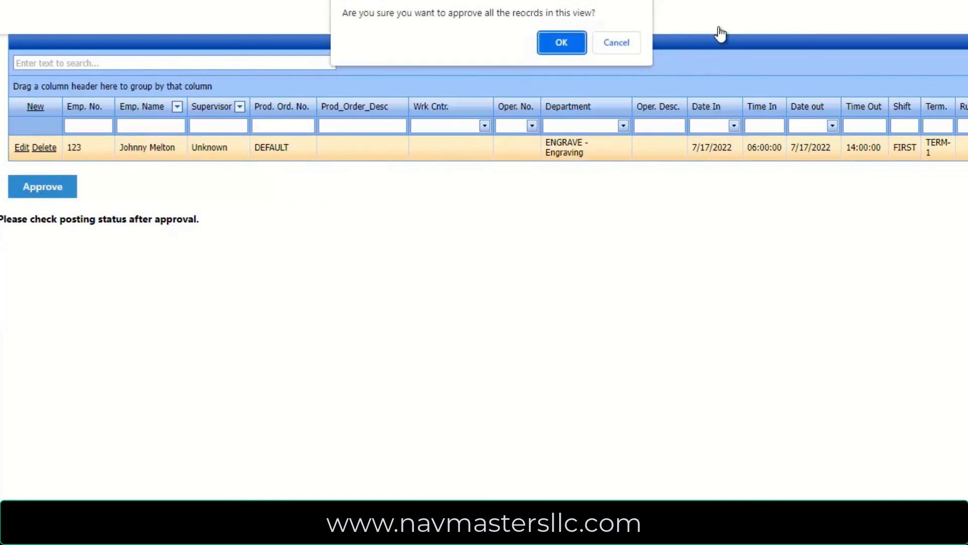
click(561, 42)
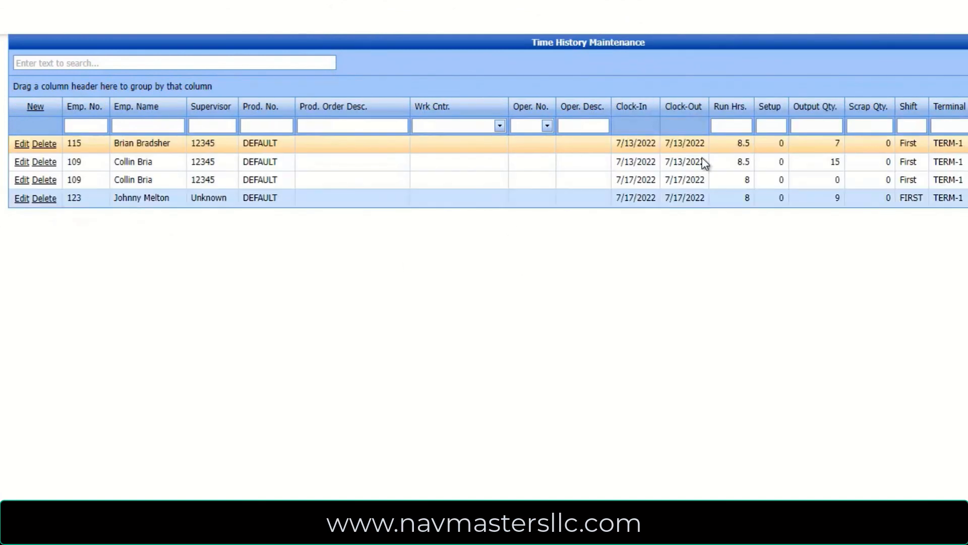
mouse_move(290, 204)
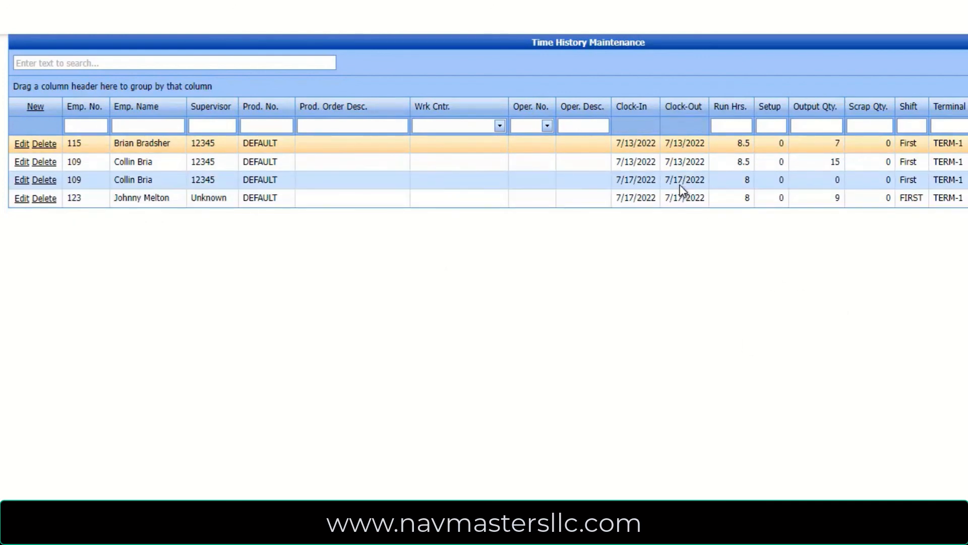
mouse_move(746, 192)
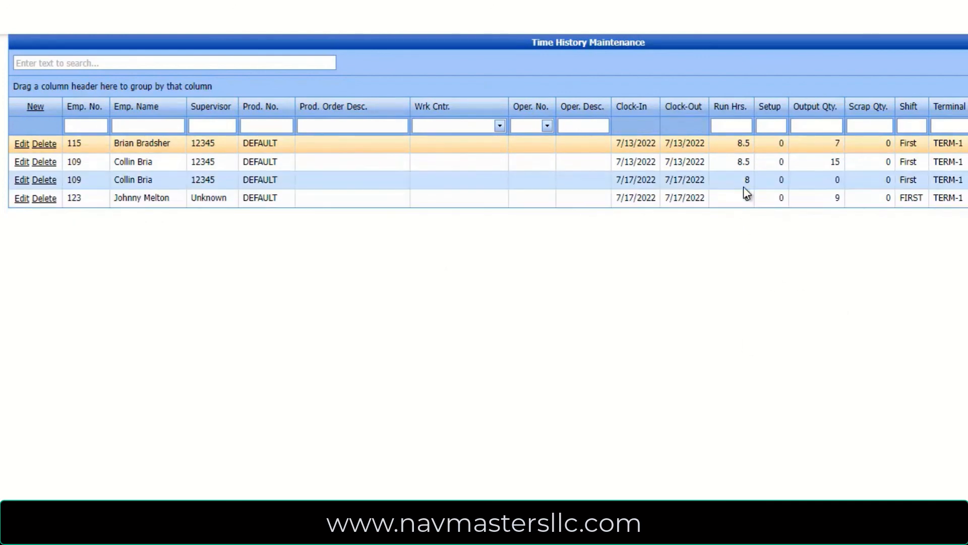